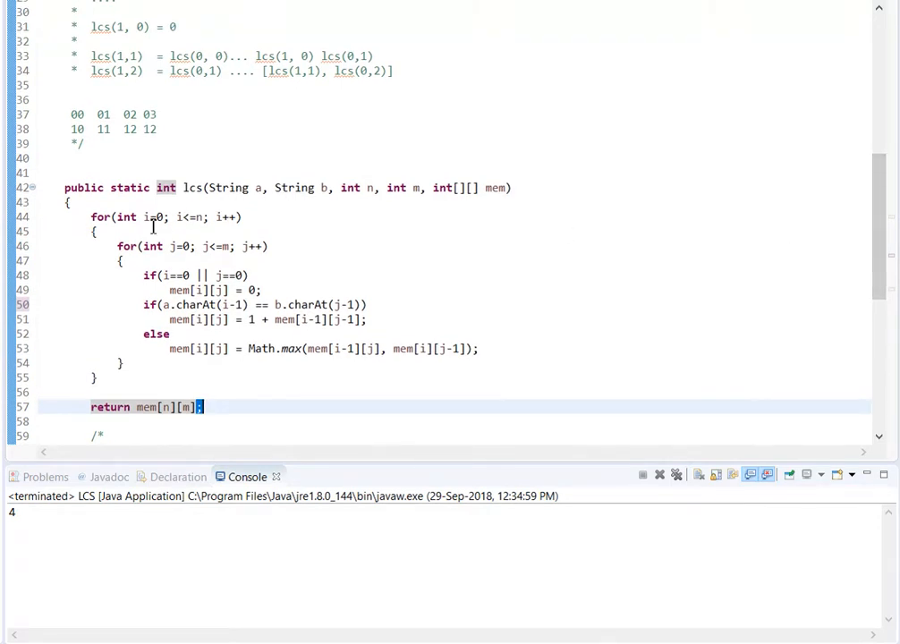
mouse_move(447, 304)
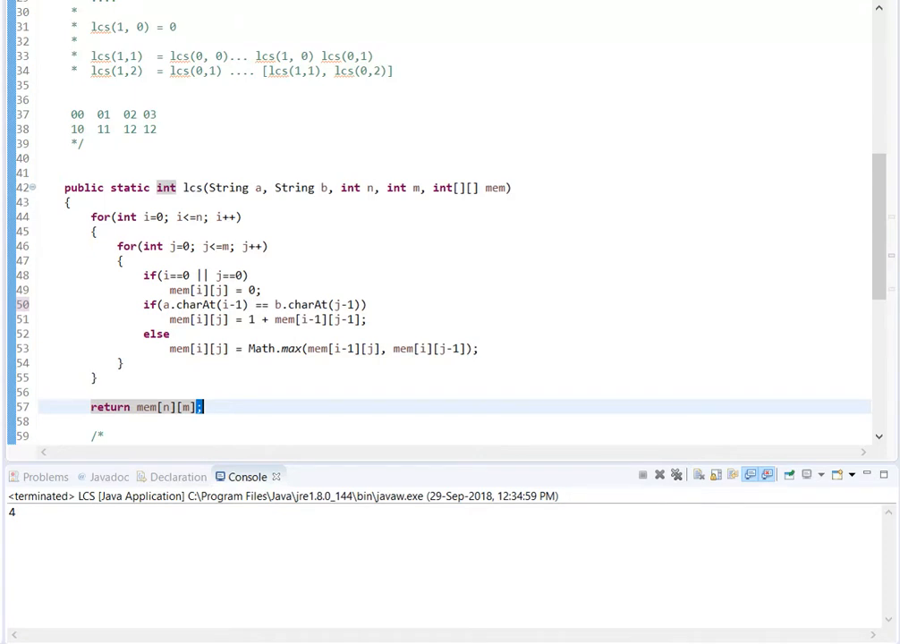
mouse_move(533, 155)
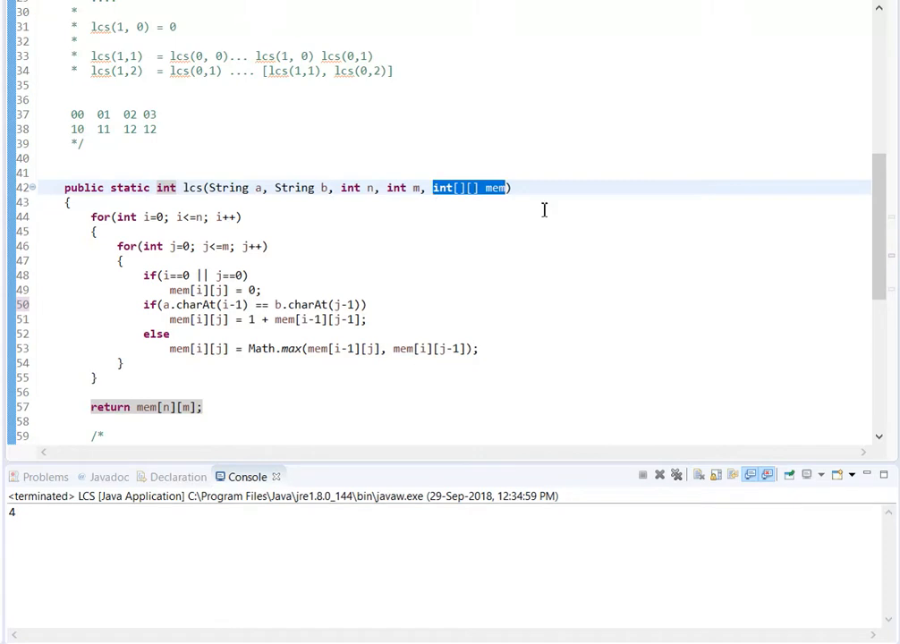
mouse_move(880, 264)
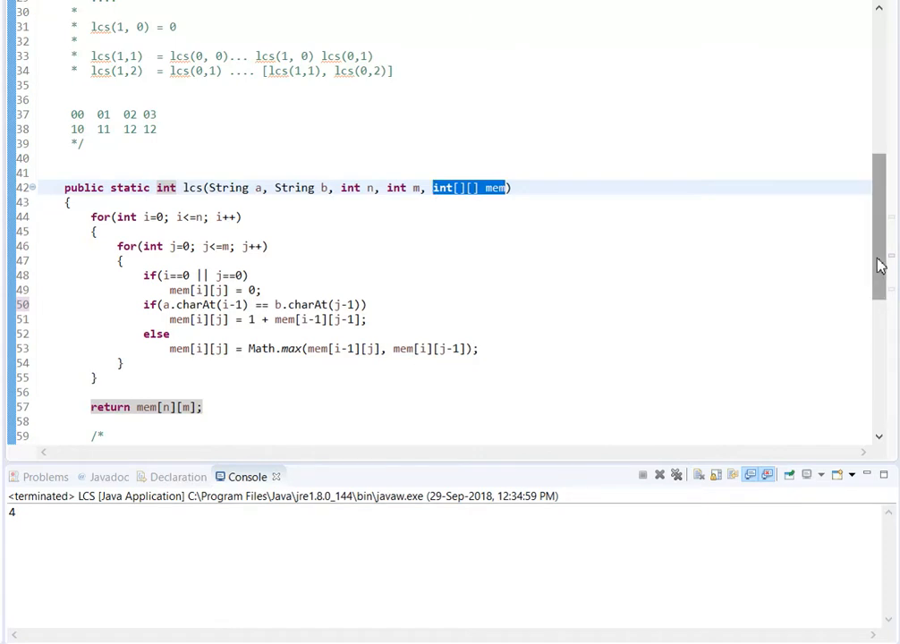
Walk through the 01 and 11 entries of the index grid comment, then start an empty line above lcs
scroll(down, 3)
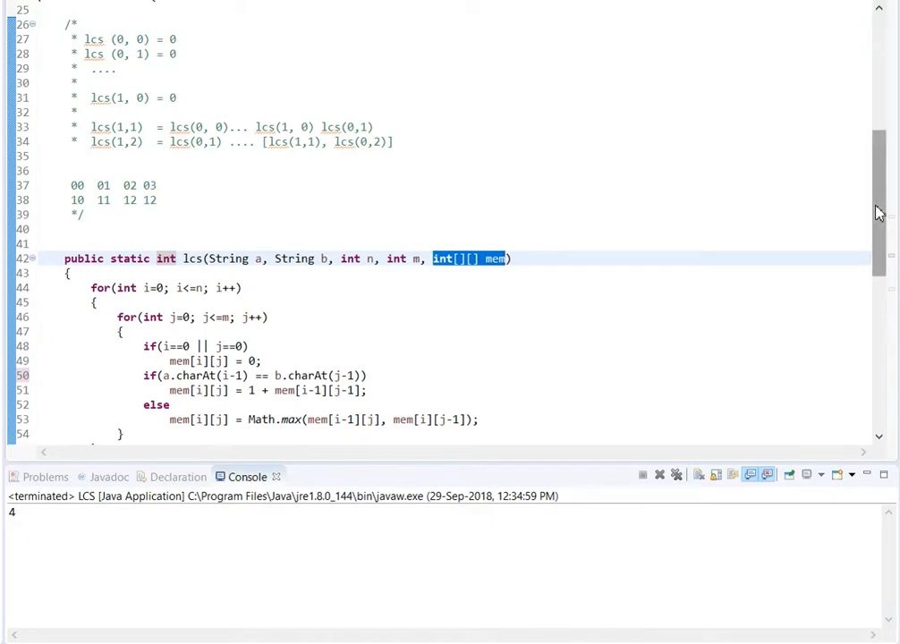
scroll(down, 3)
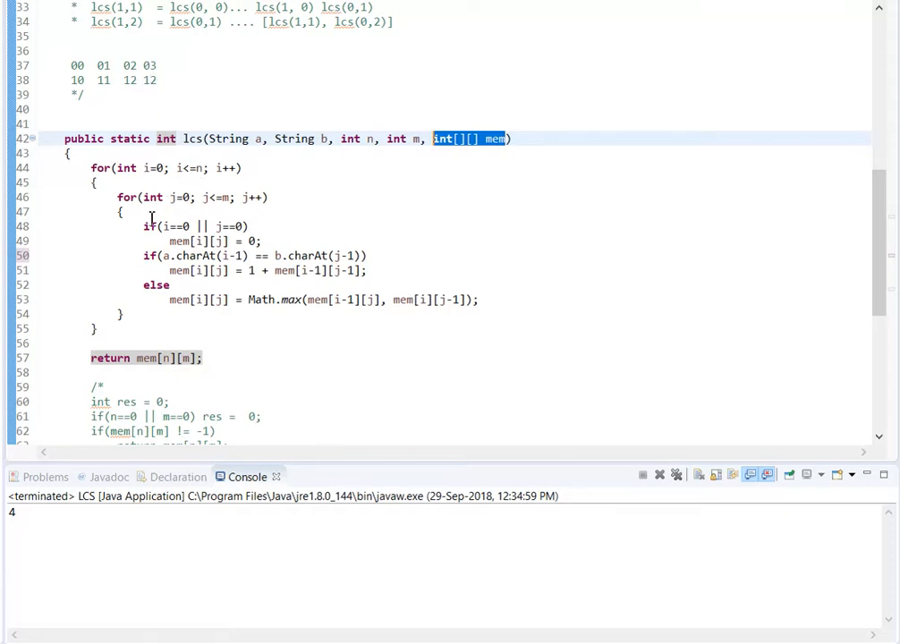
mouse_move(147, 257)
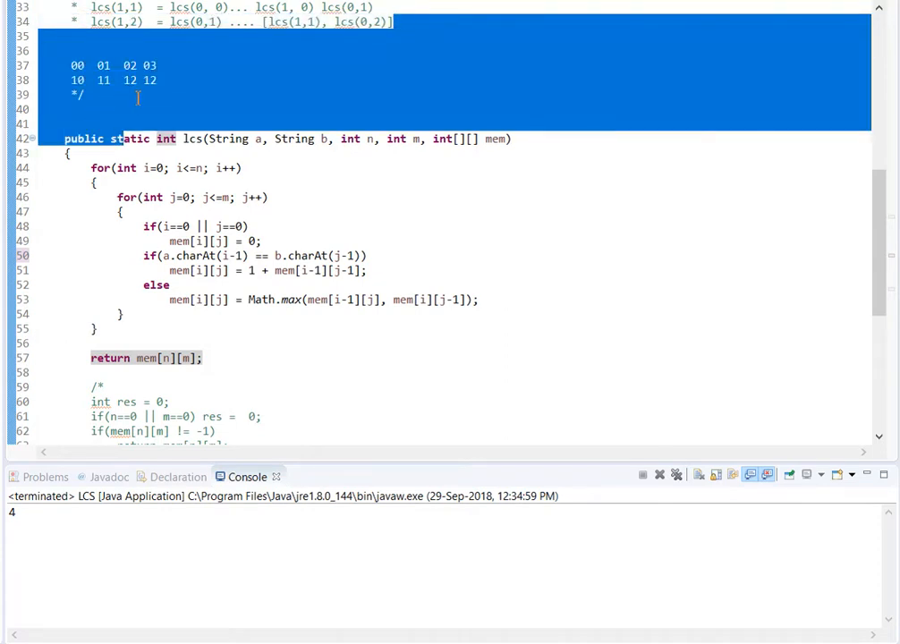
click(136, 81)
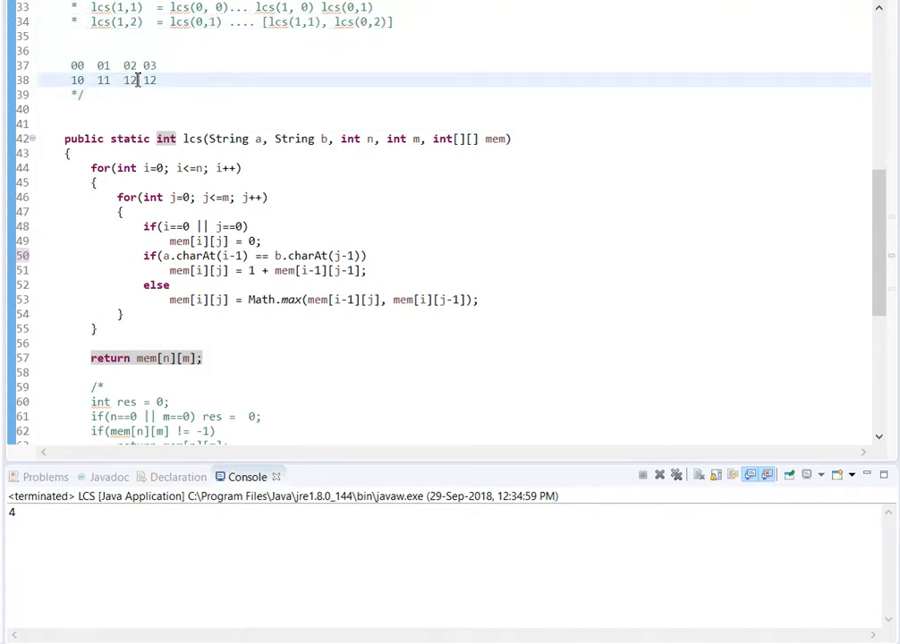
double_click(131, 78)
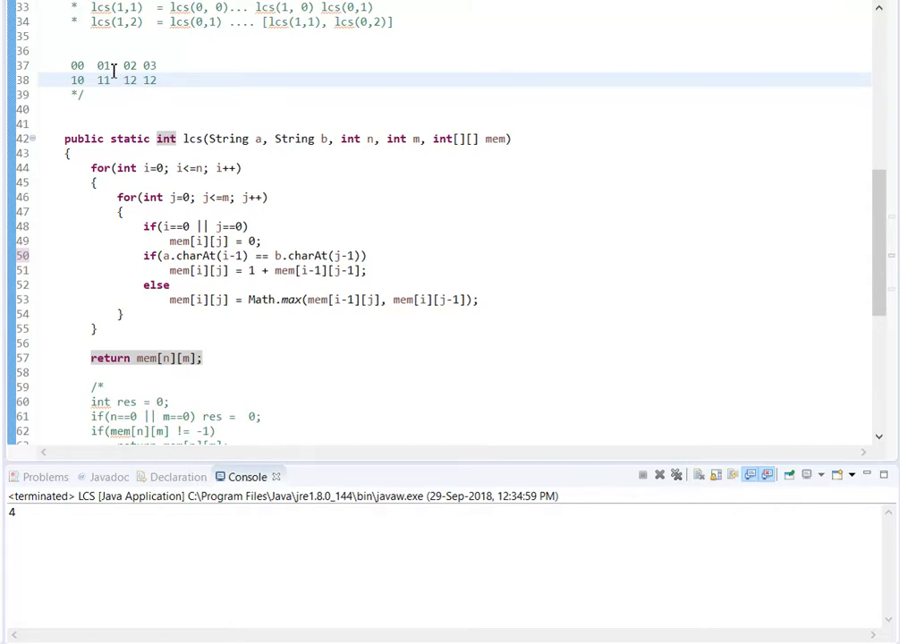
double_click(104, 64)
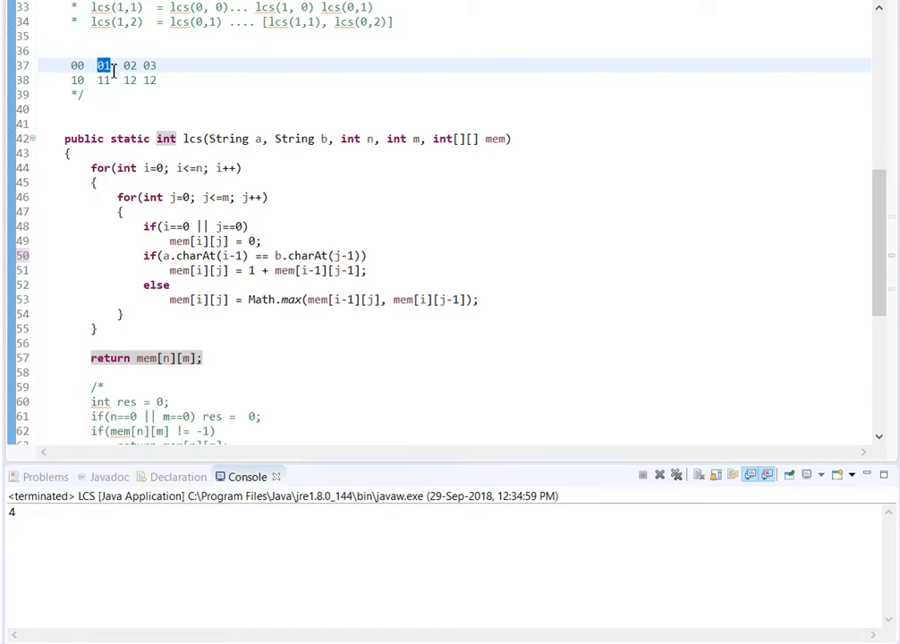
double_click(131, 65)
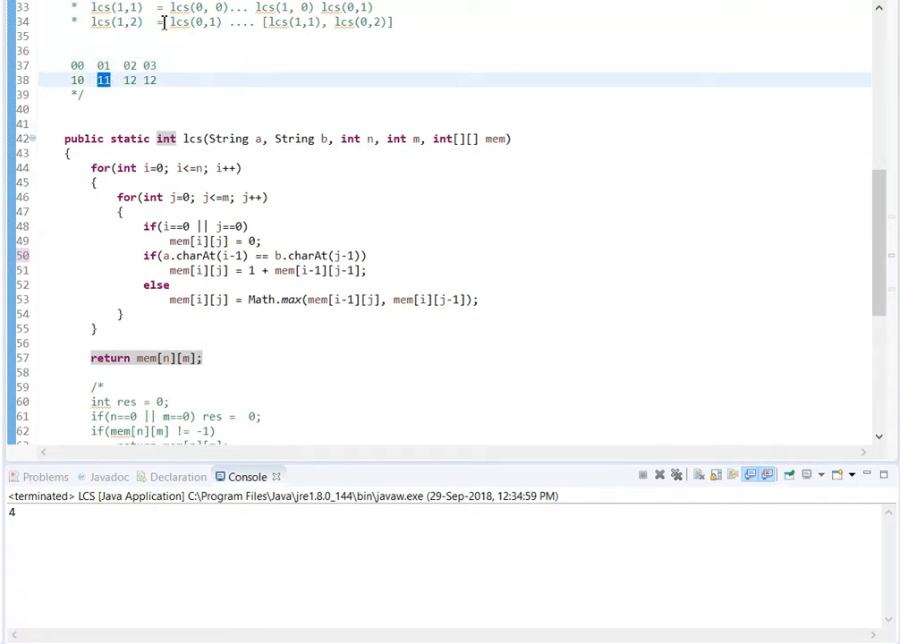
click(129, 79)
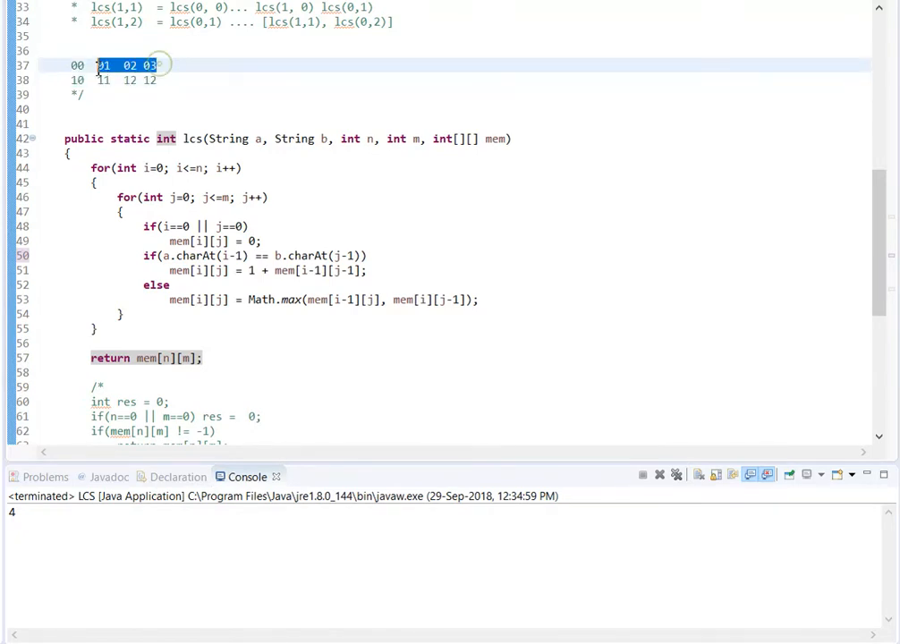
click(89, 78)
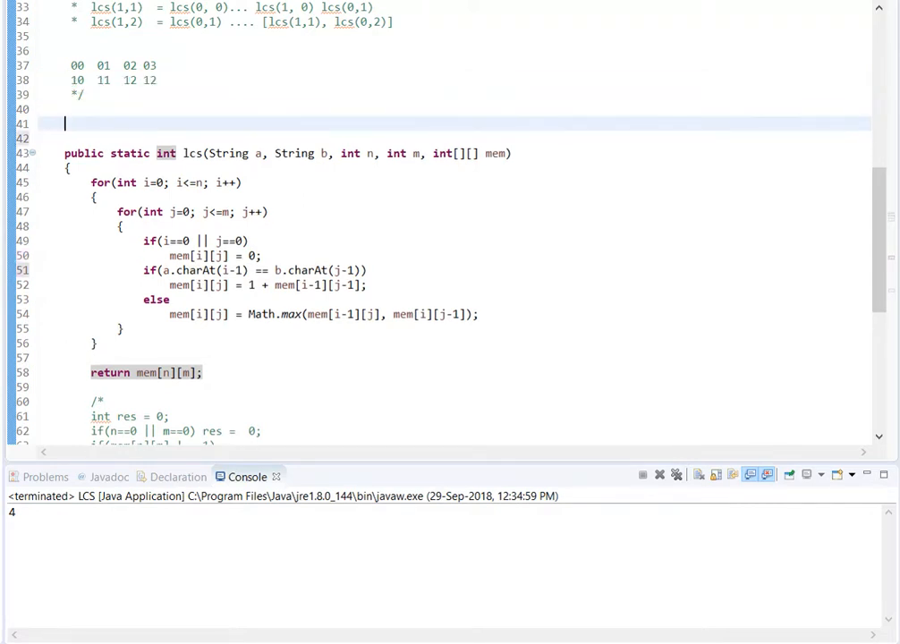
Write a block comment above lcs noting n*m then 'm2 --- 2m' space usage
text(/)
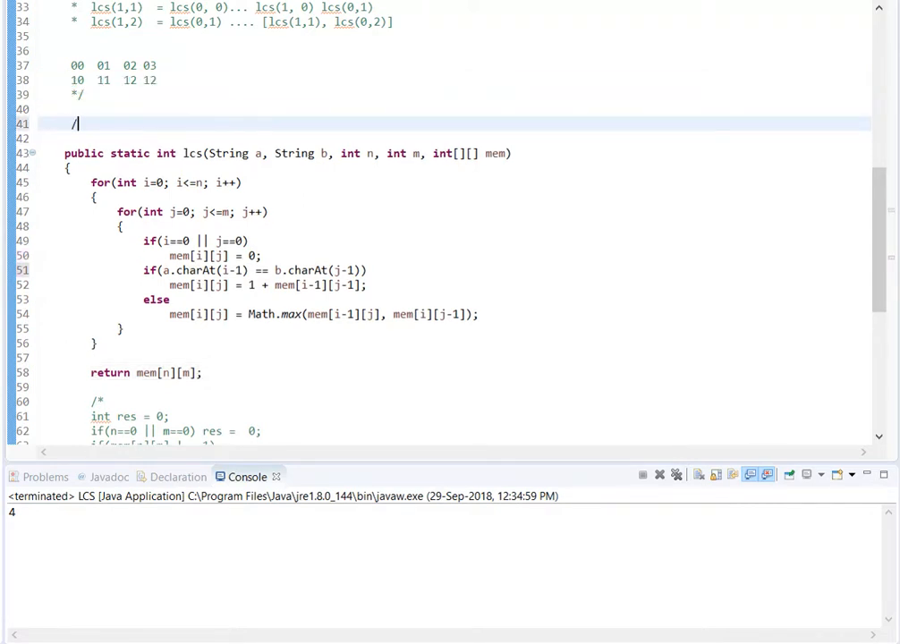
text(*)
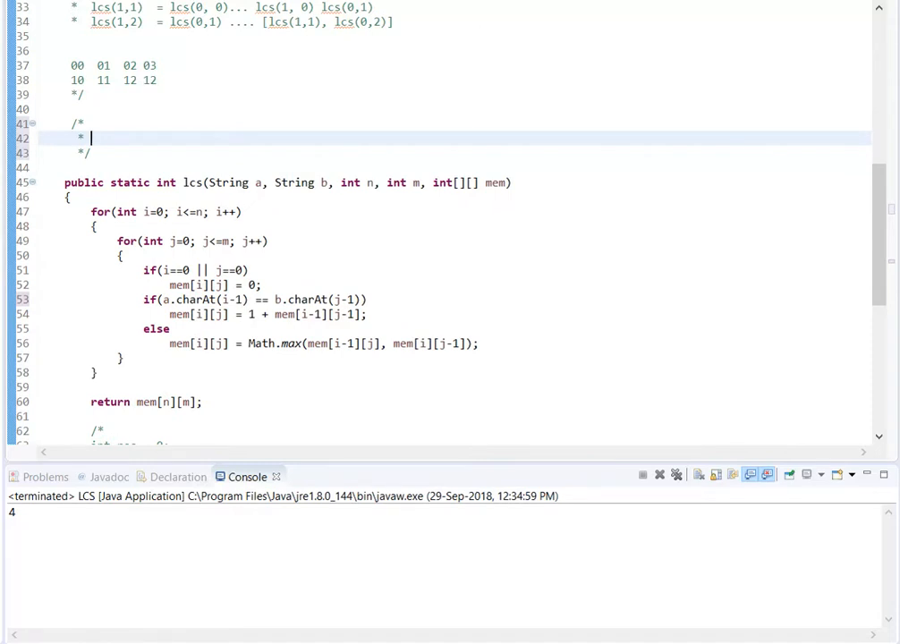
text(n*m)
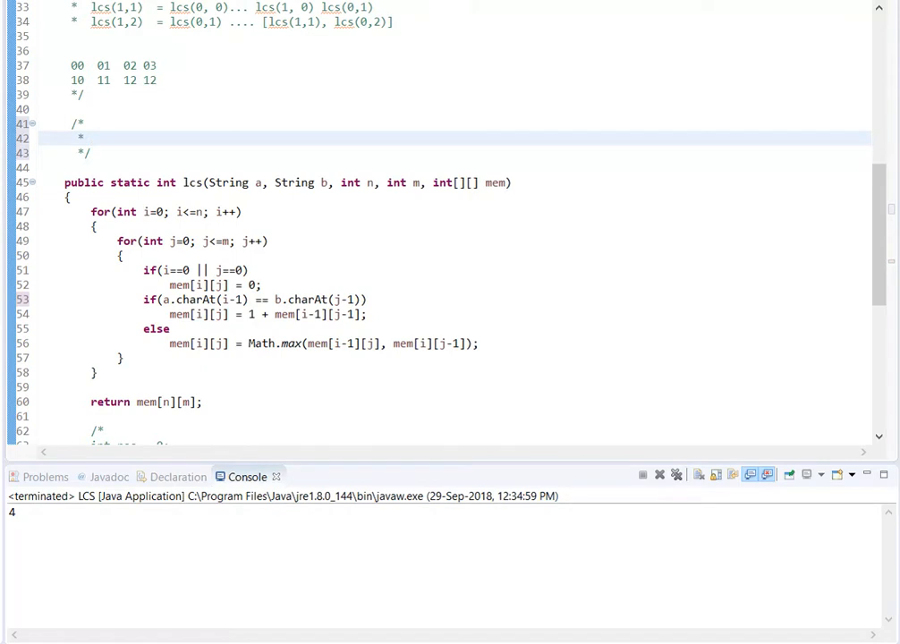
text(m2)
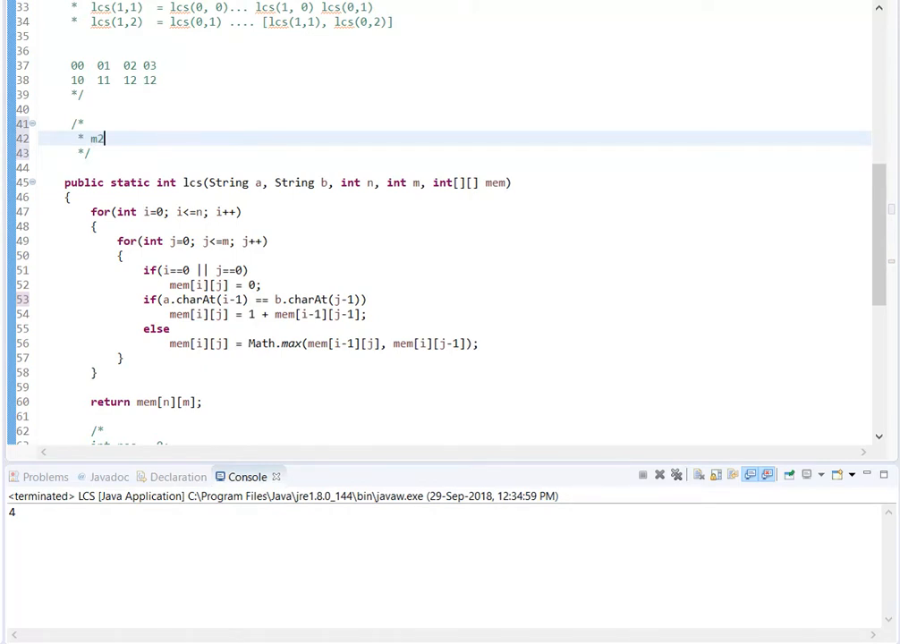
text(---)
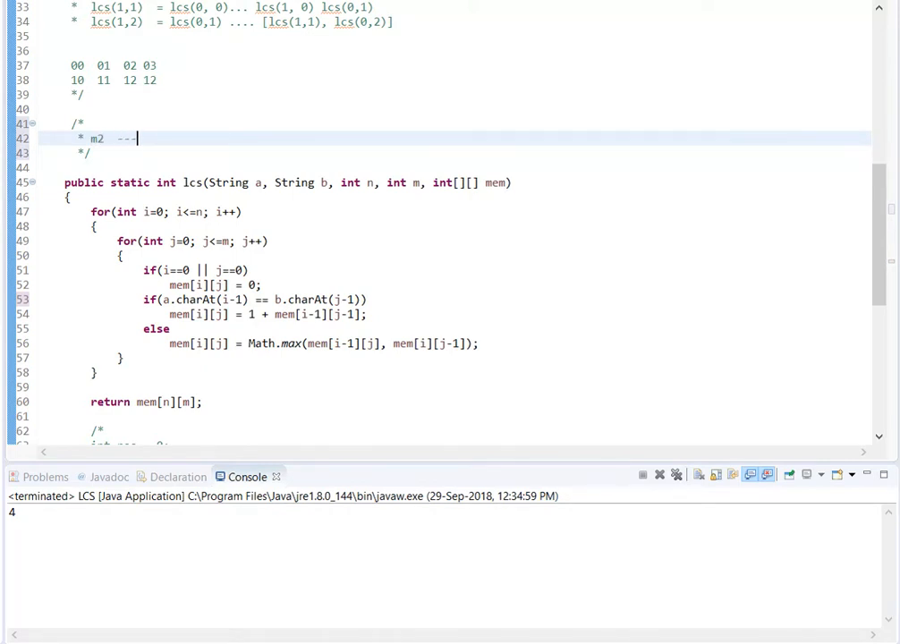
text(2m)
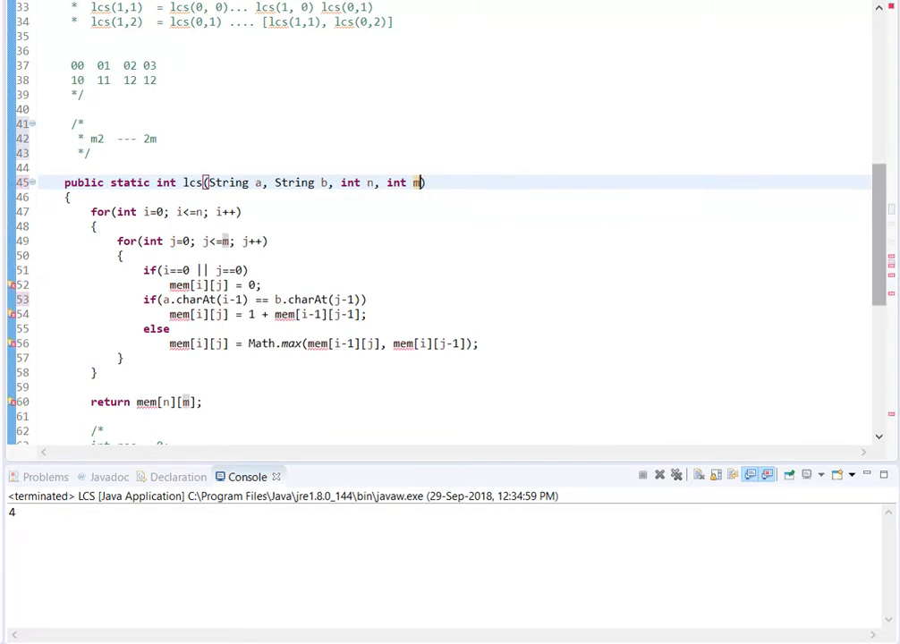
Trim the signature to lcs(String a, String b), dropping n, m and mem
scroll(down, 3)
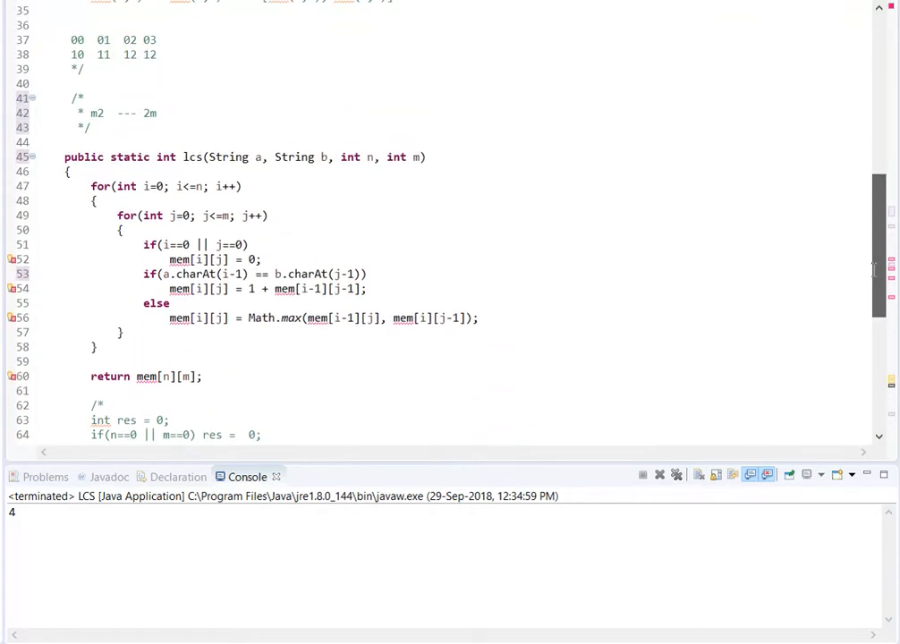
mouse_move(397, 179)
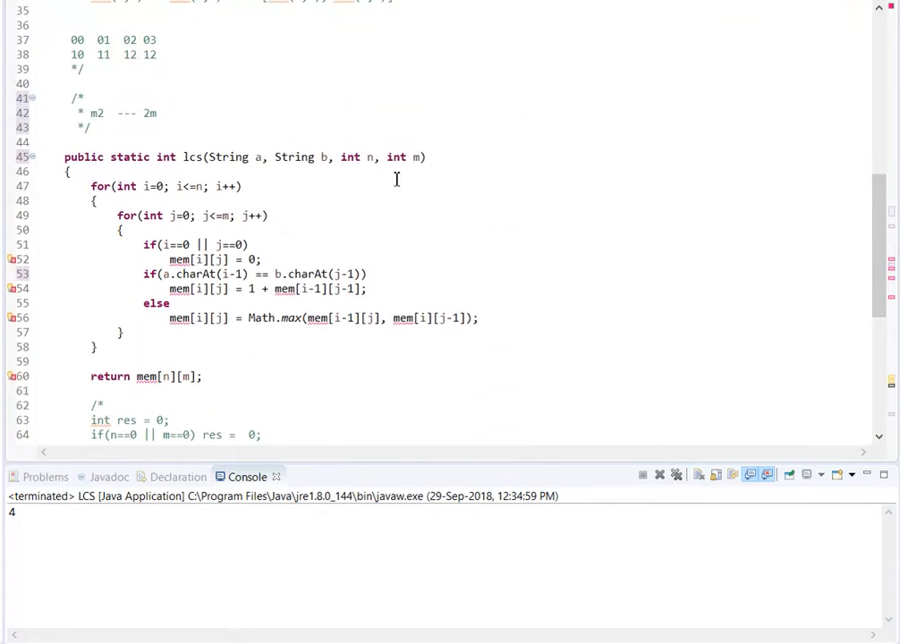
mouse_move(462, 290)
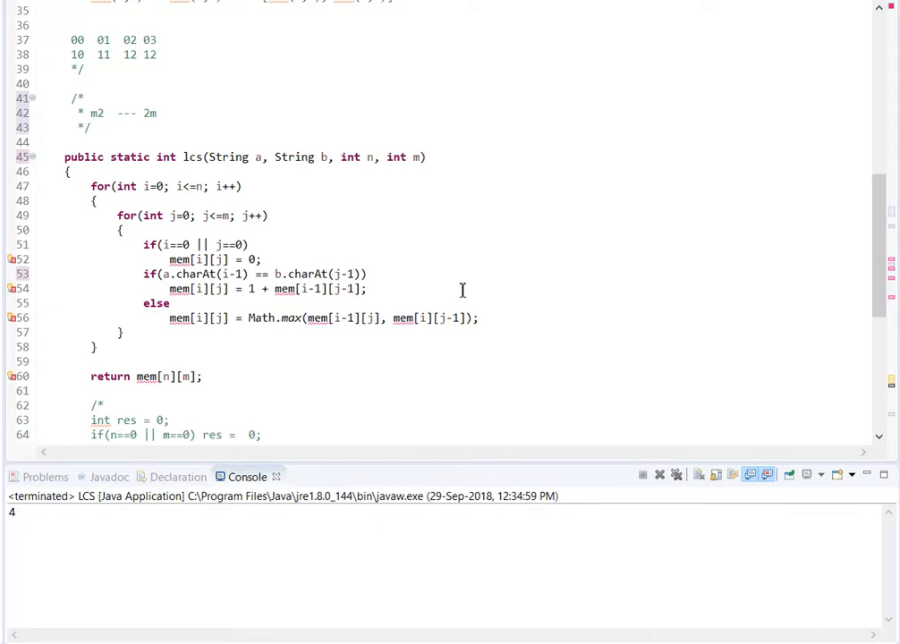
scroll(down, 3)
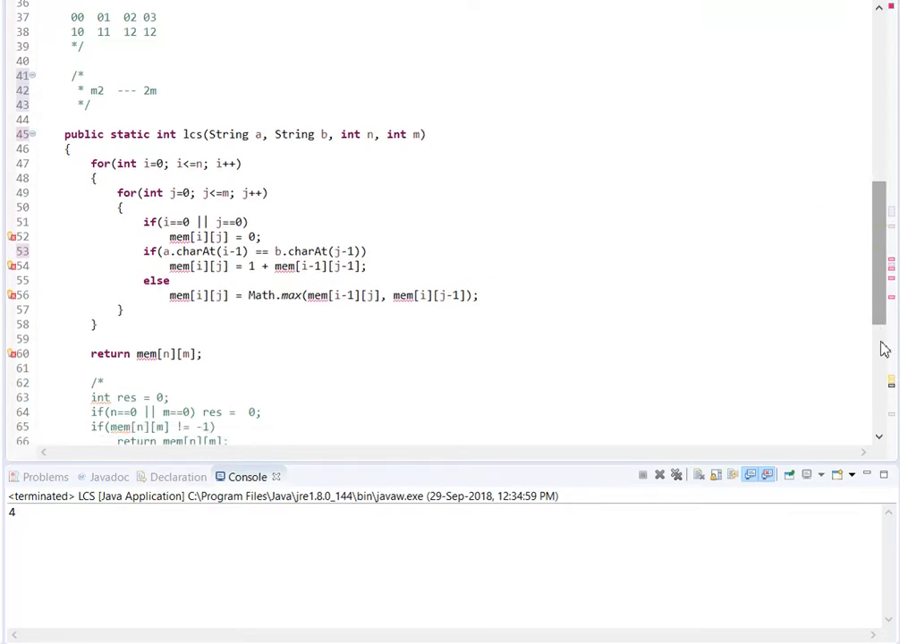
scroll(down, 3)
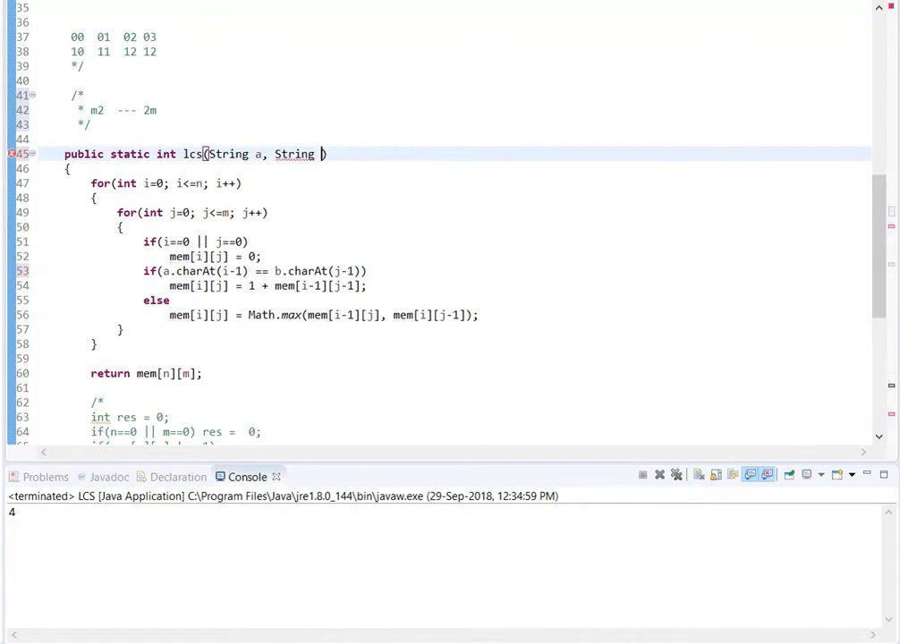
text(b)
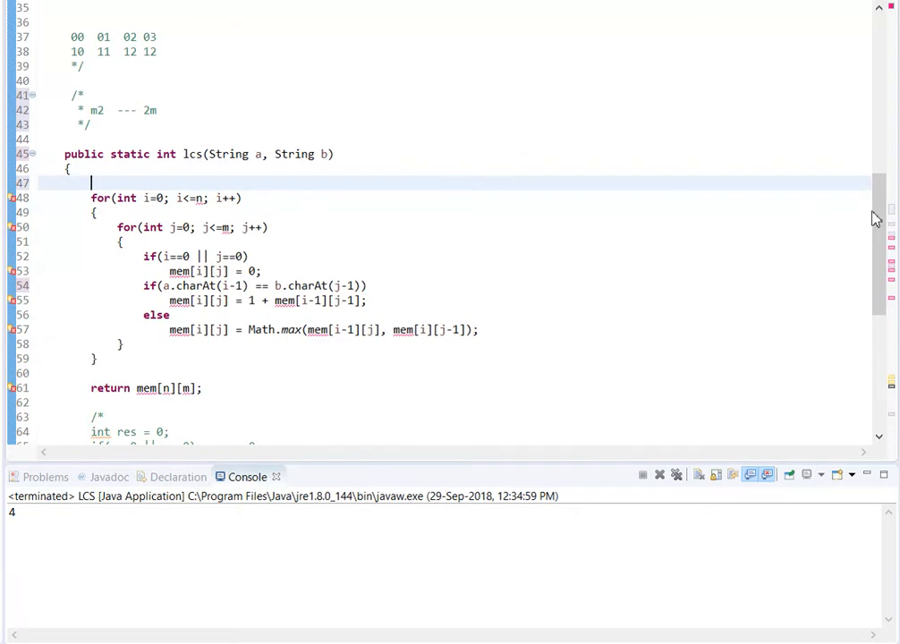
scroll(down, 3)
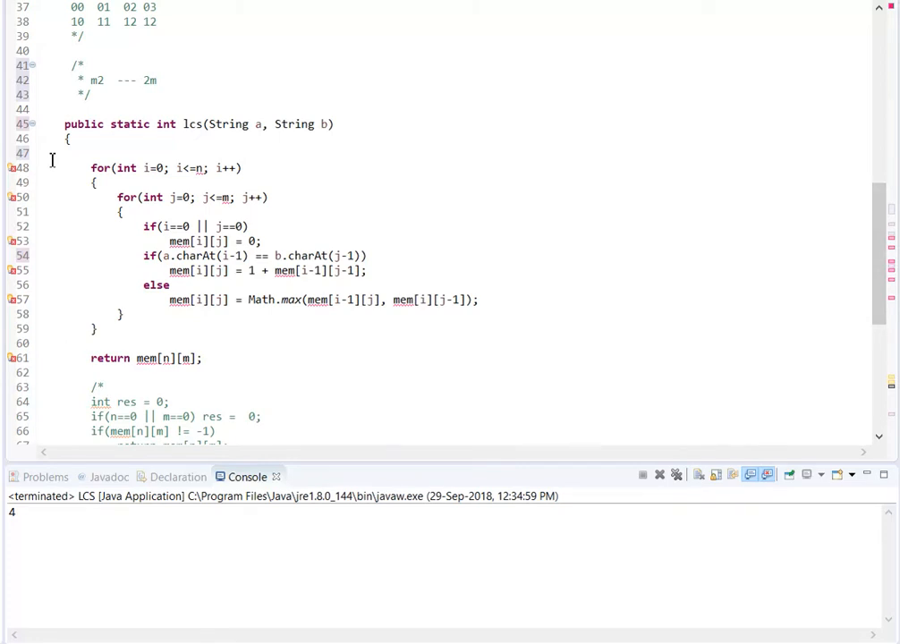
Compute int n and m from the string lengths at the top of lcs
text(int n = s1.length();)
text(int m = s2.length();)
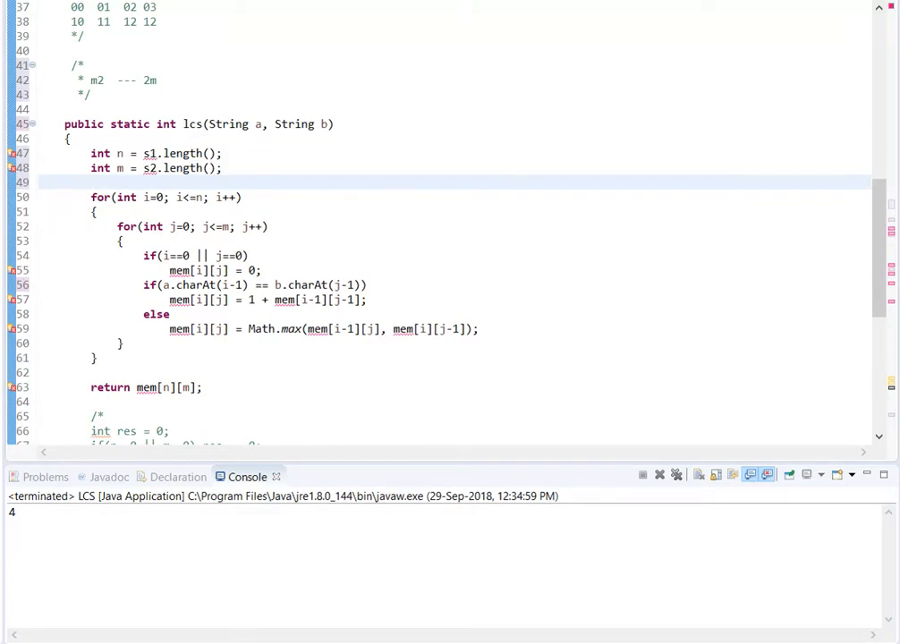
click(89, 182)
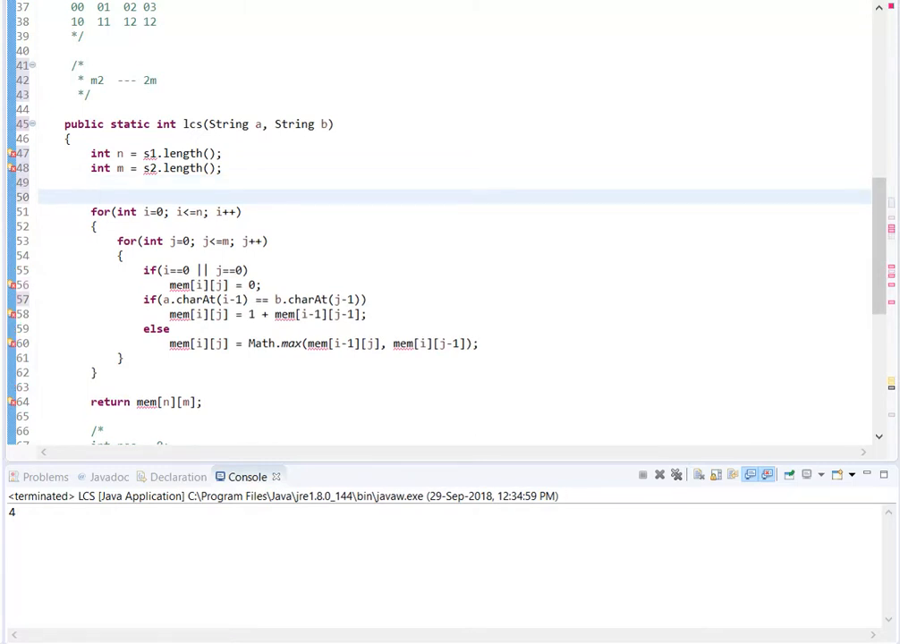
click(93, 196)
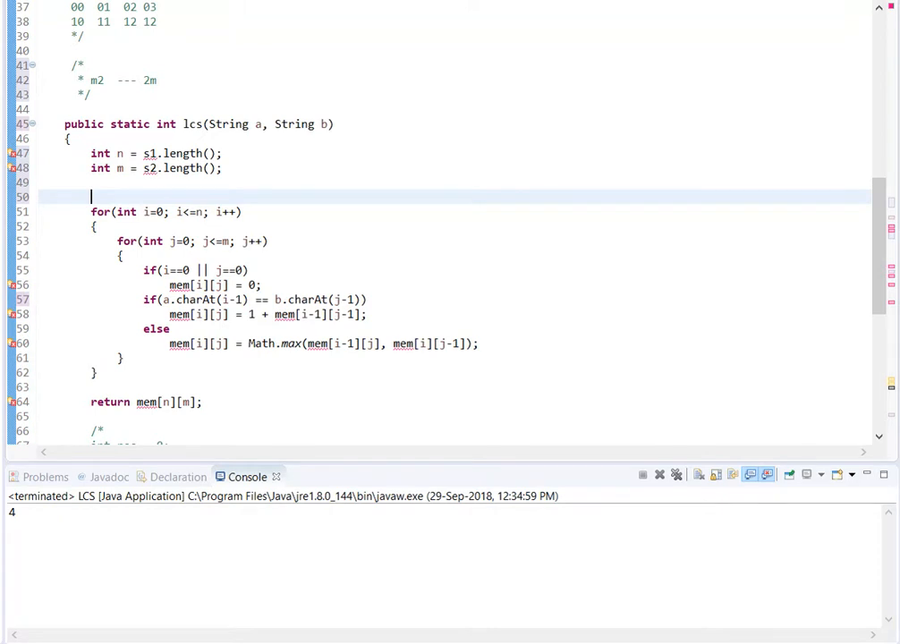
Declare int[] prev and int[] curr arrays with new int[n] before the loops
text(int)
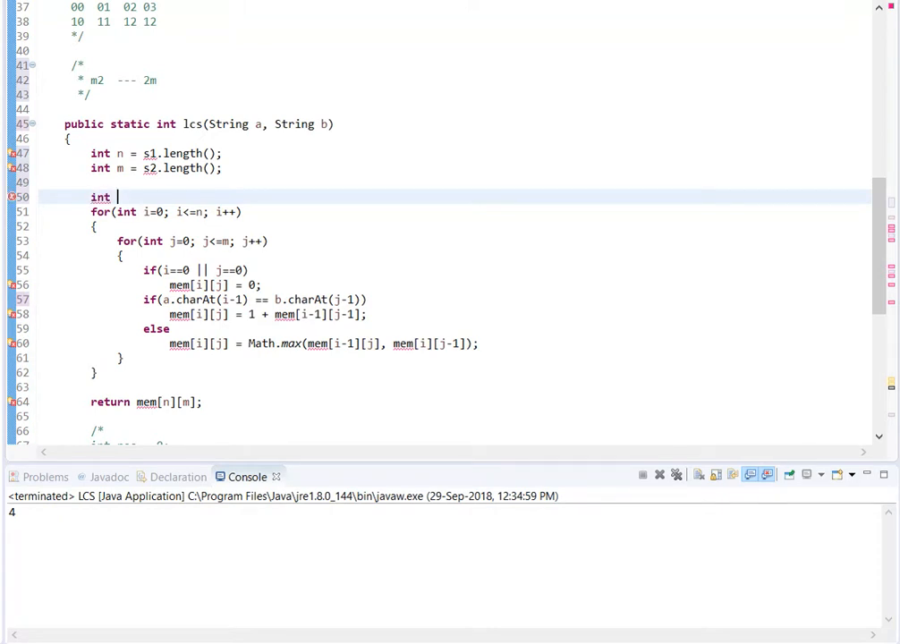
text([] prev = new int[m];)
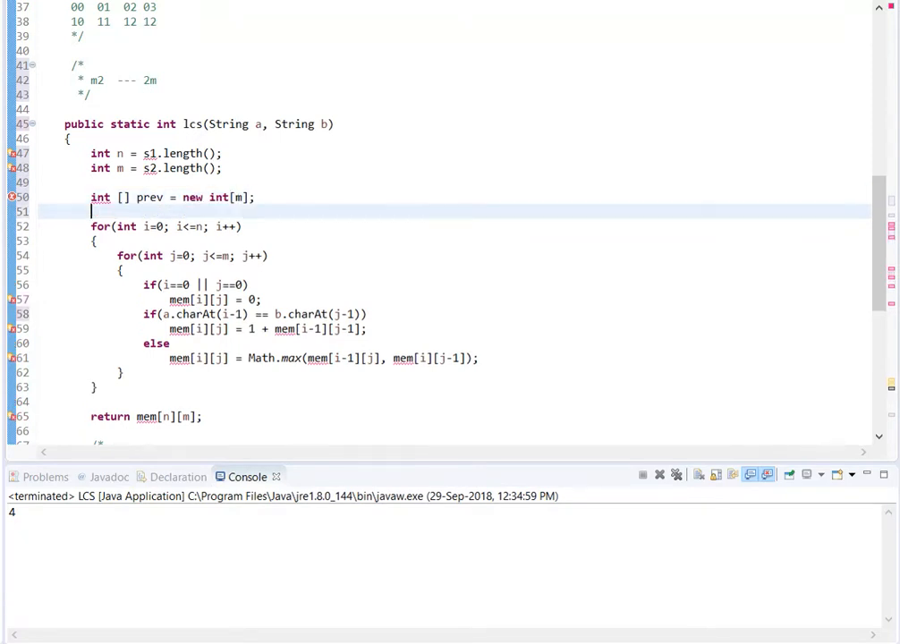
text(int [])
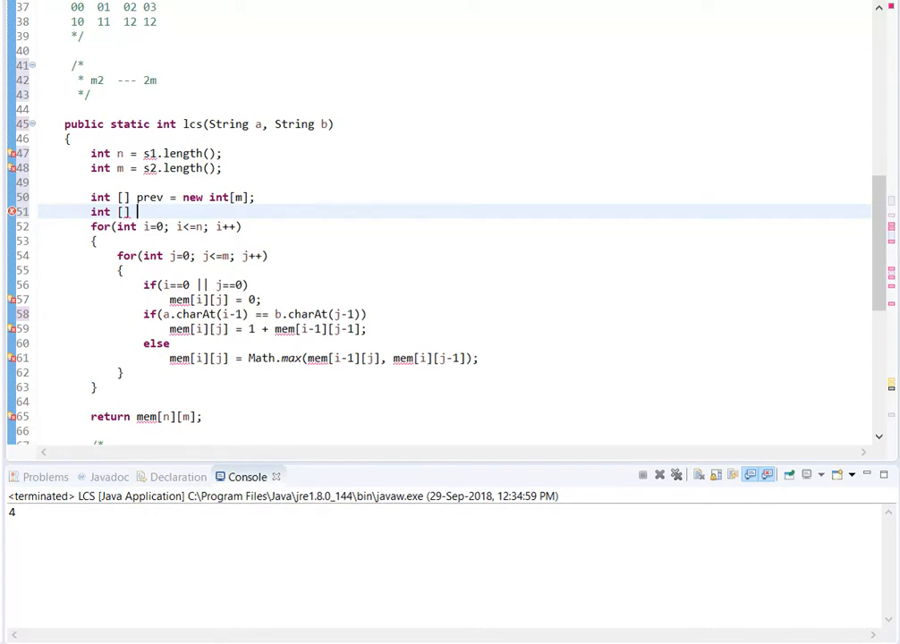
text(curr)
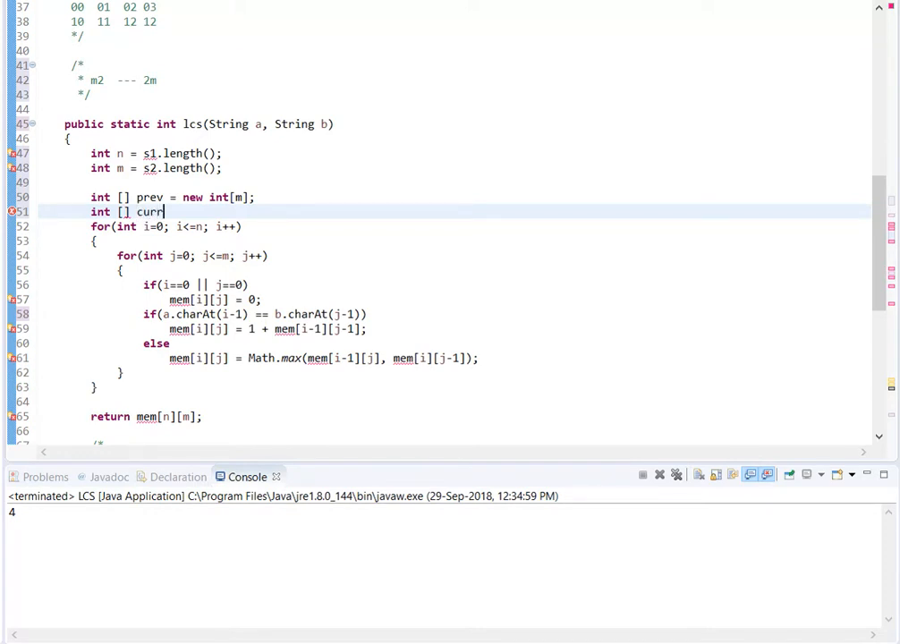
text(= new int[n];)
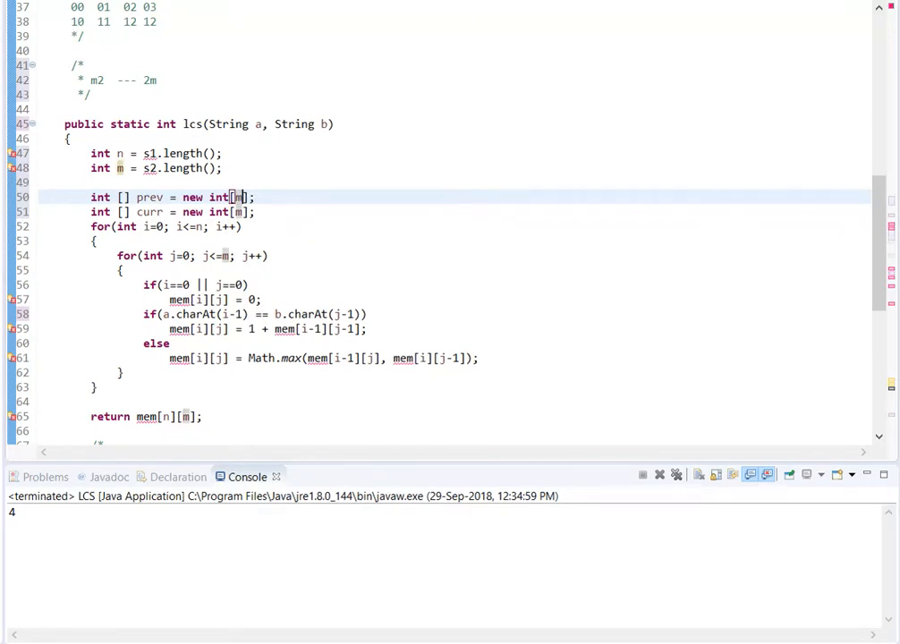
mouse_move(186, 229)
text(b)
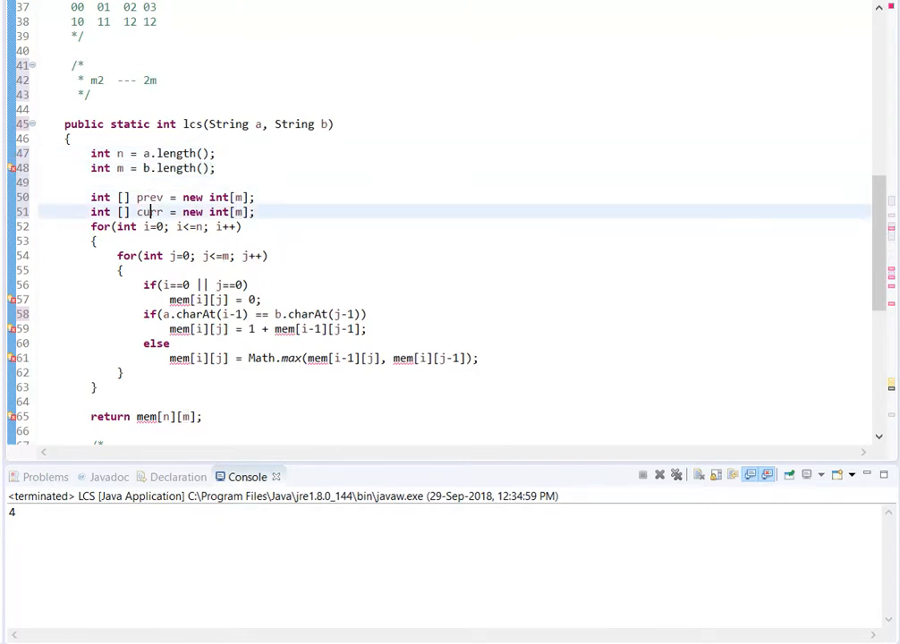
double_click(148, 211)
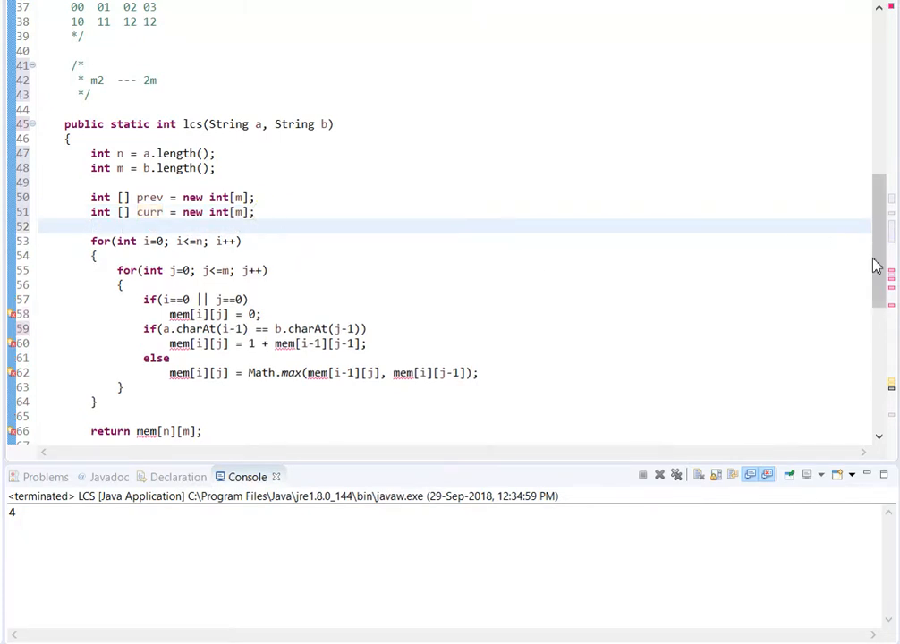
scroll(down, 3)
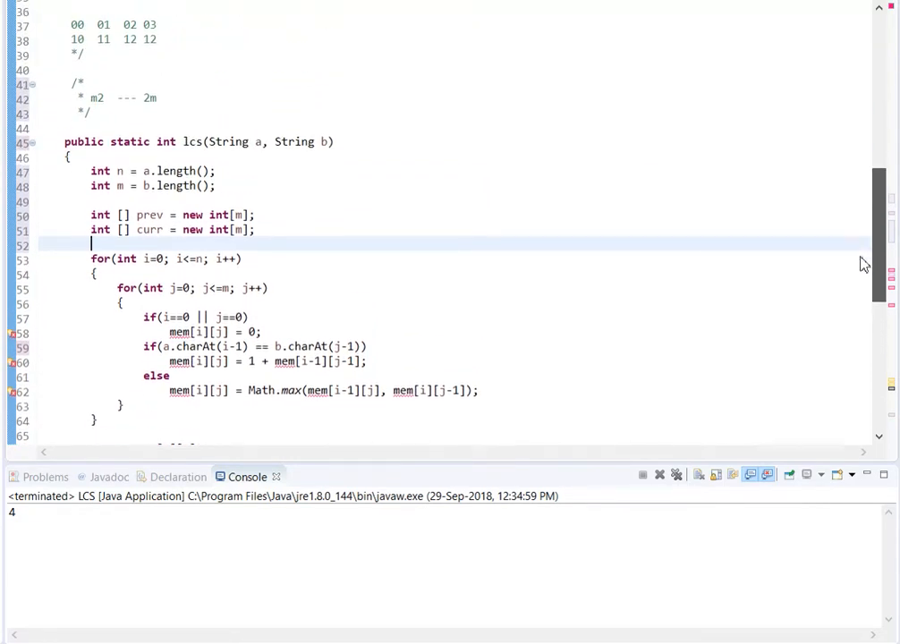
scroll(down, 3)
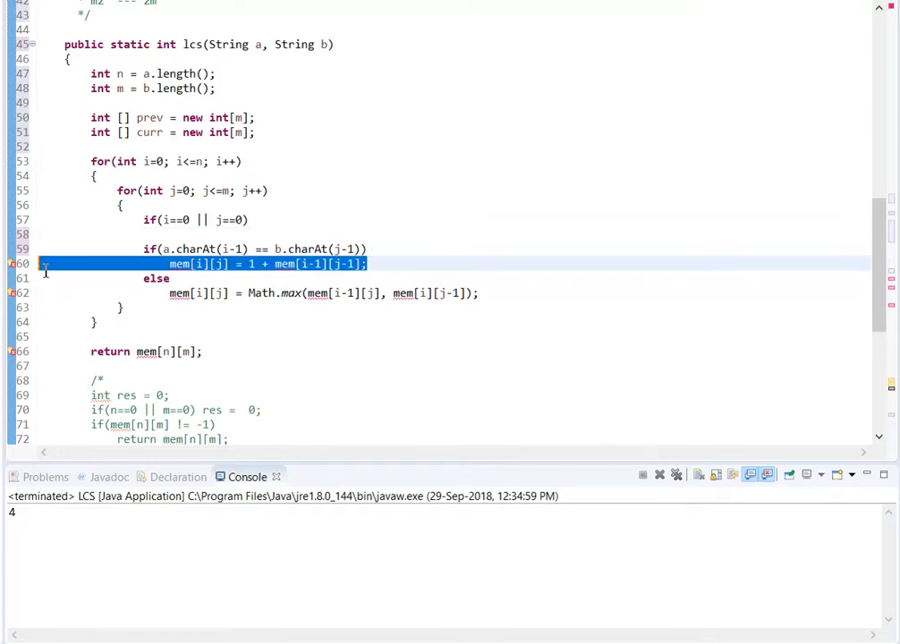
Remove the mem assignments and set curr[j] = 0 in the base case
key(Delete)
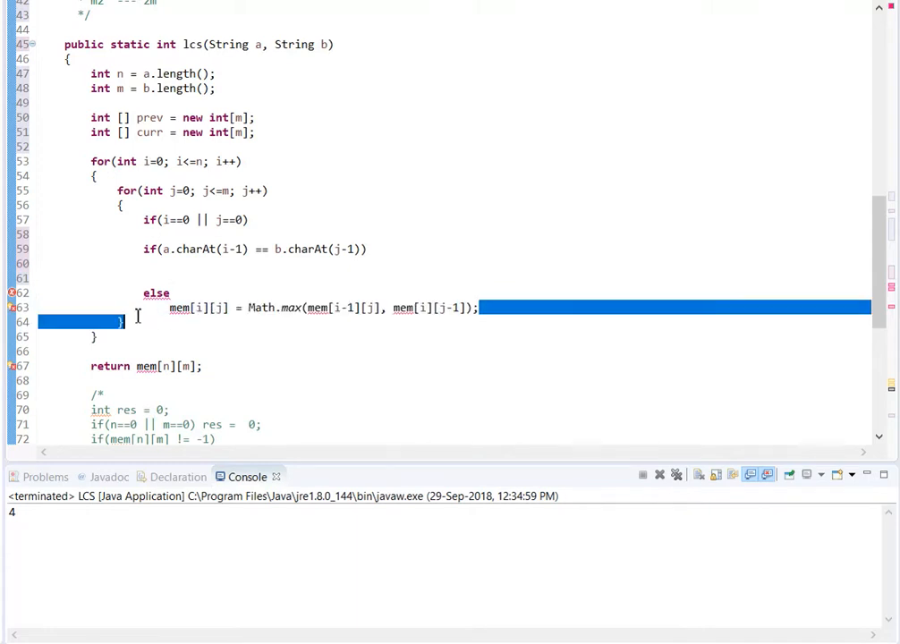
key(Delete)
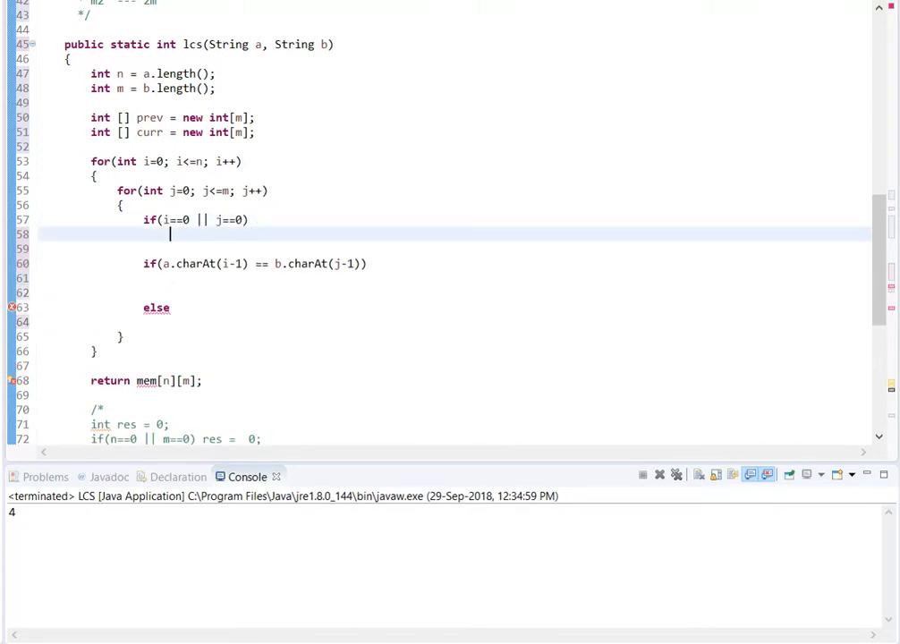
text(curr)
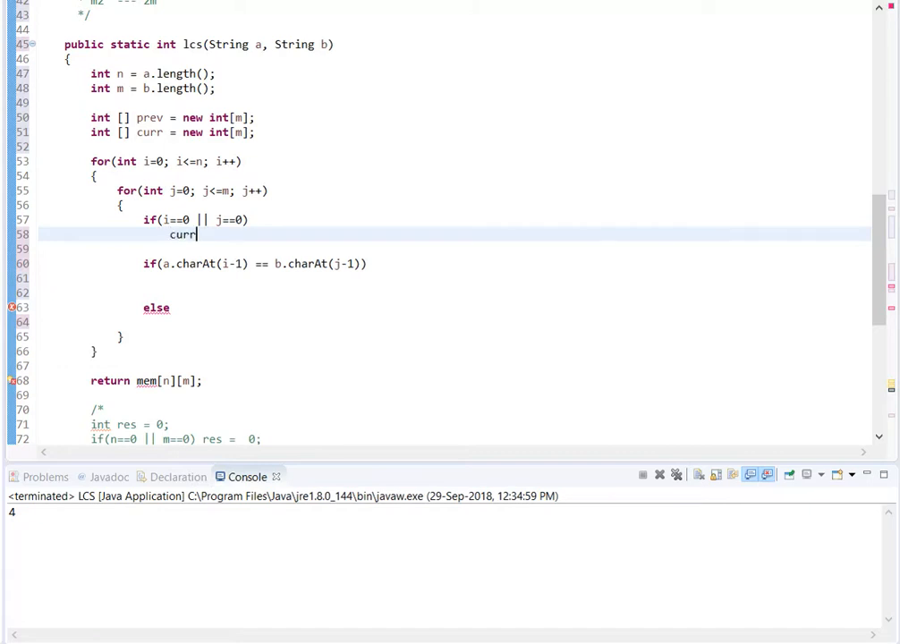
text([j])
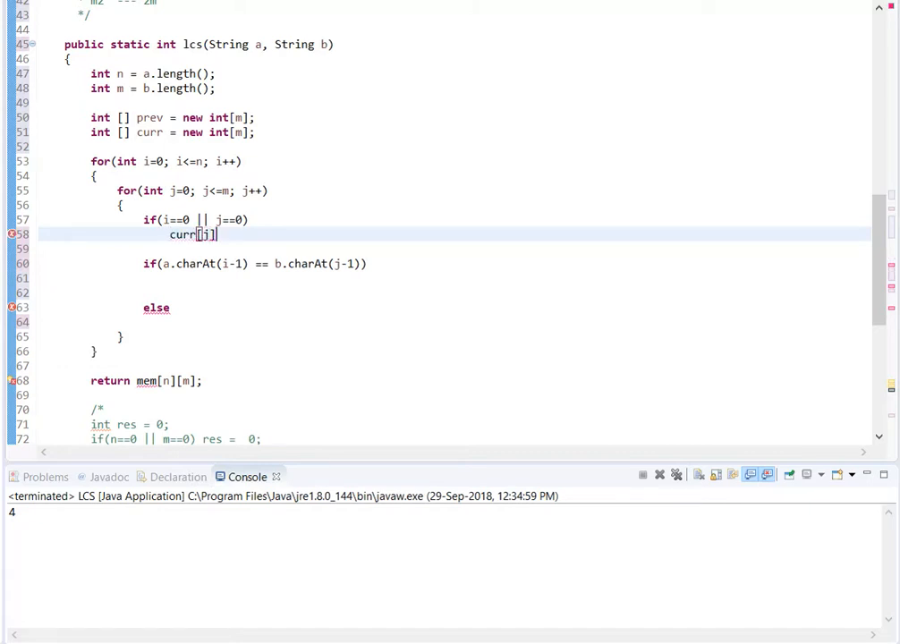
text(= 0;)
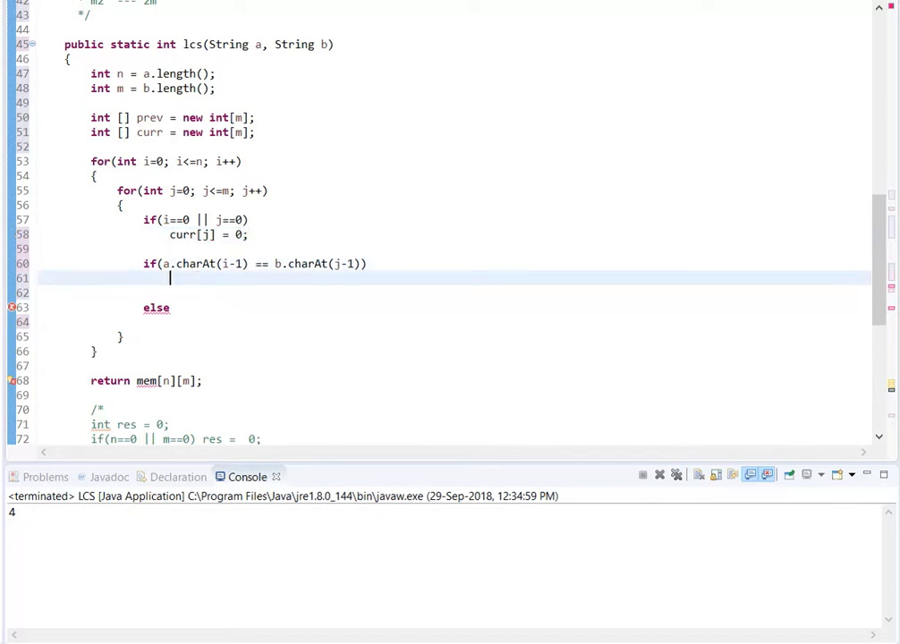
Set curr[j] = 1 + prev[j-1] when the characters match, checking the 01 grid entry
text(curr)
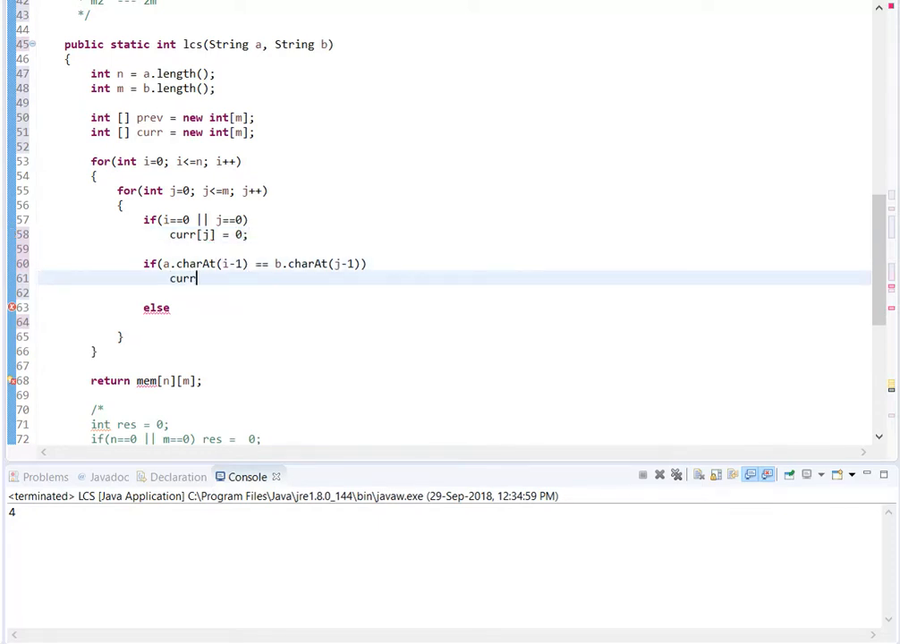
text([j] = 1)
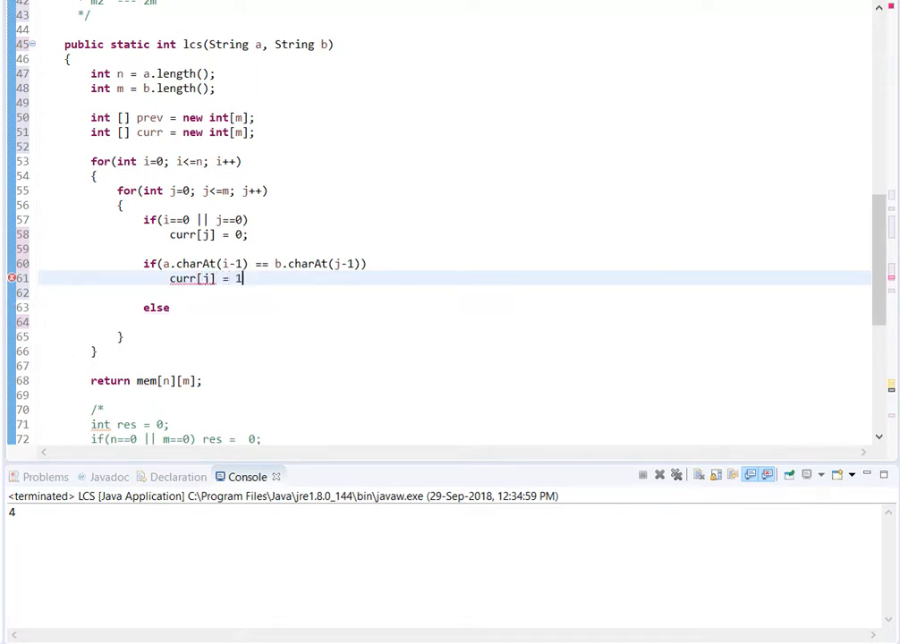
text(+ prev)
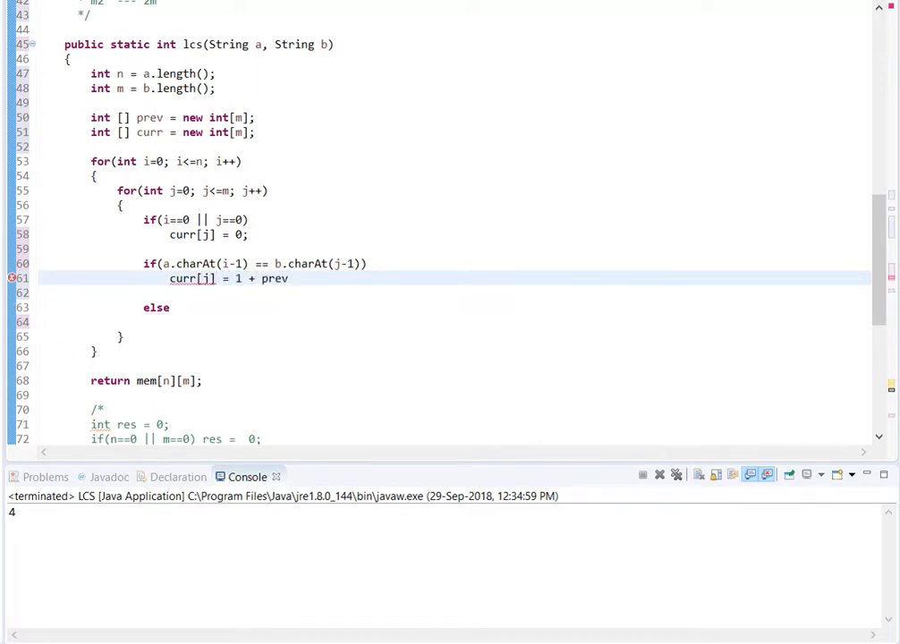
text([)
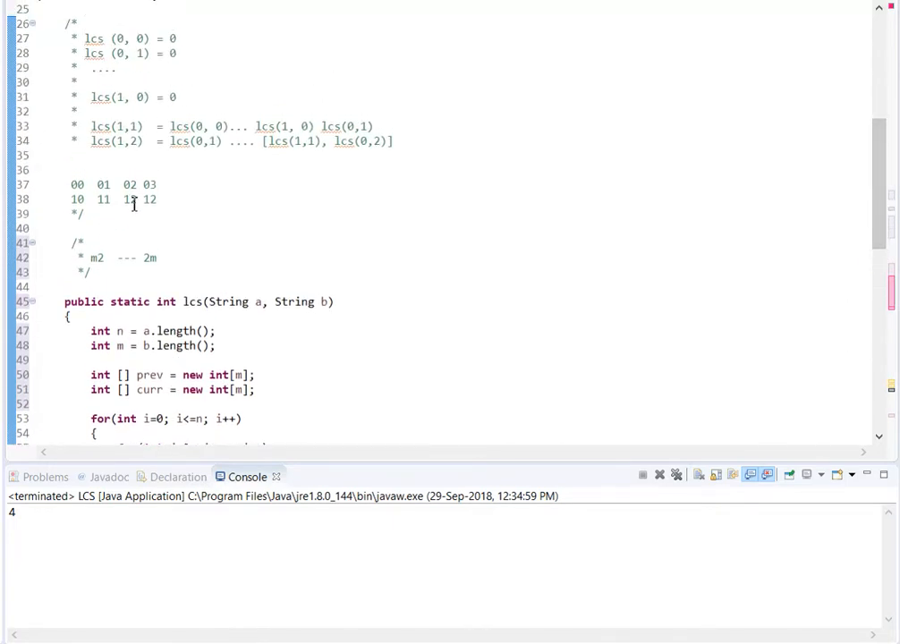
double_click(129, 199)
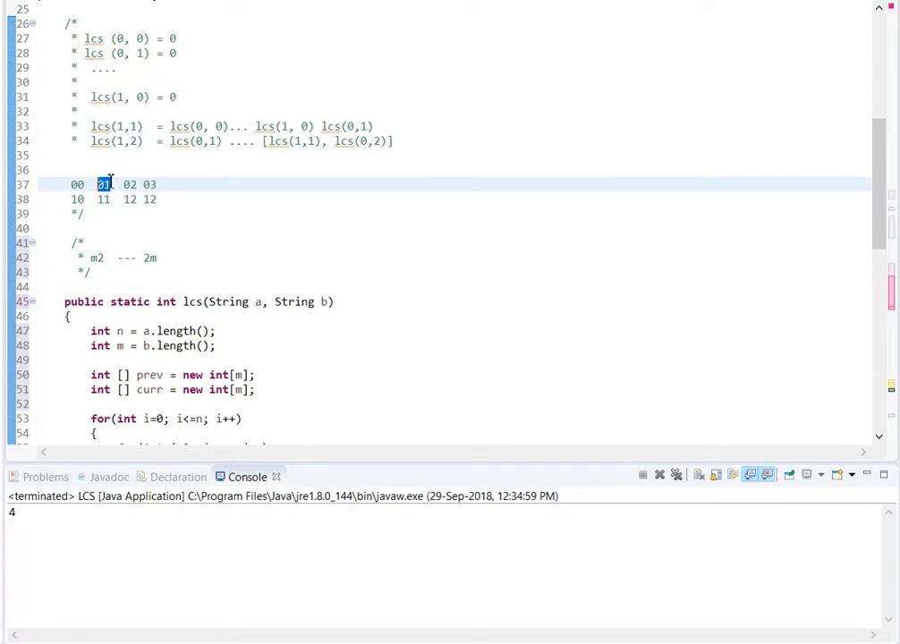
mouse_move(830, 262)
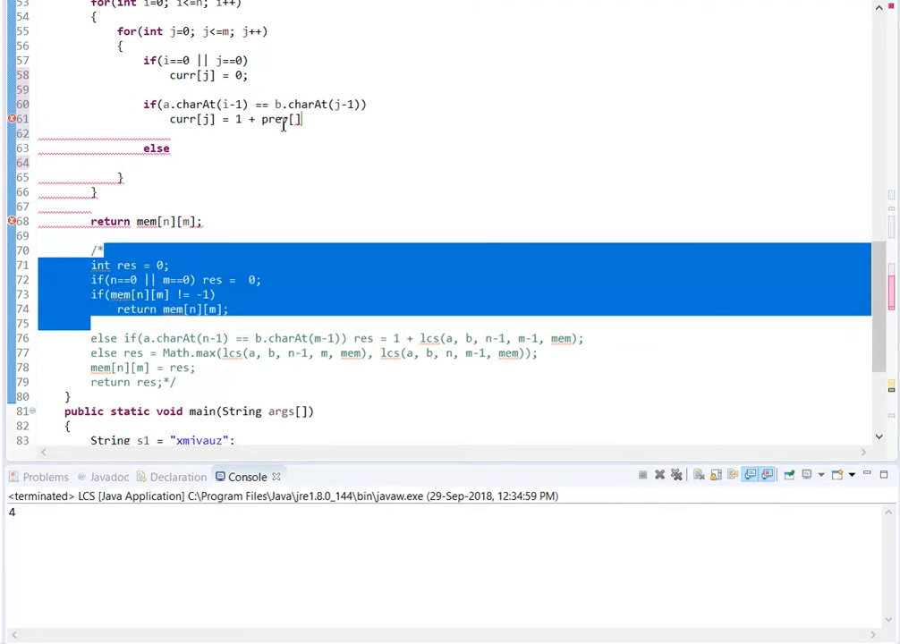
click(296, 118)
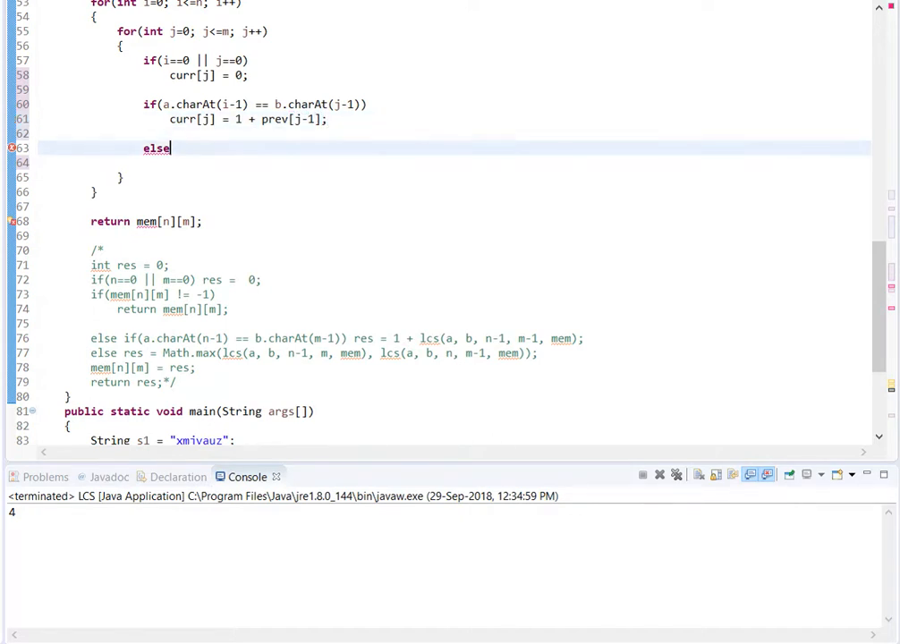
In the else branch set curr[j] = Math.max(curr[j-1], prev[j])
text(curr[j])
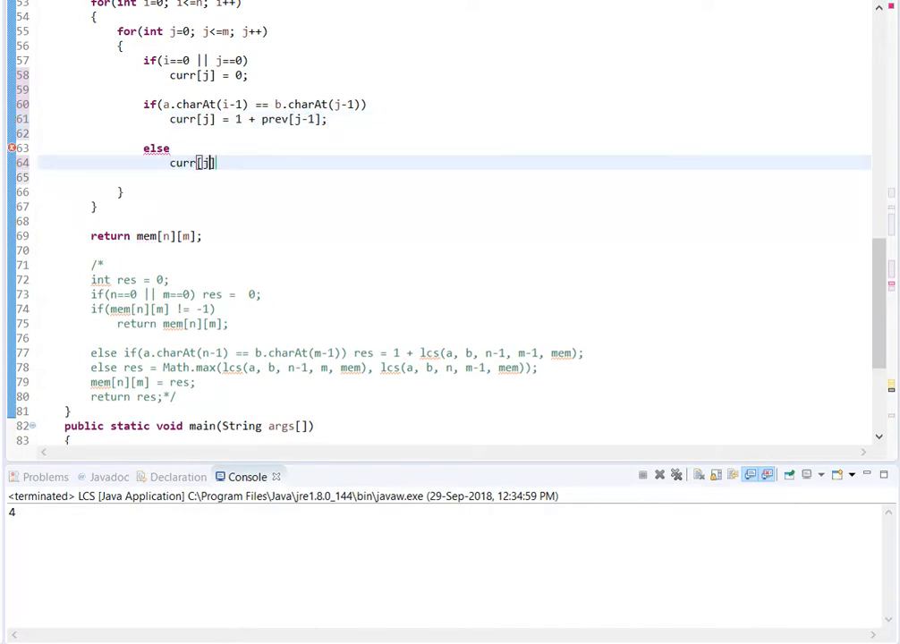
text(= Math.max)
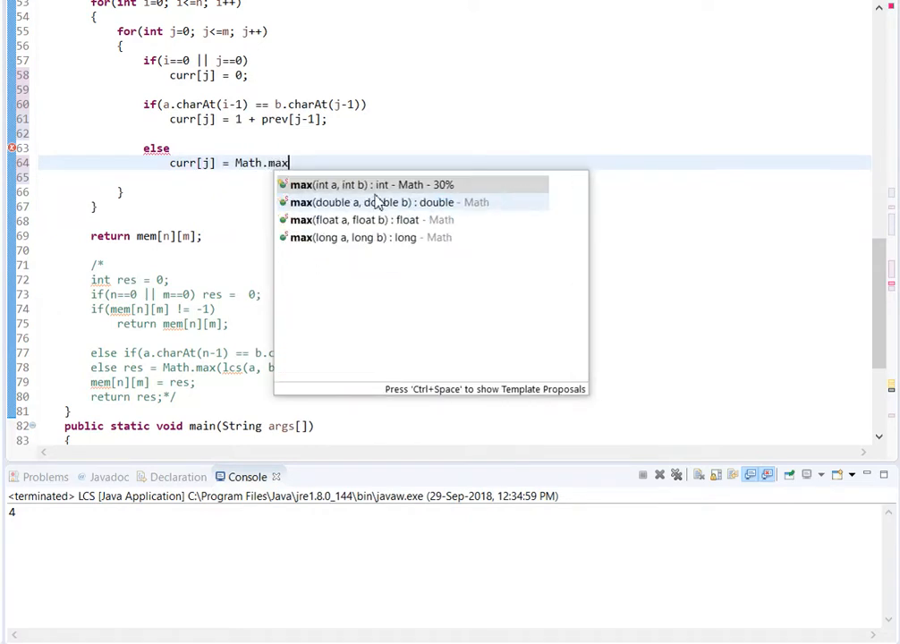
click(367, 184)
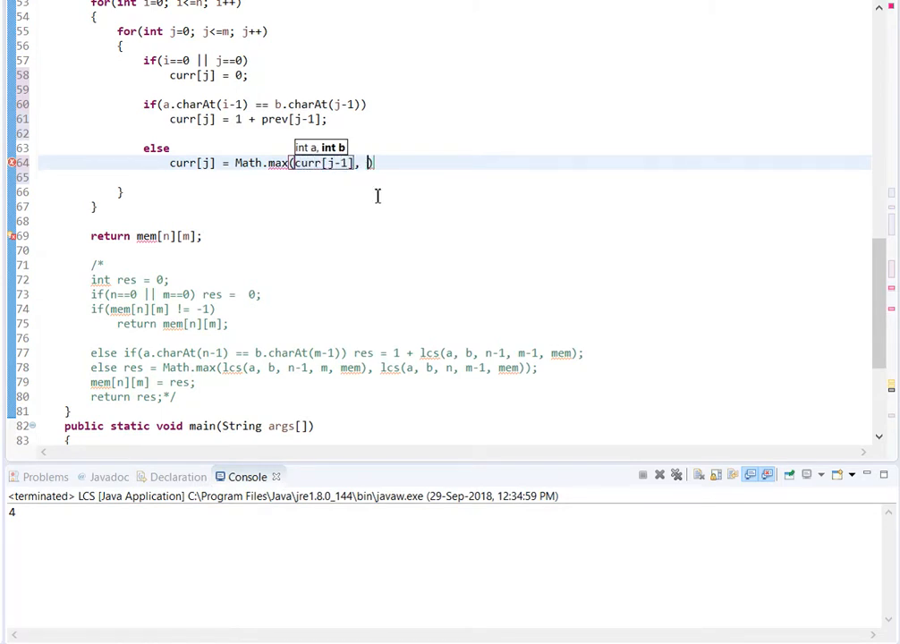
text(prev[j])
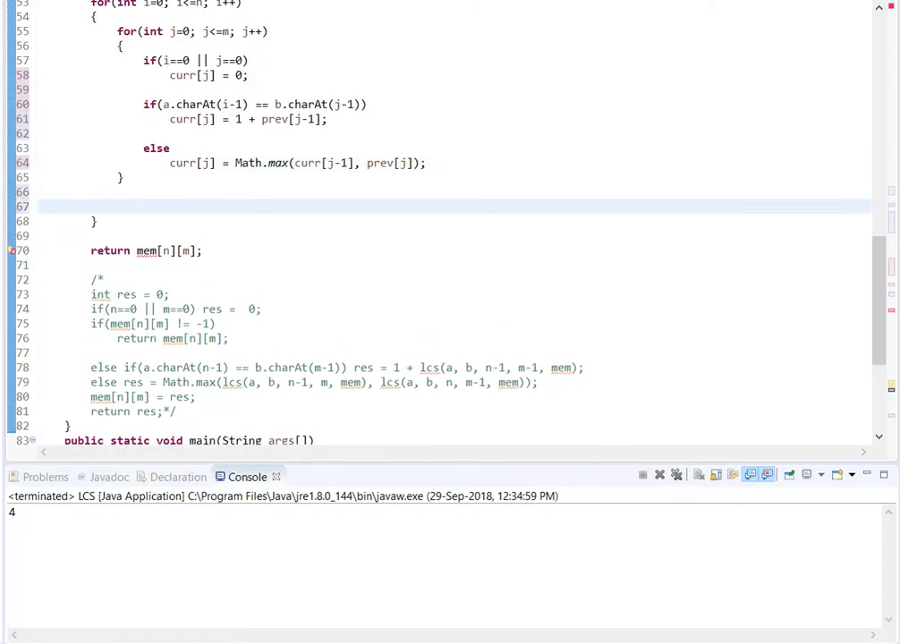
Add for(int k=0; k<=m; k++) prev[k] = curr[k]; after the inner loop
text(for()
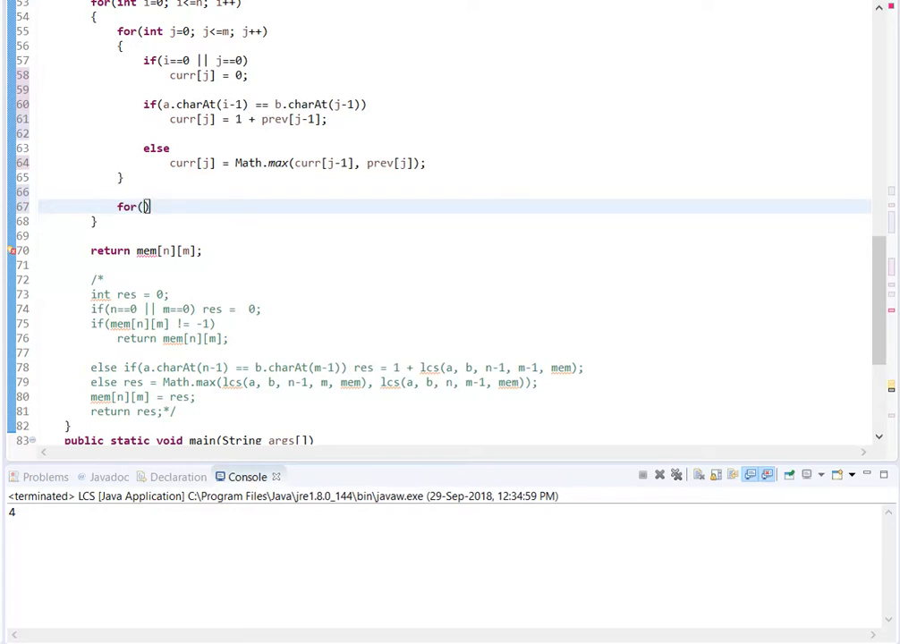
text(int k=0; k<m)
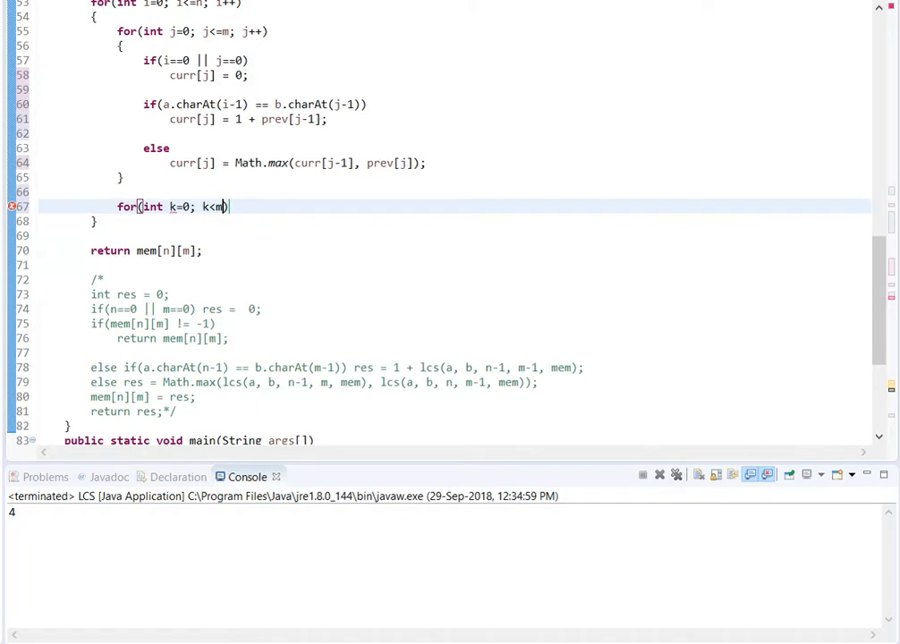
text(=)
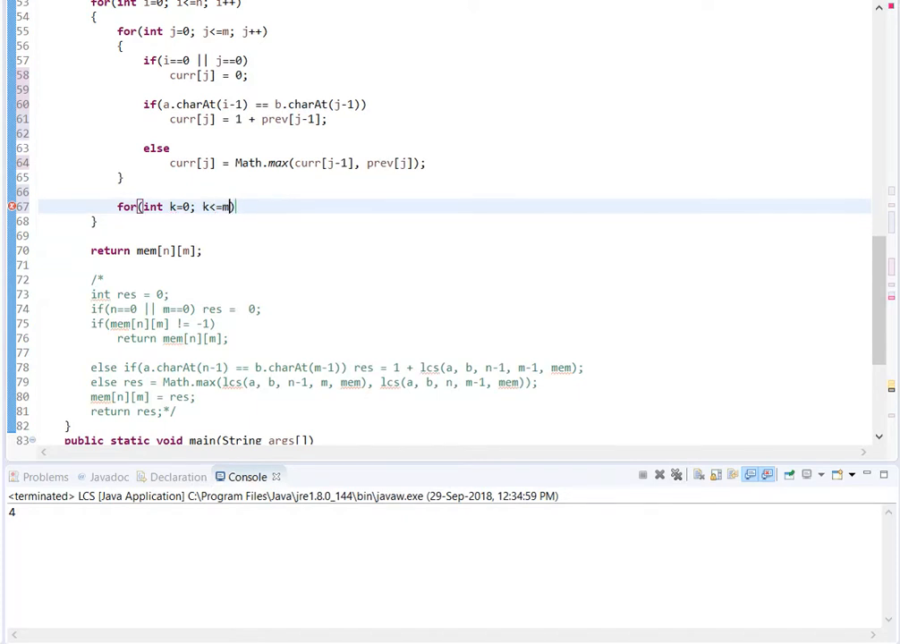
text(; k++))
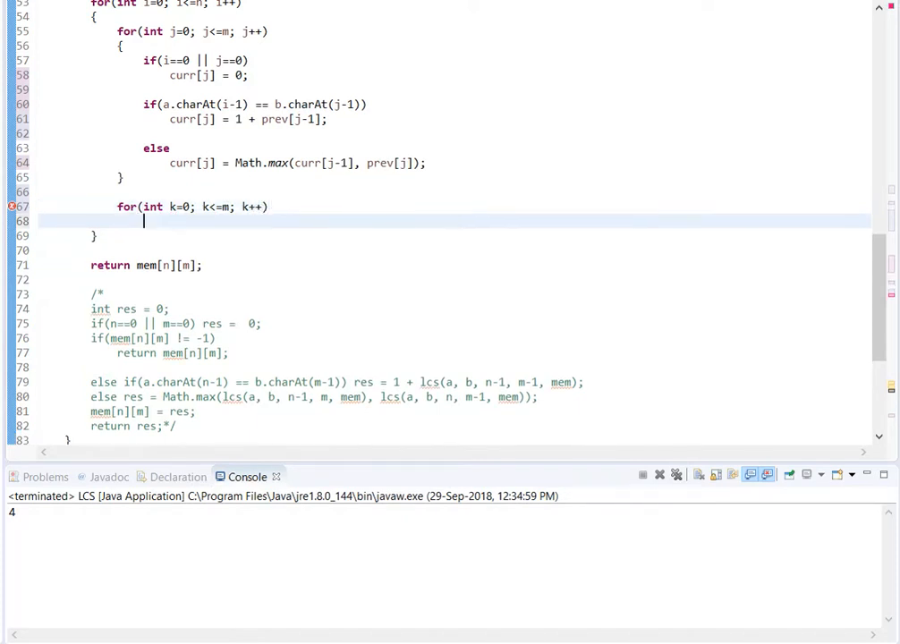
text(cu)
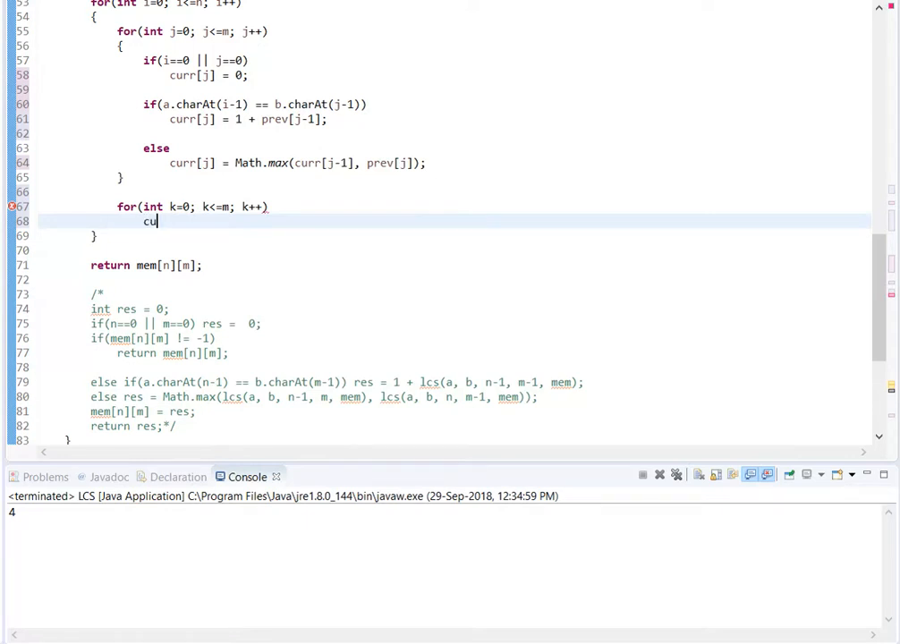
text(rev[k] = curr[)
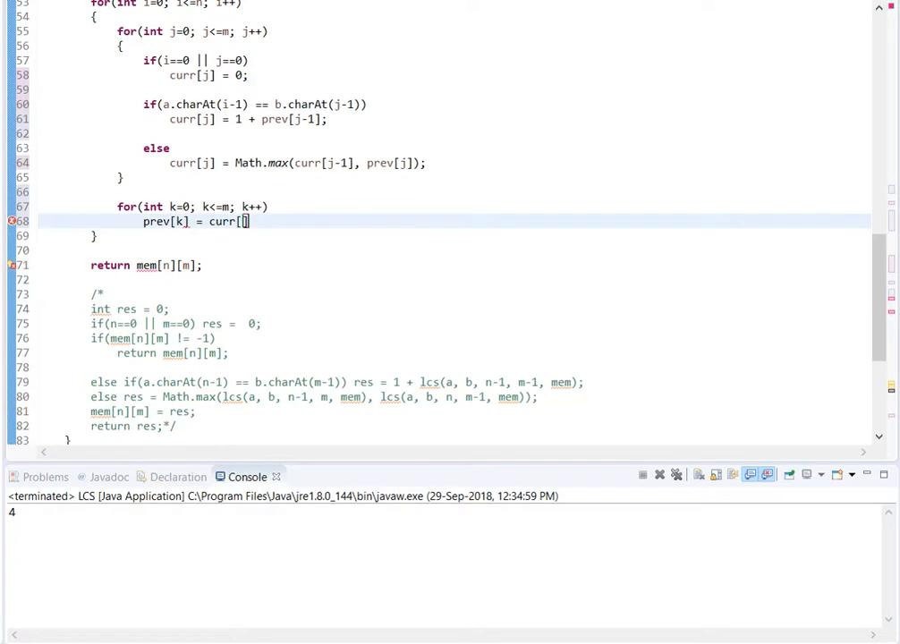
text(m)
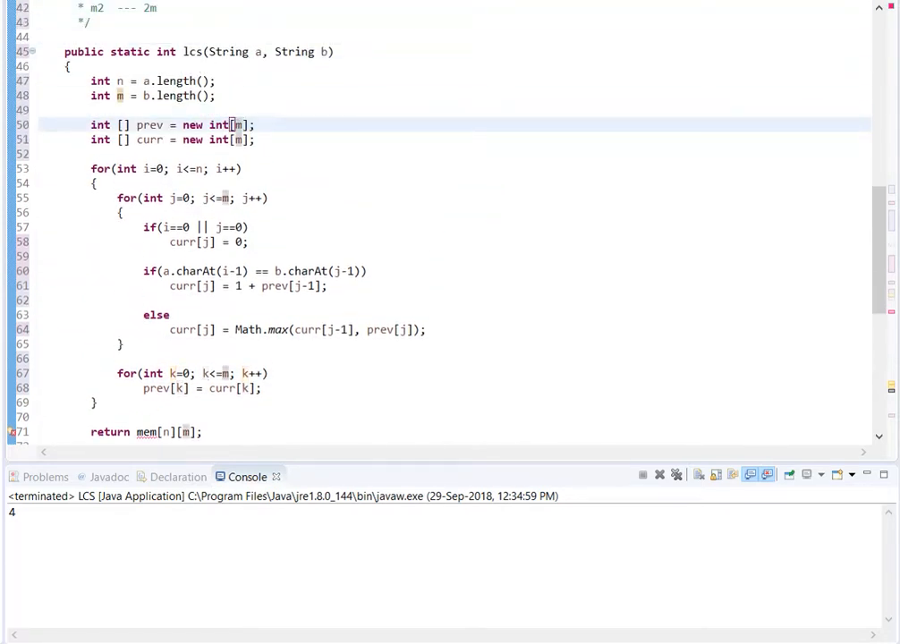
Size the arrays as m+1 and return curr[m]
text(+1)
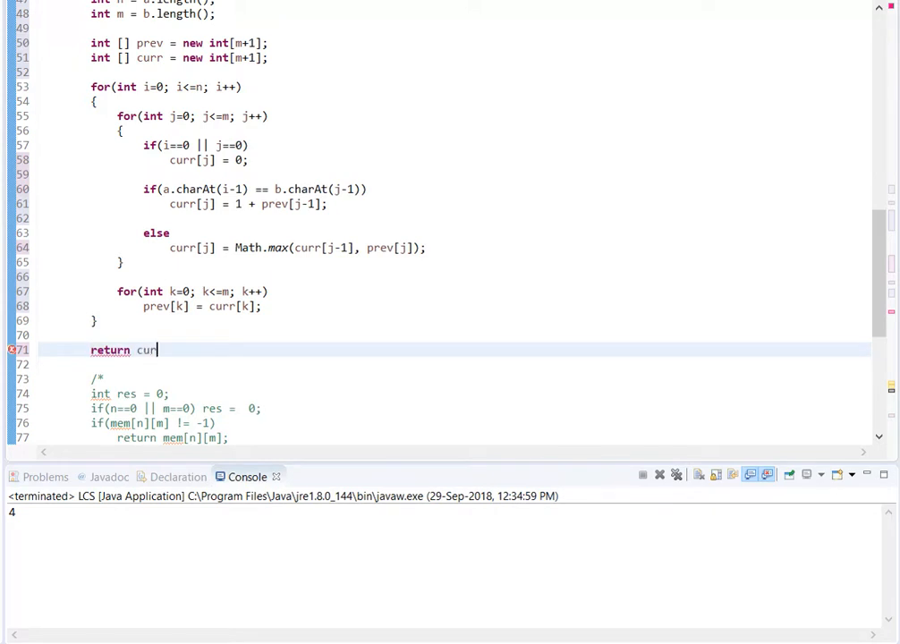
text([])
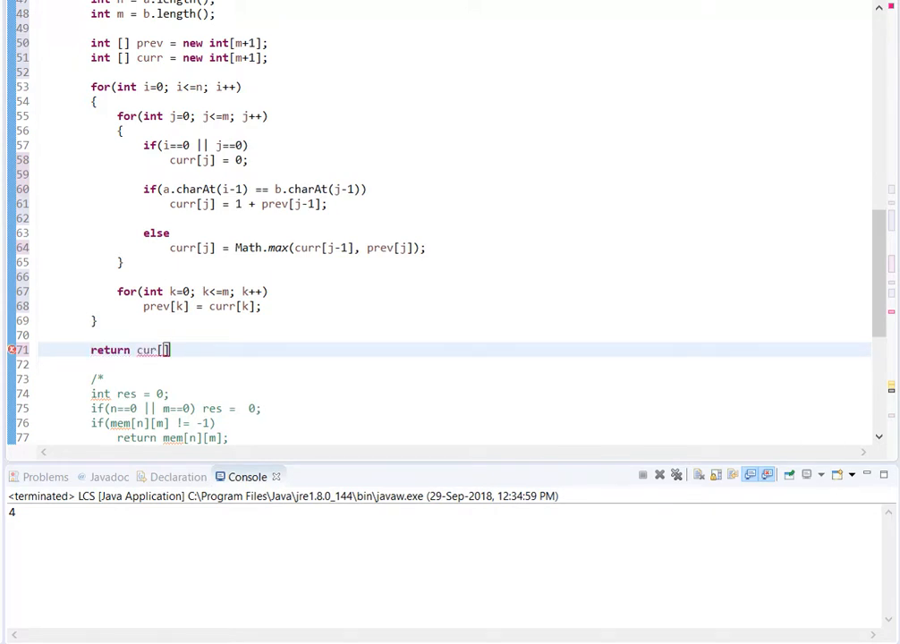
text(m];)
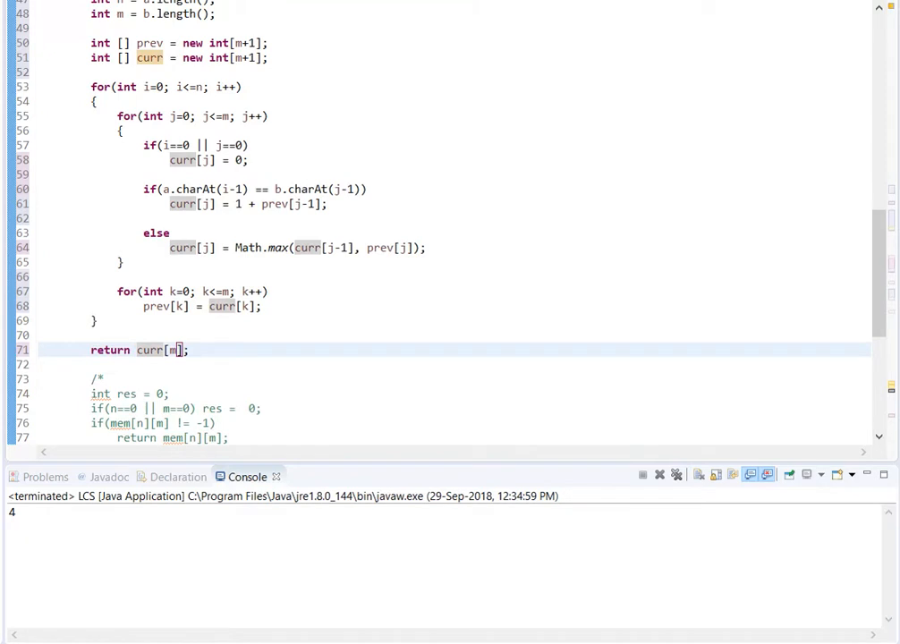
mouse_move(375, 195)
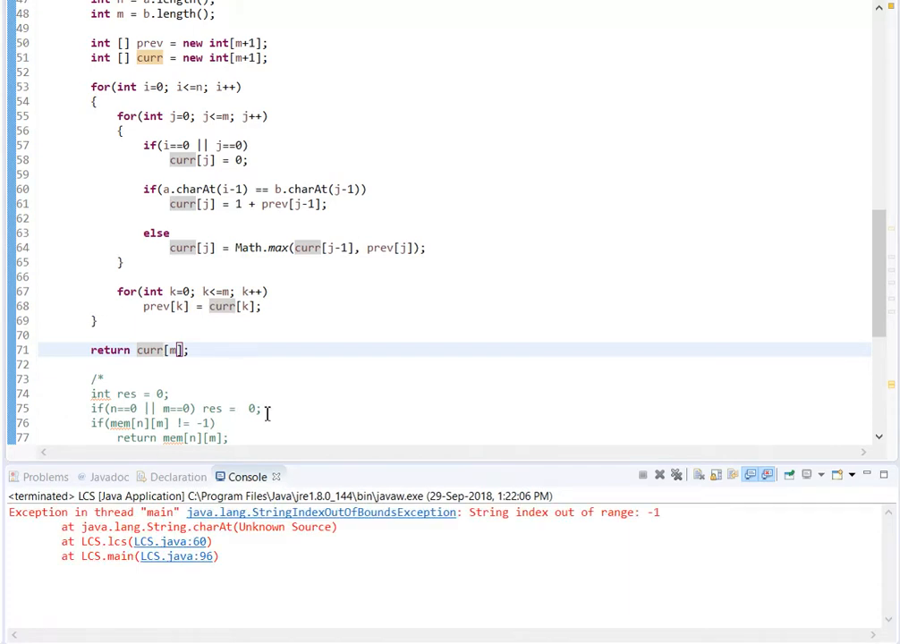
mouse_move(279, 535)
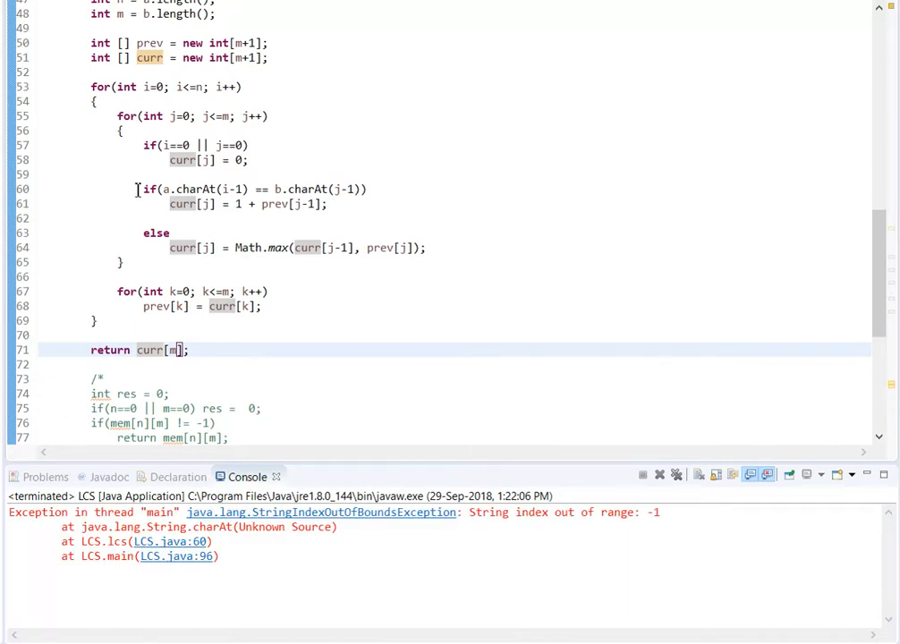
Turn the match check into an else-if so the rerun prints 4
text(else)
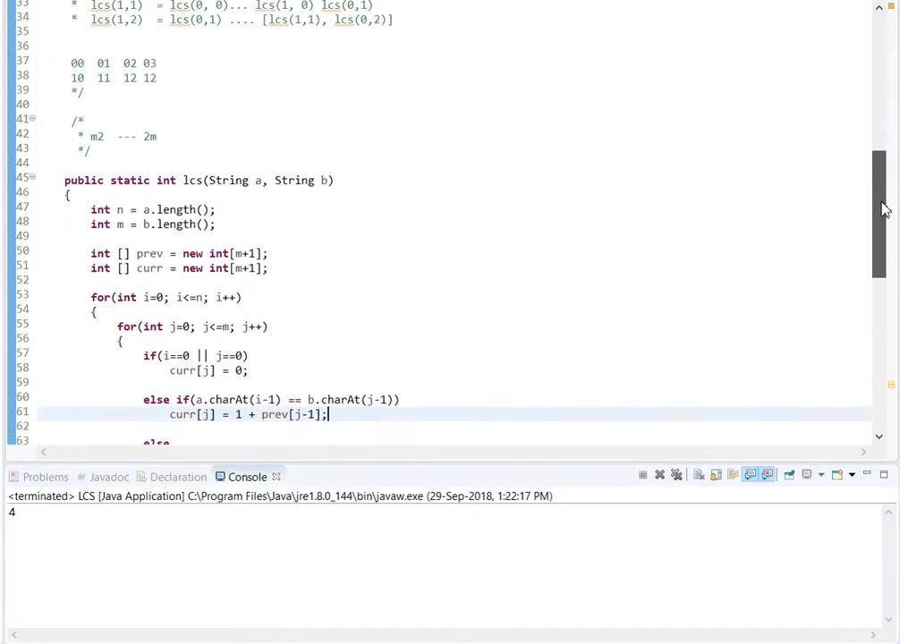
Separate the 00–03 and 10–12 rows of the grid comment with blank lines, noting the 12 and 11 entries
scroll(down, 3)
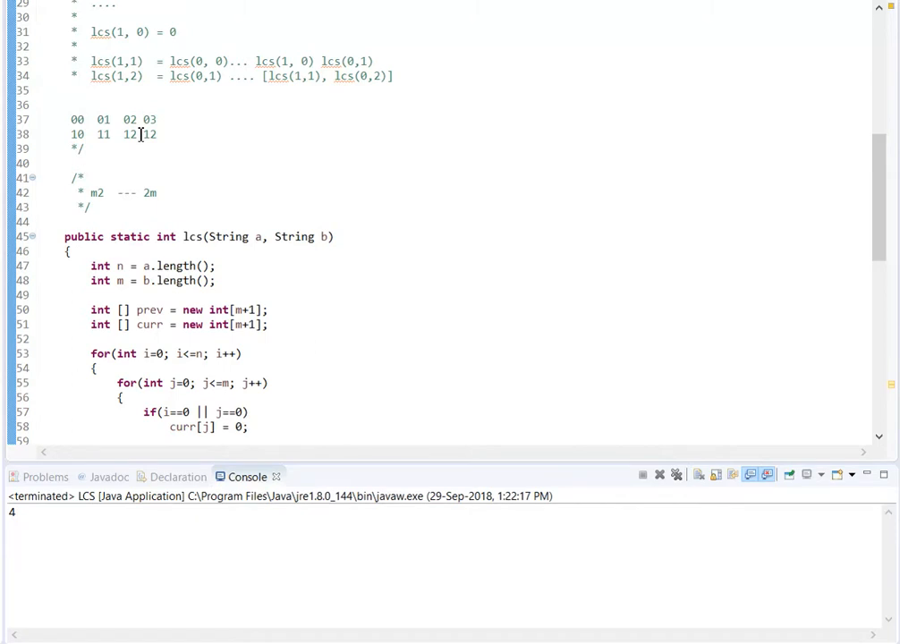
double_click(129, 132)
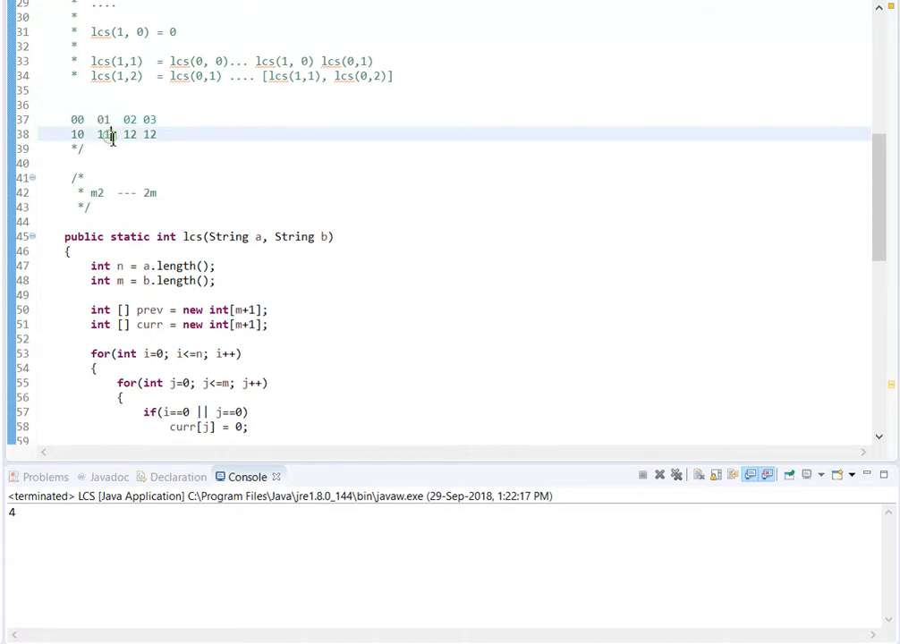
double_click(103, 134)
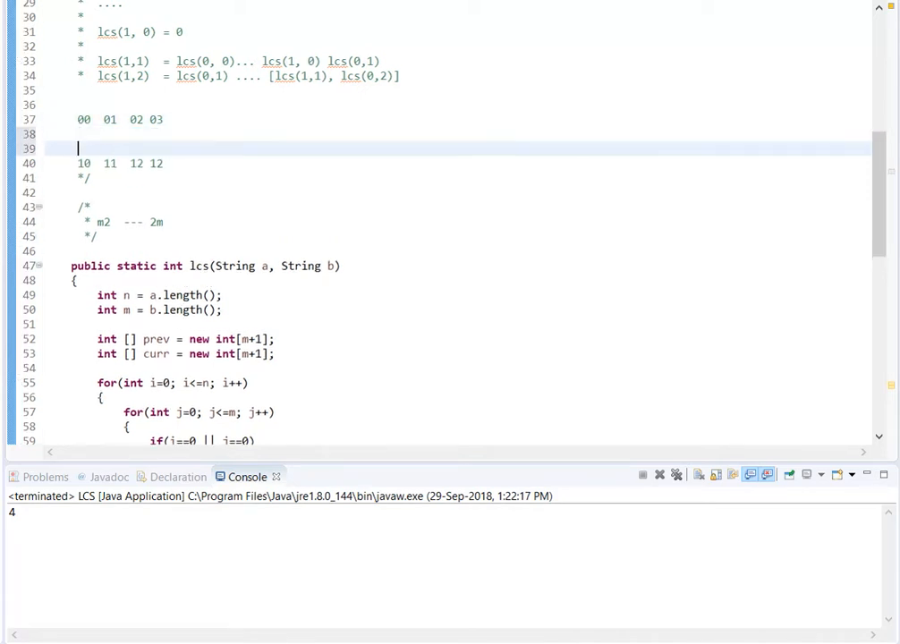
Add the middle row 10 11 02 03 to the comment's index grid above the 10 11 12 12 row
text(00  01)
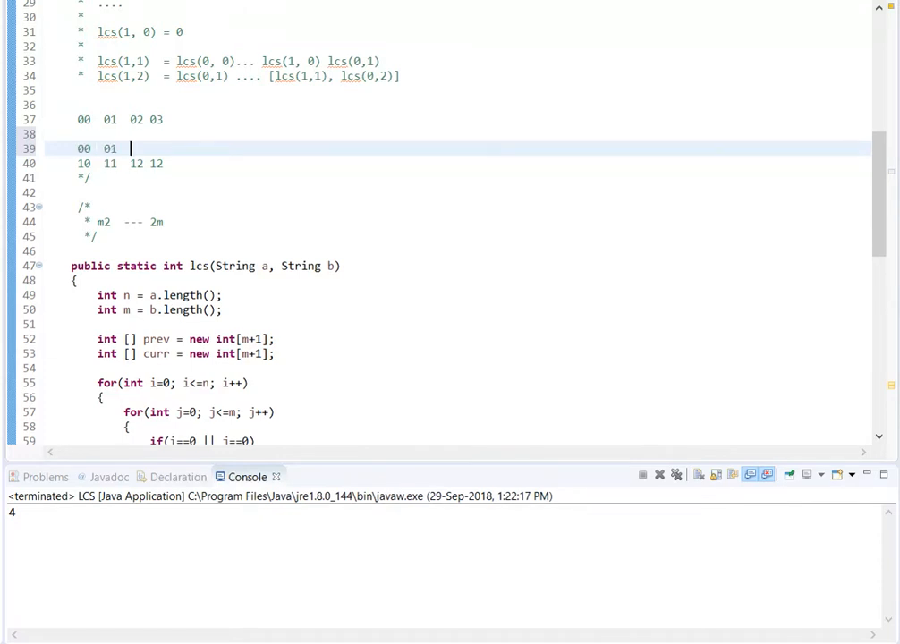
text(02 03)
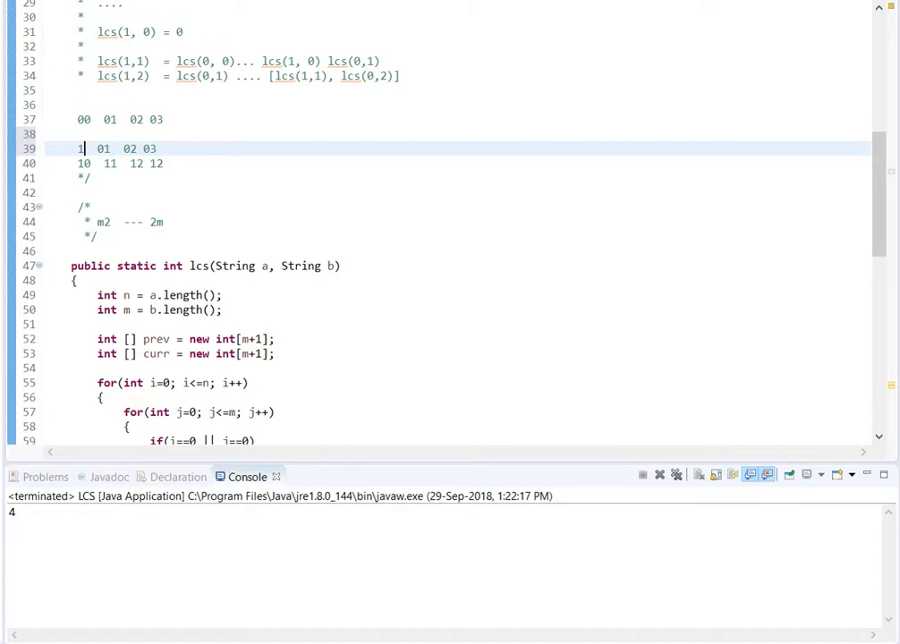
text(0)
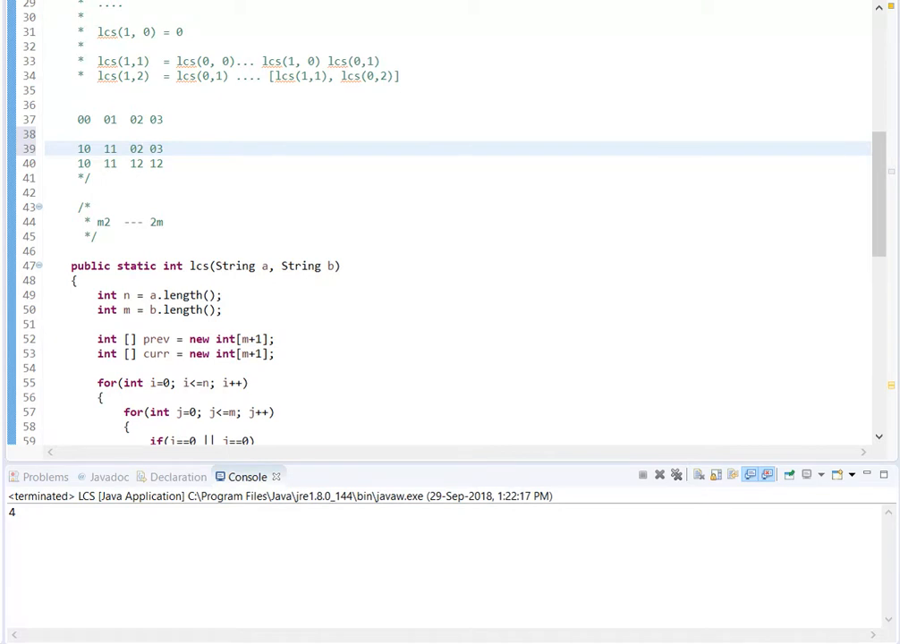
mouse_move(140, 165)
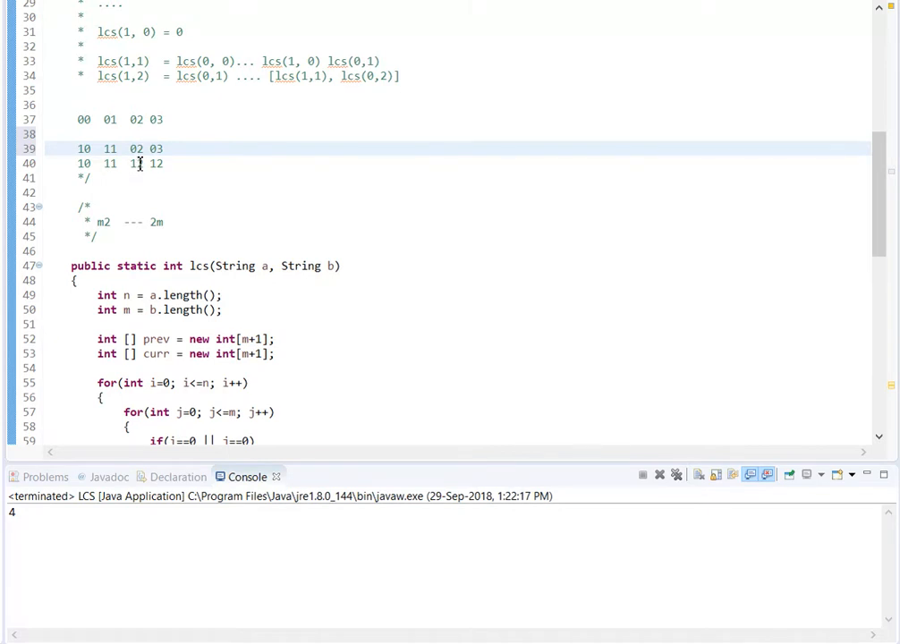
double_click(136, 148)
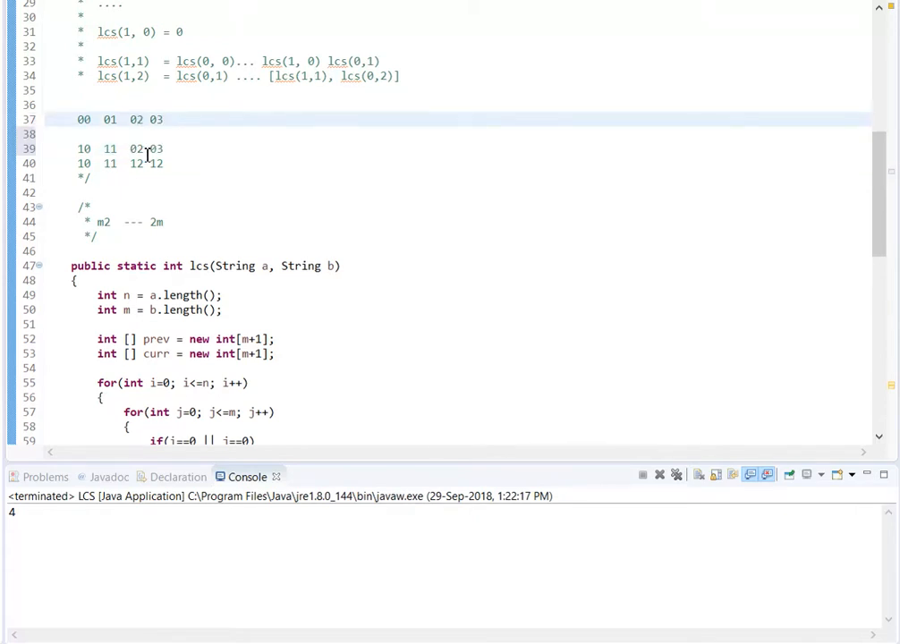
double_click(136, 149)
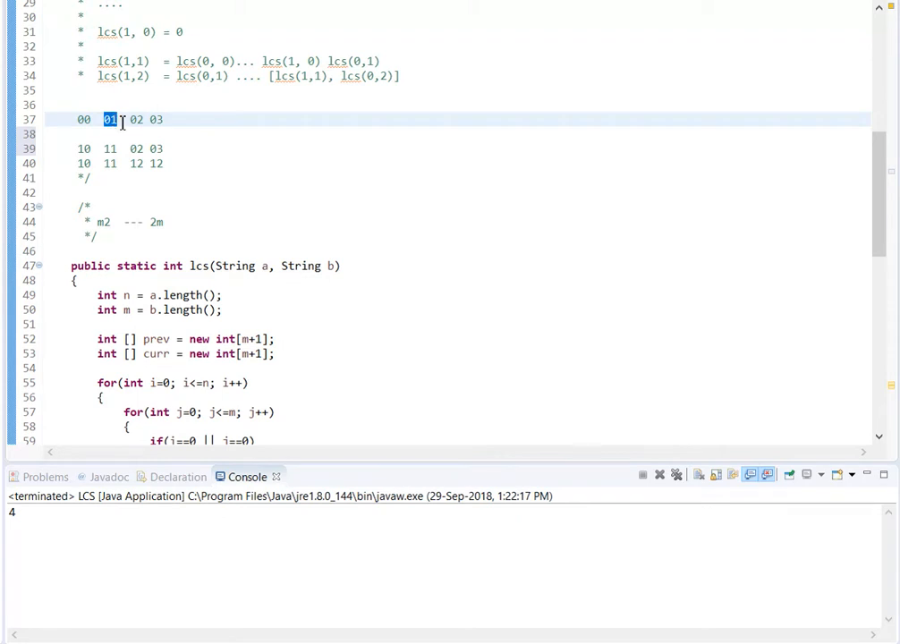
mouse_move(115, 154)
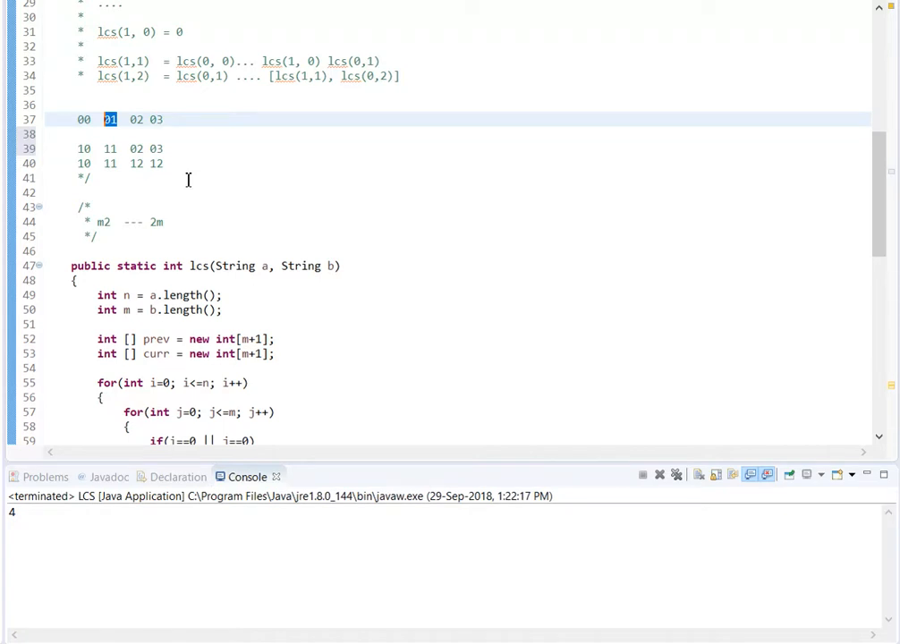
mouse_move(888, 201)
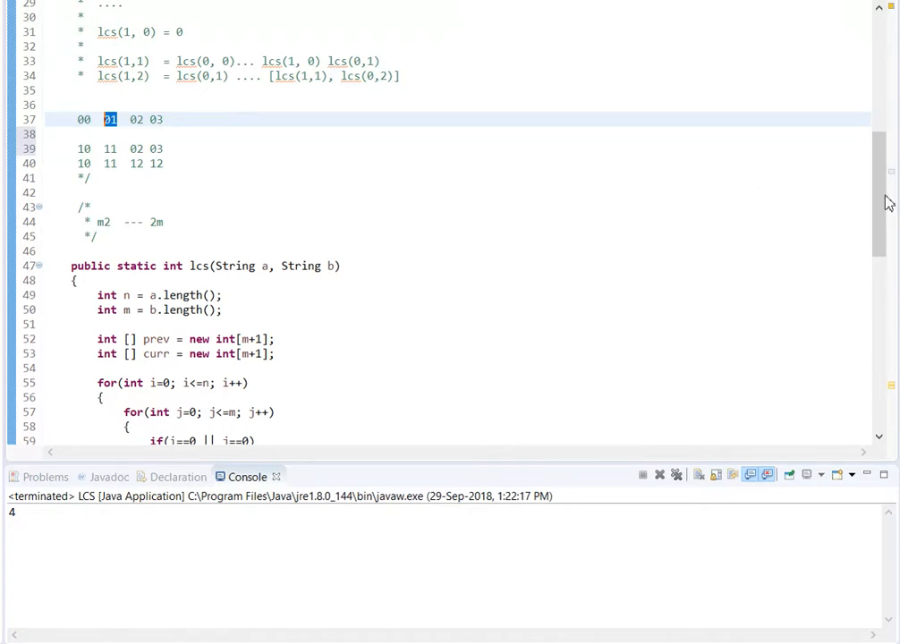
Rename the prev array to res and replace the curr declaration with 'int prev;'
scroll(down, 3)
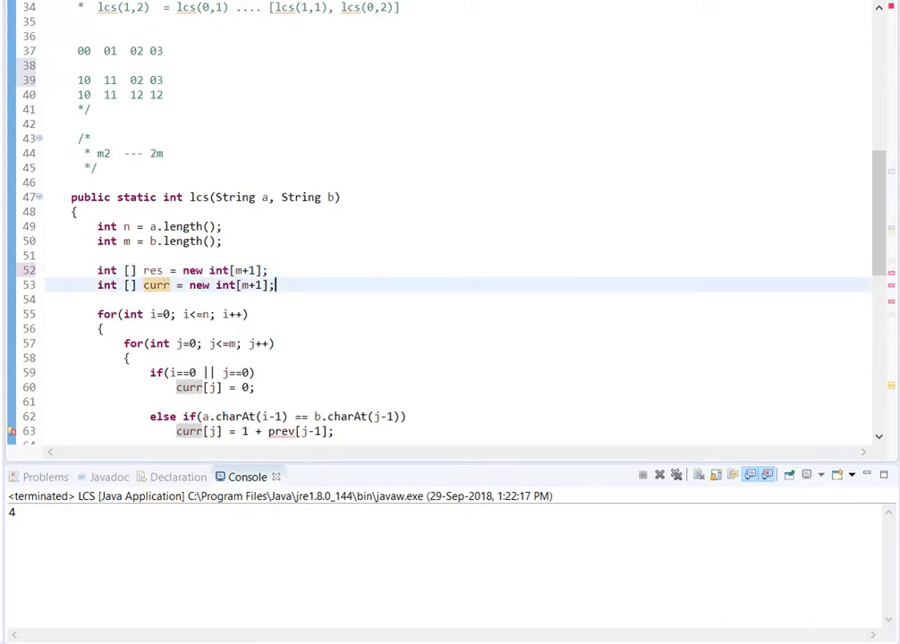
key(Delete)
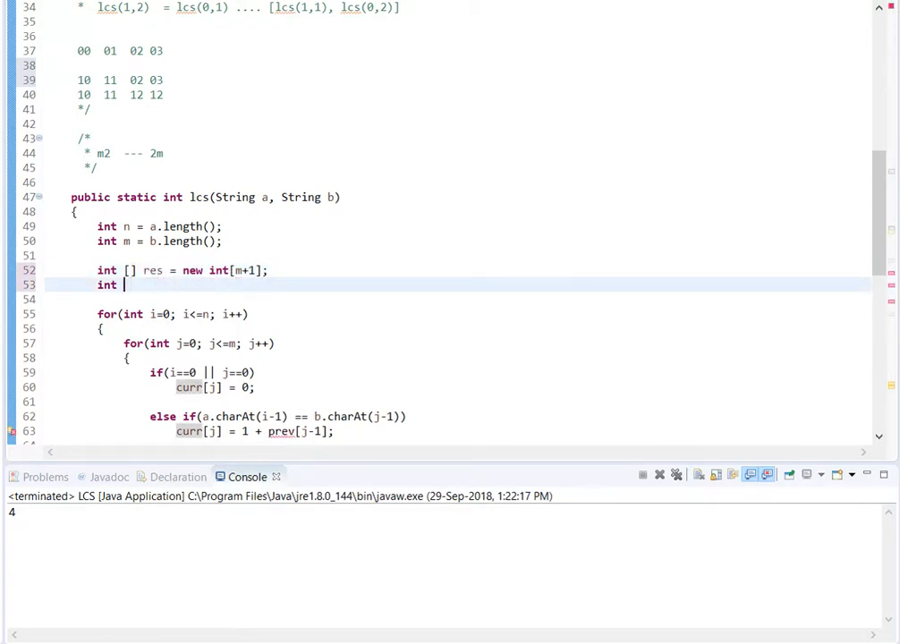
text(prev;)
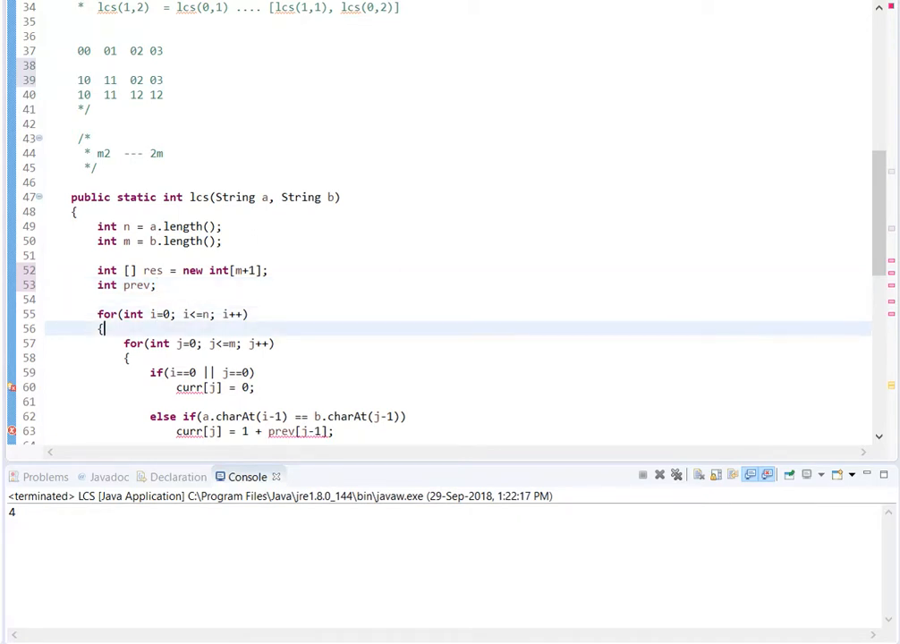
scroll(down, 3)
text(es)
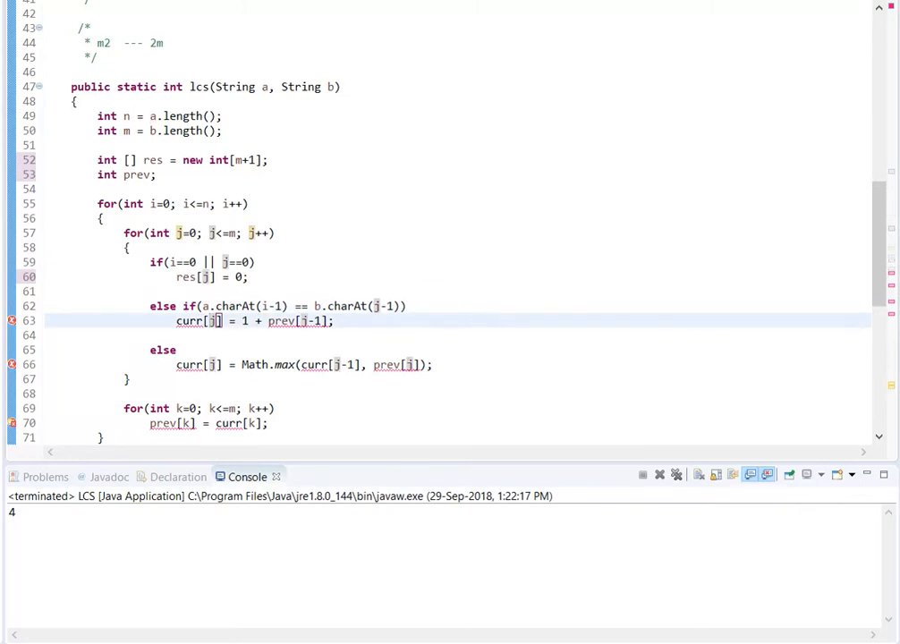
Make the match case assign res[j] = 1 + prev instead of using curr and prev[j-1]
click(229, 322)
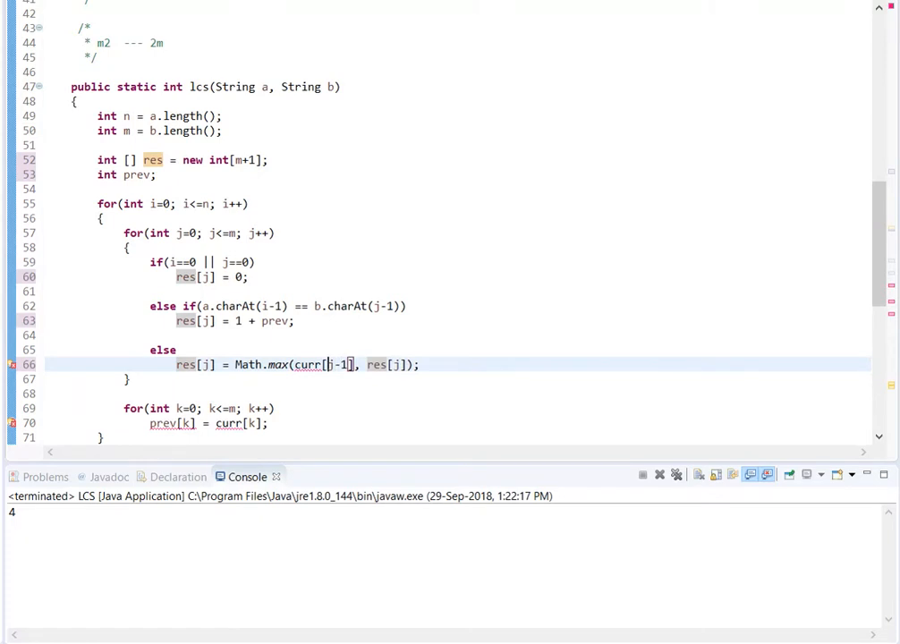
text(res)
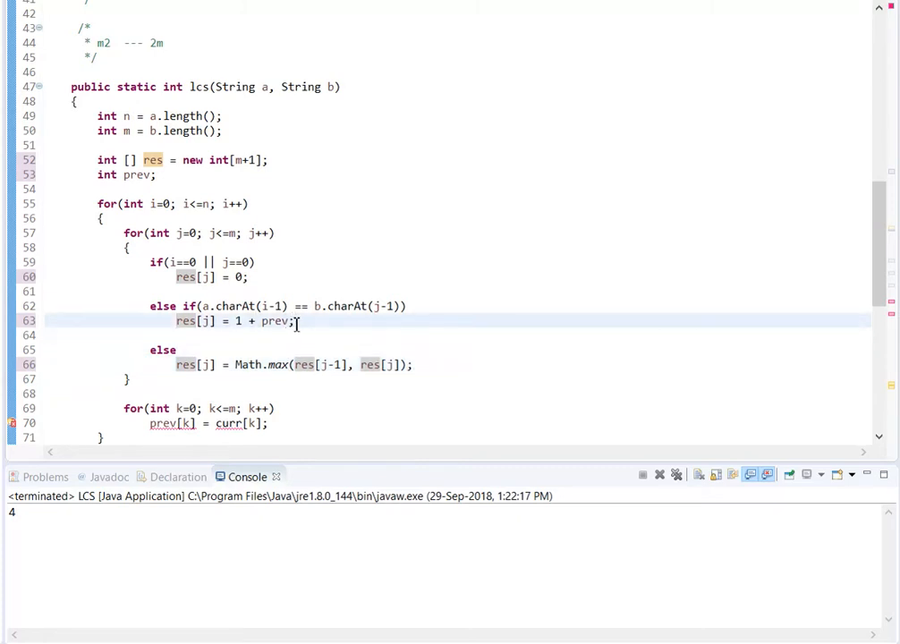
double_click(276, 322)
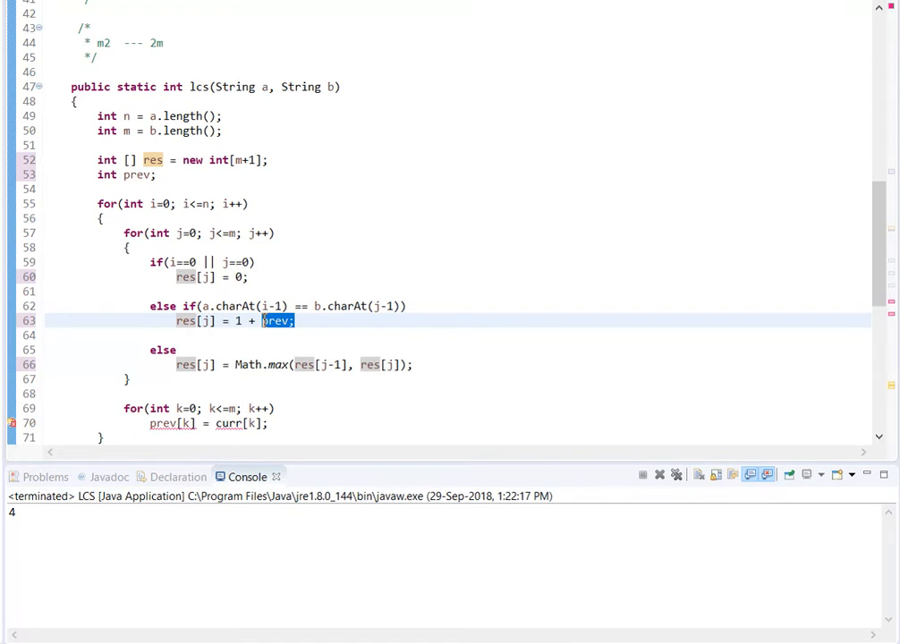
click(261, 321)
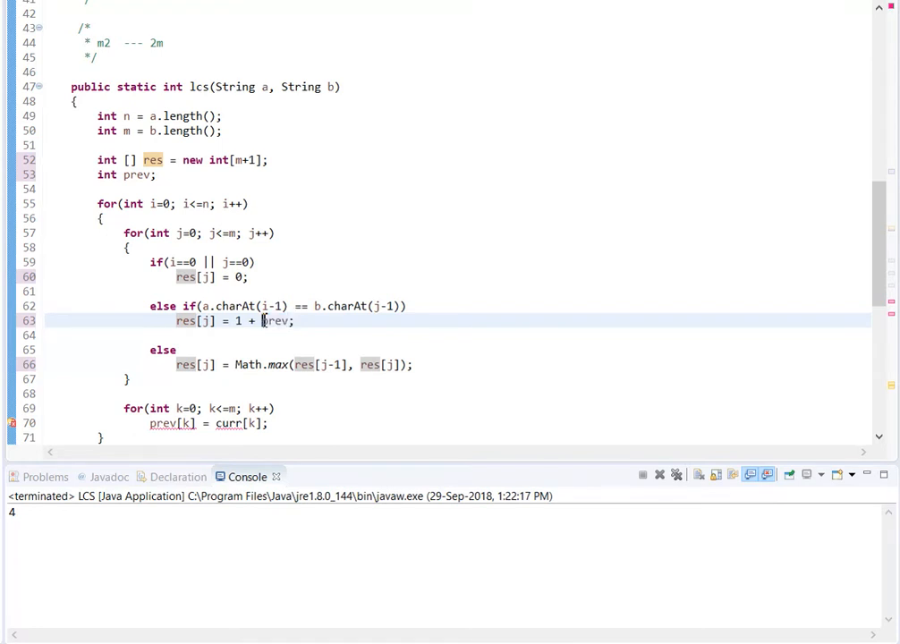
mouse_move(261, 321)
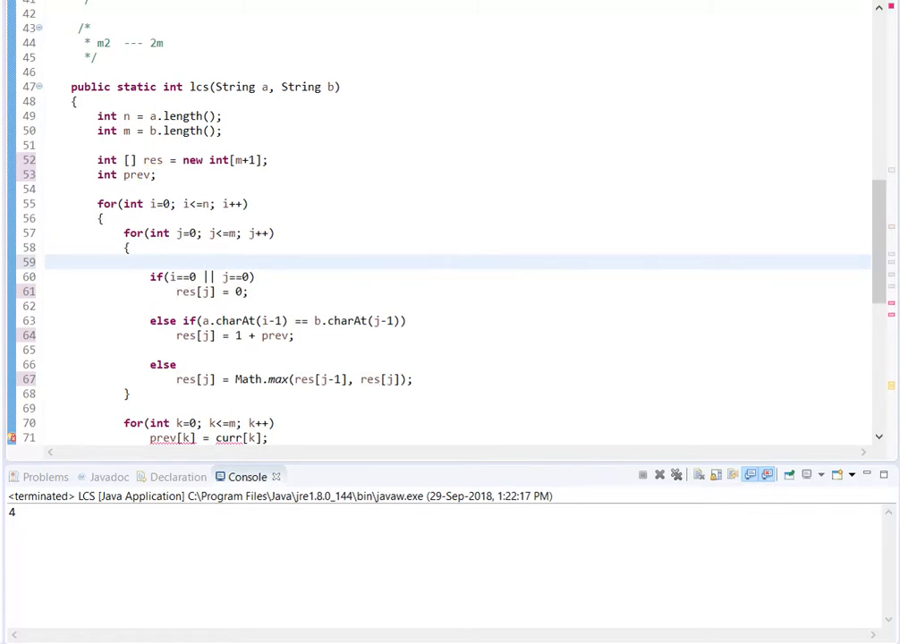
Add a 'prev =' line at the top of the outer loop and use res[j-1], res[j] in Math.max
click(152, 261)
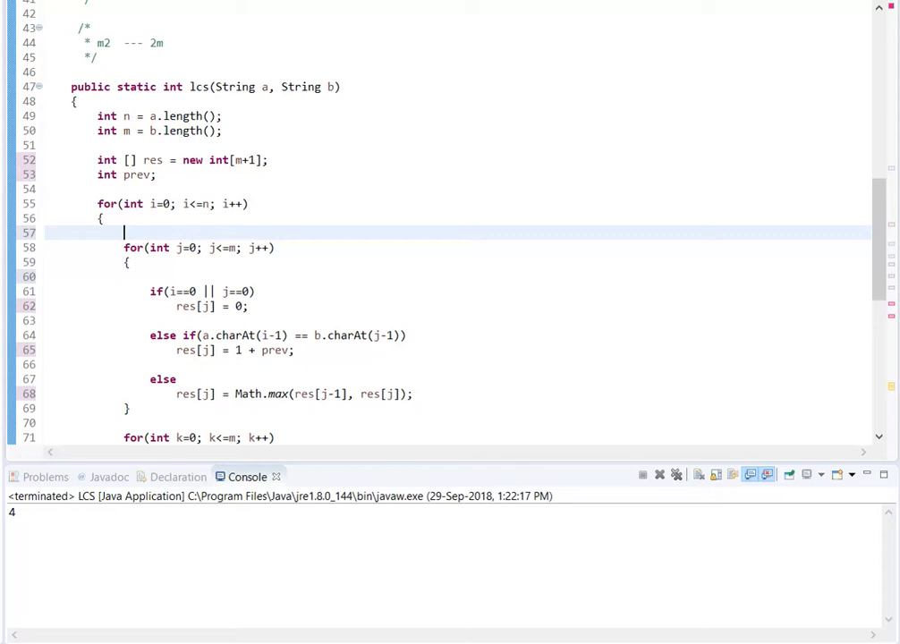
text(prev =)
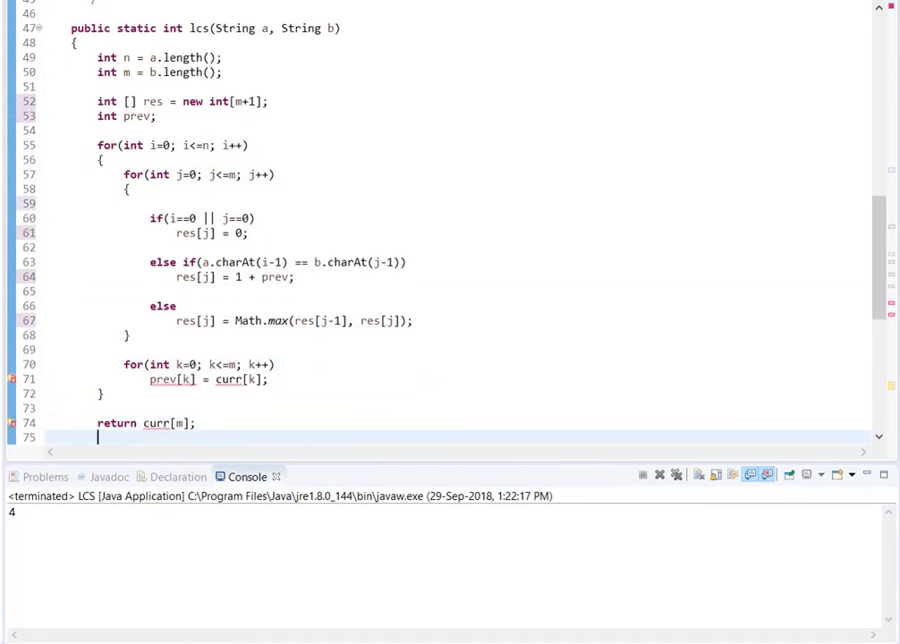
Delete the curr-to-prev copy loop, return res[m], and initialise prev to 0
click(268, 379)
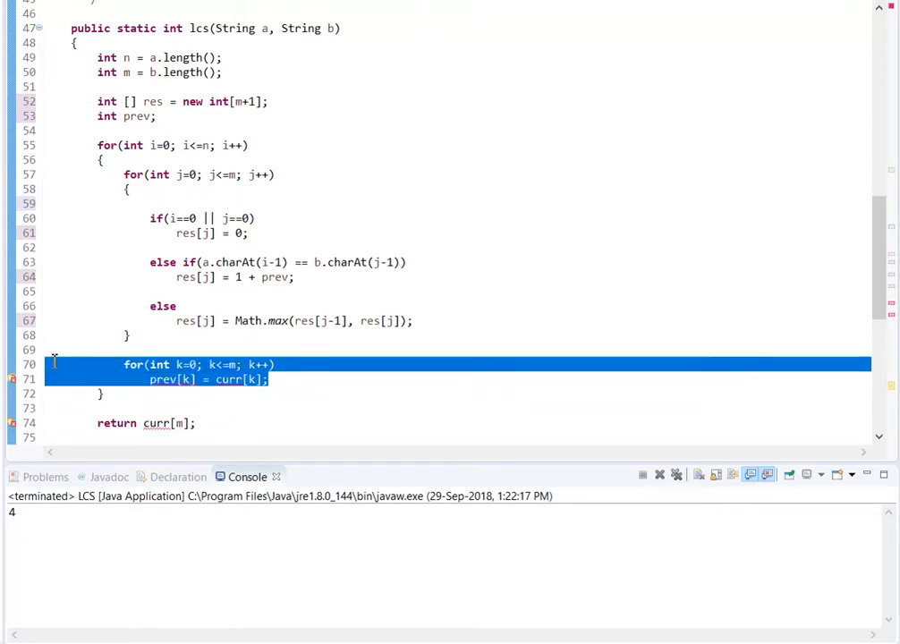
key(Delete)
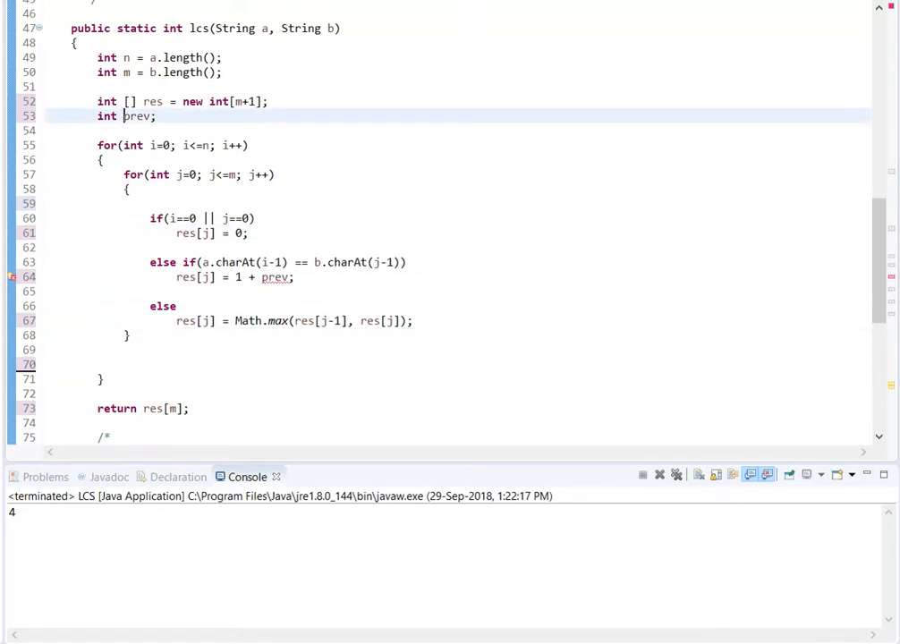
text(= 0)
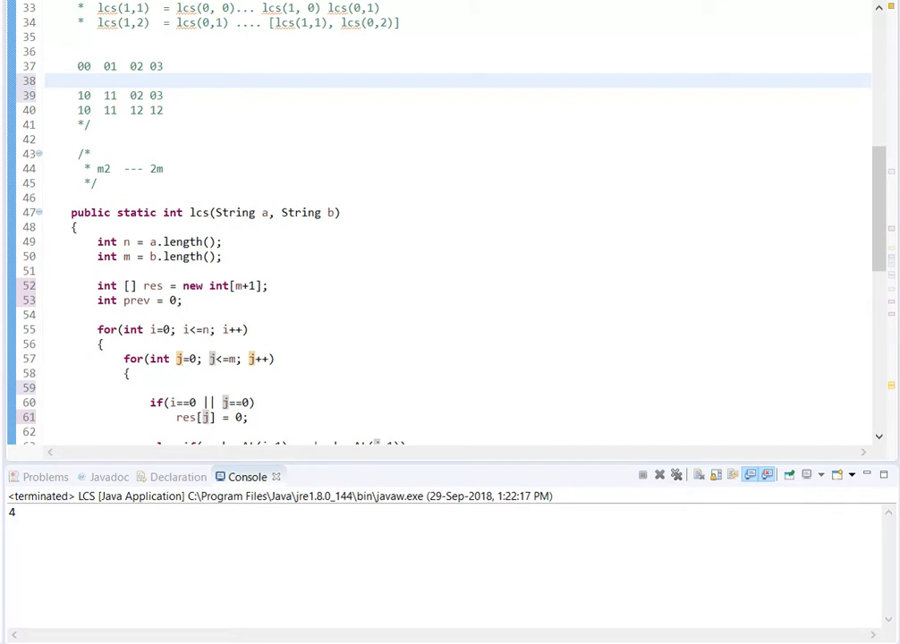
mouse_move(89, 70)
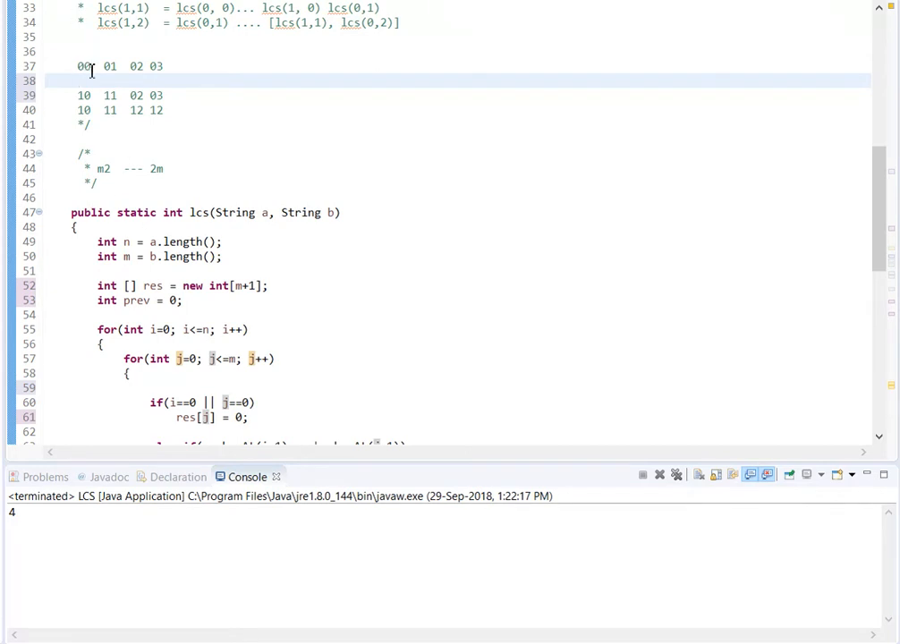
double_click(83, 95)
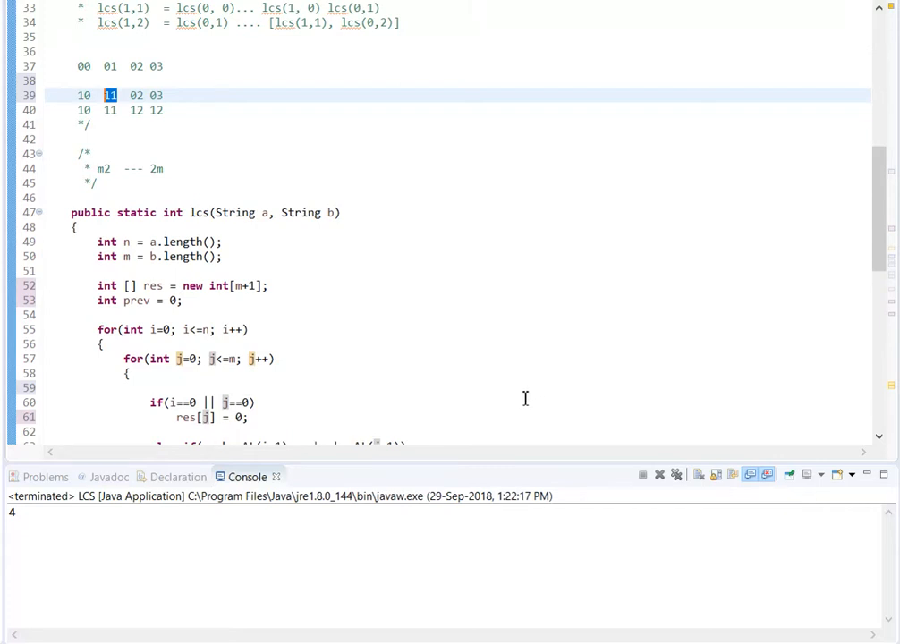
scroll(down, 3)
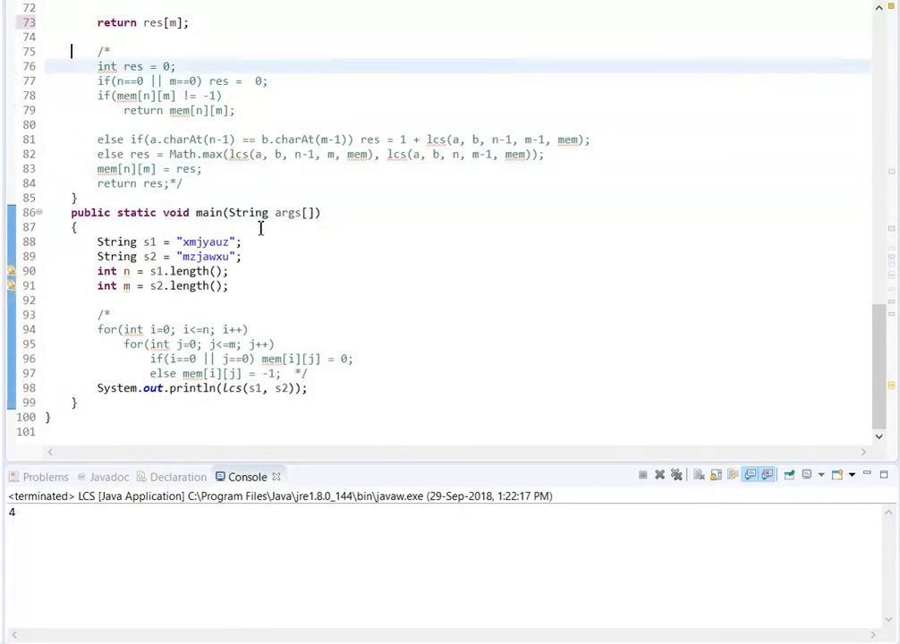
scroll(up, 3)
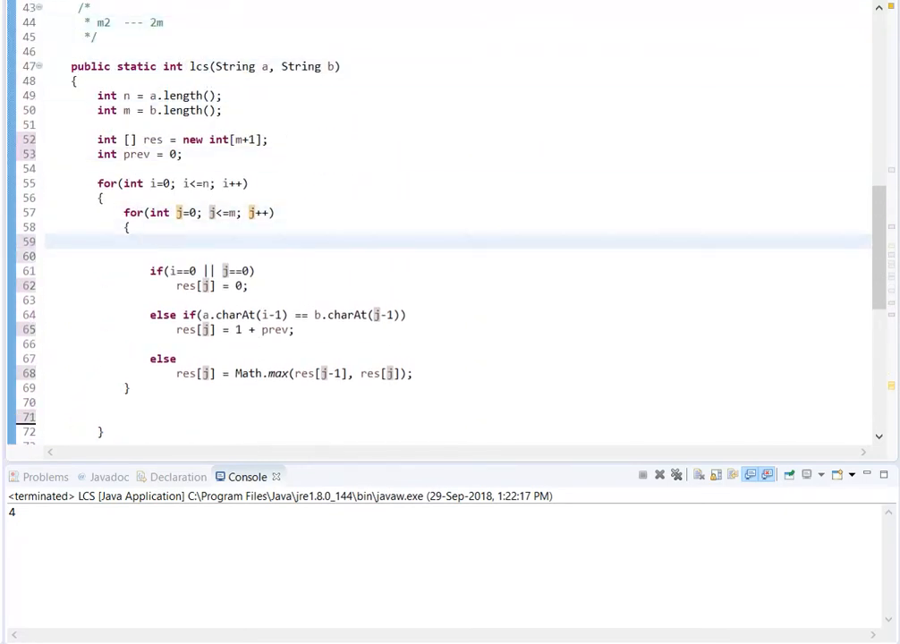
Add 'int backup = res[j];' as the first line of the inner loop
text(int back)
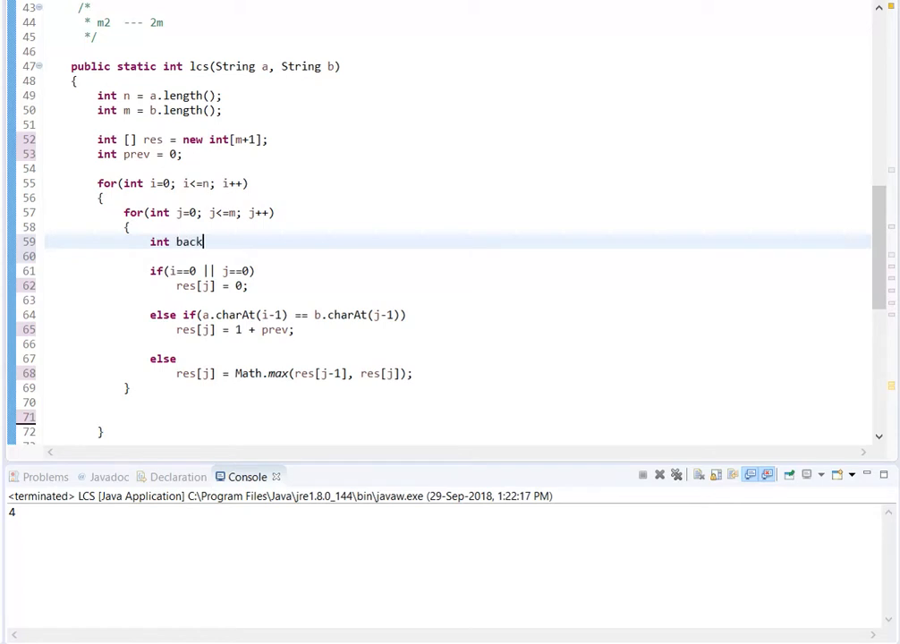
text(up = a[)
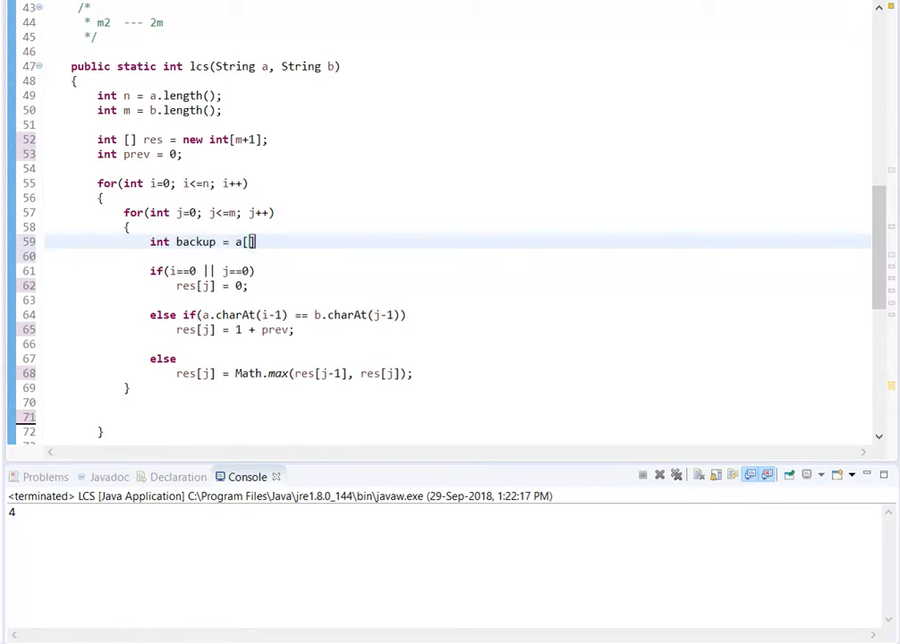
text(cu)
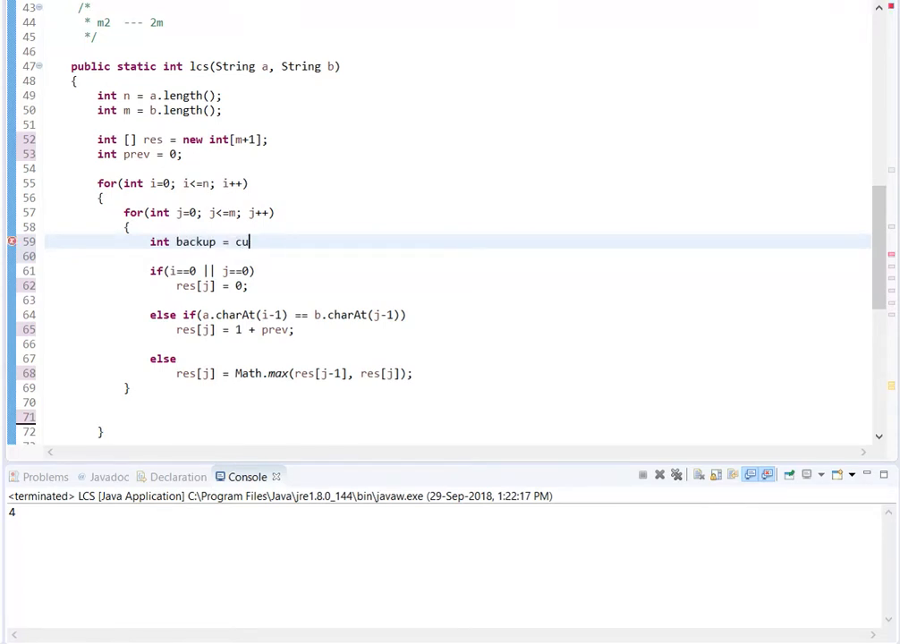
text(rr[j];)
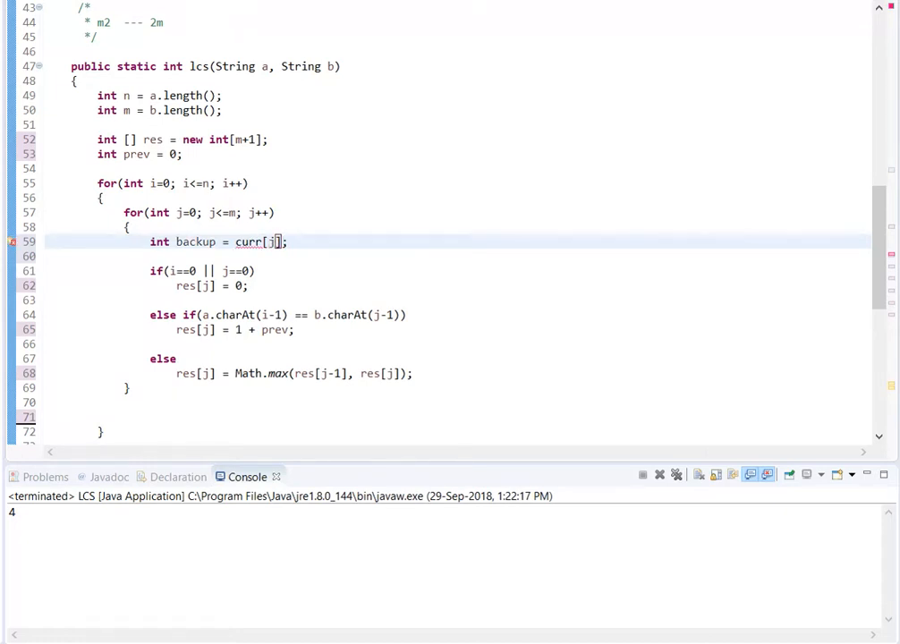
text(res)
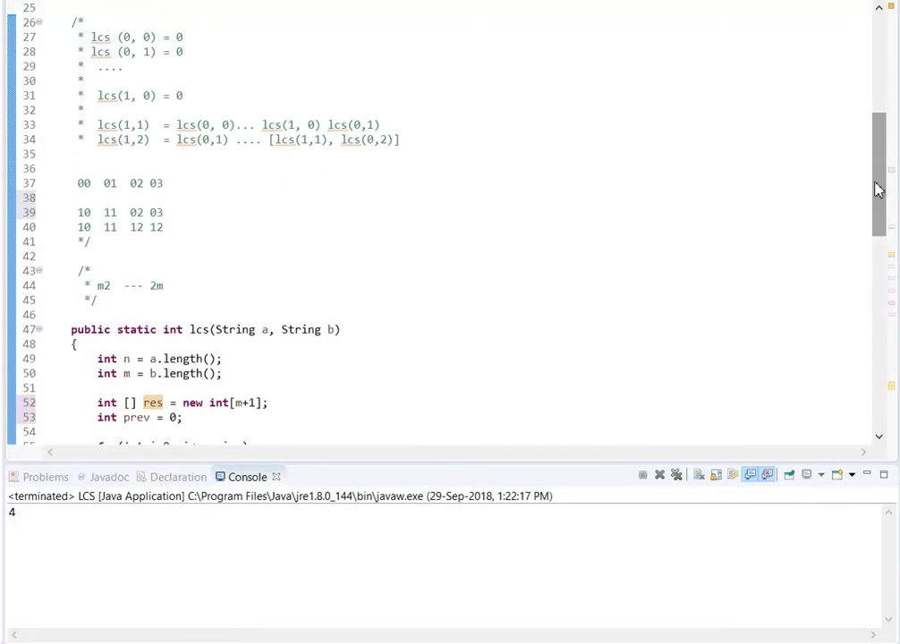
Label the two example rows in the comment as curr, the second reading 10 11 02 03
click(75, 195)
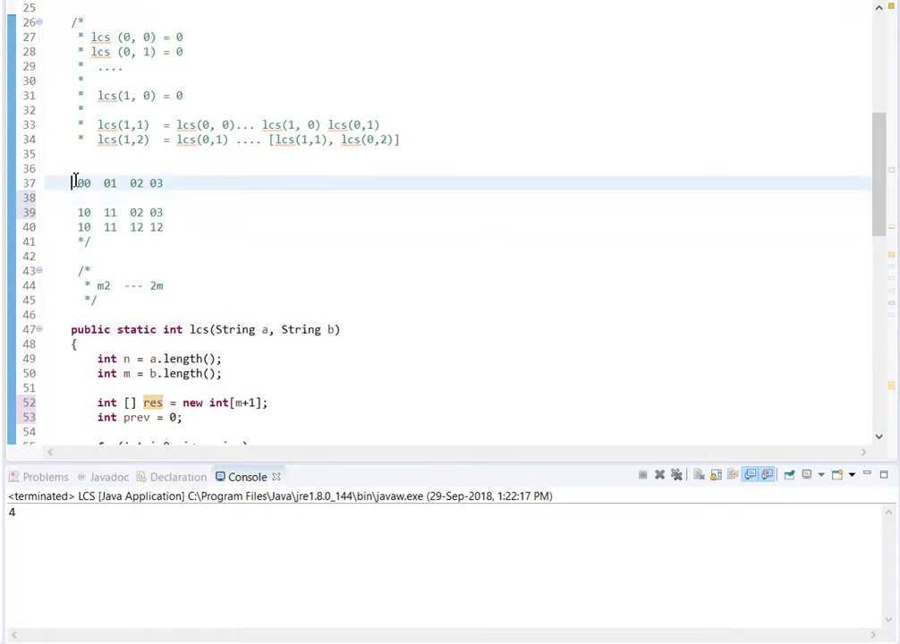
text(curr)
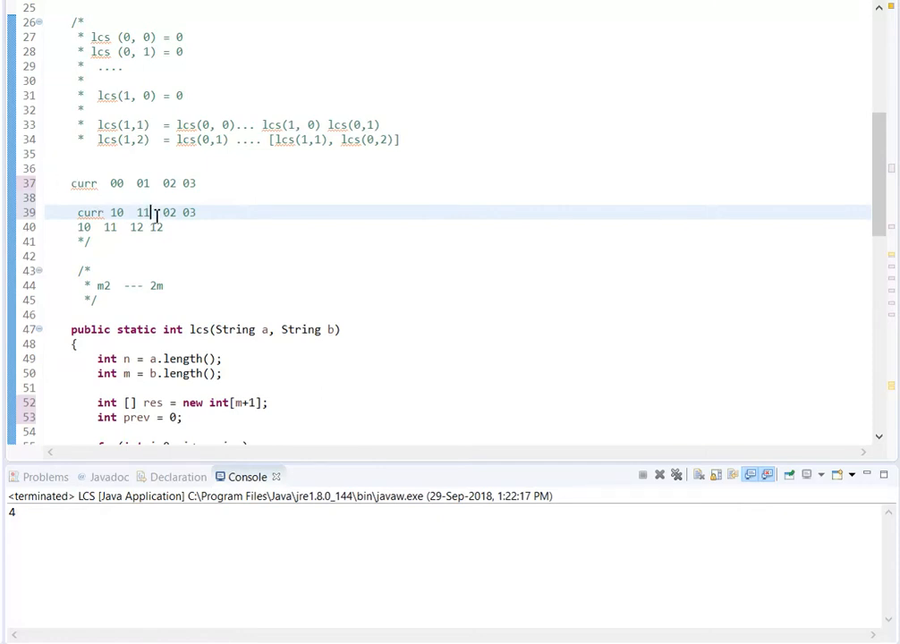
double_click(143, 211)
text(0)
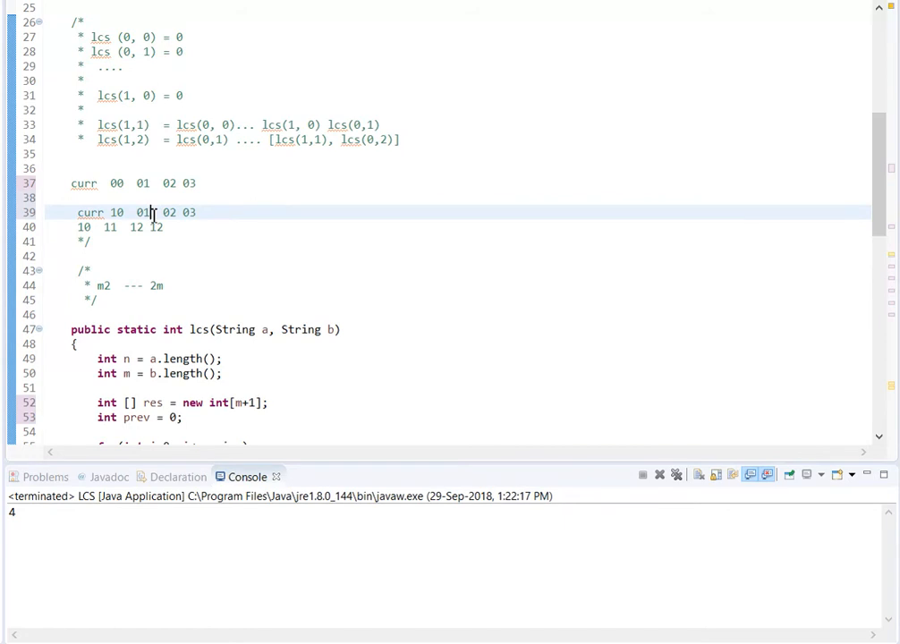
text(1)
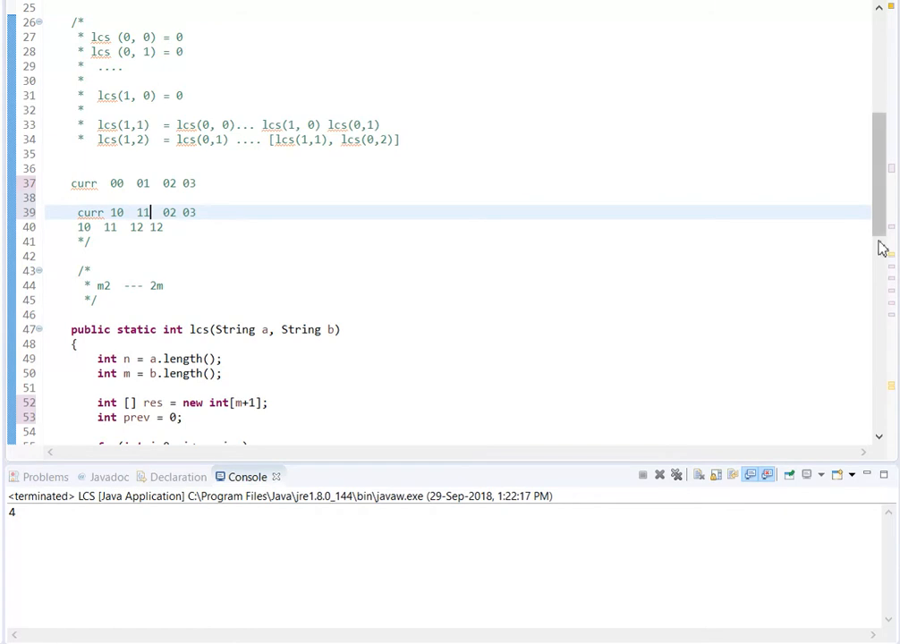
scroll(down, 3)
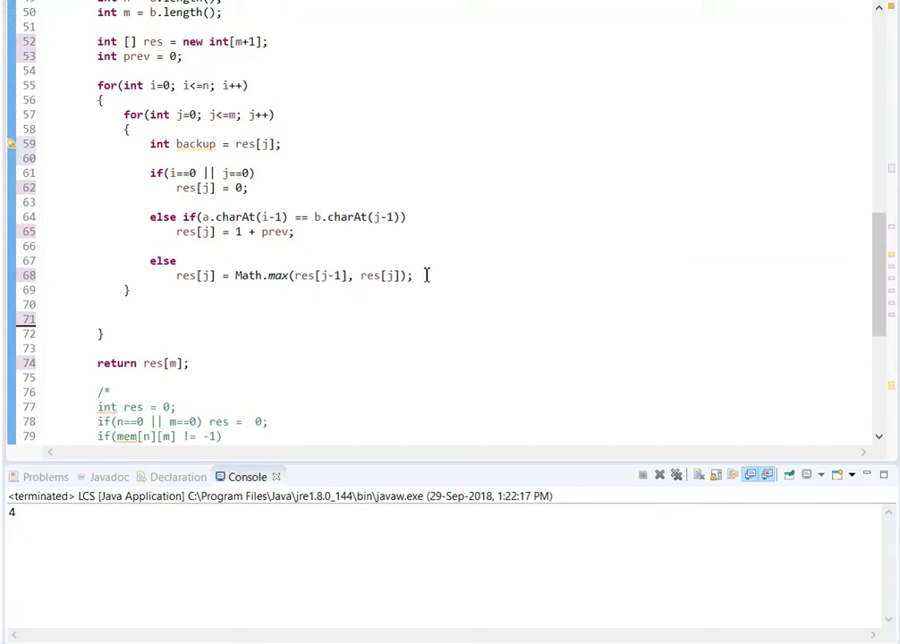
End each inner-loop pass with 'prev = backup;' and move to the blank line above the inner loop
text(prev)
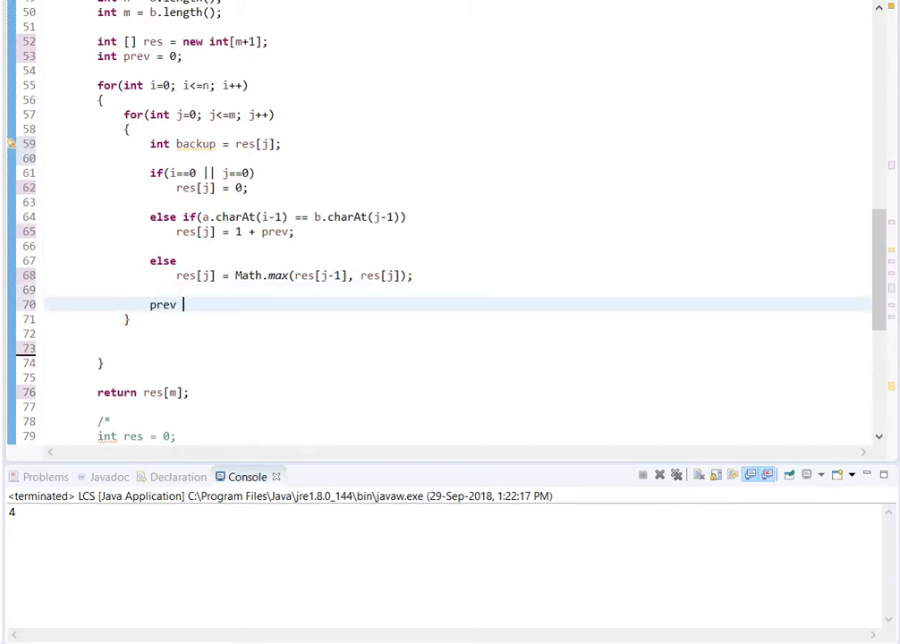
text(= backup;)
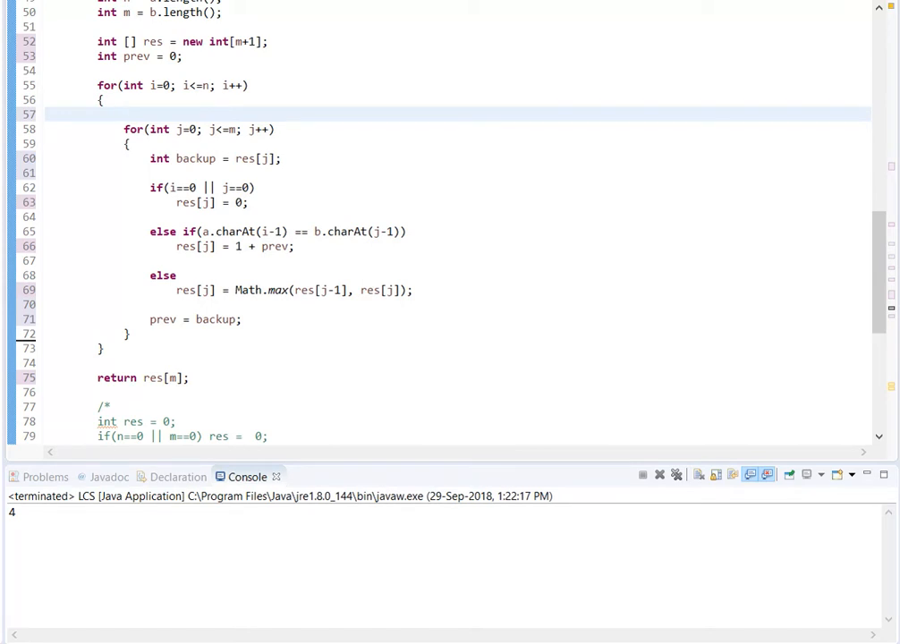
click(124, 114)
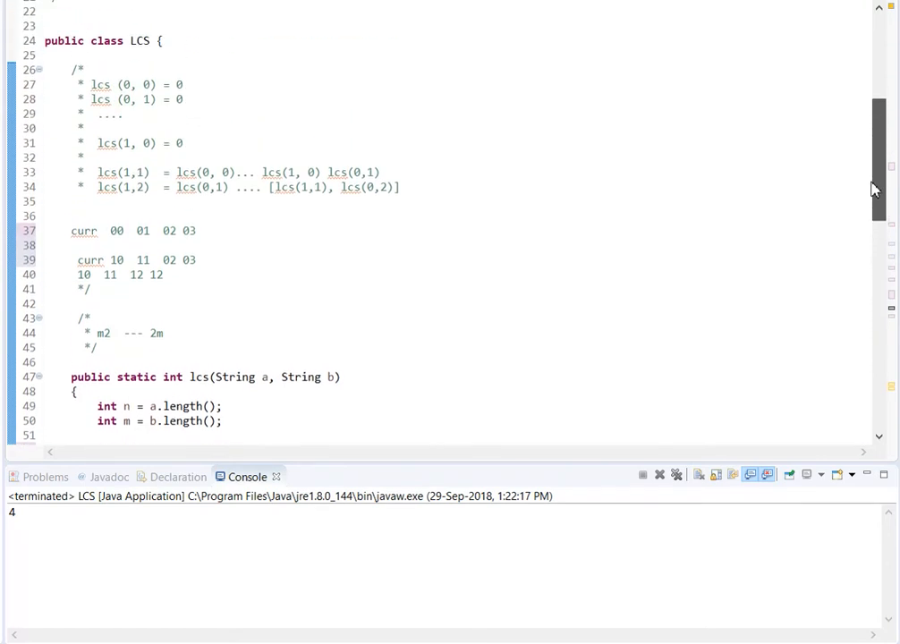
scroll(down, 3)
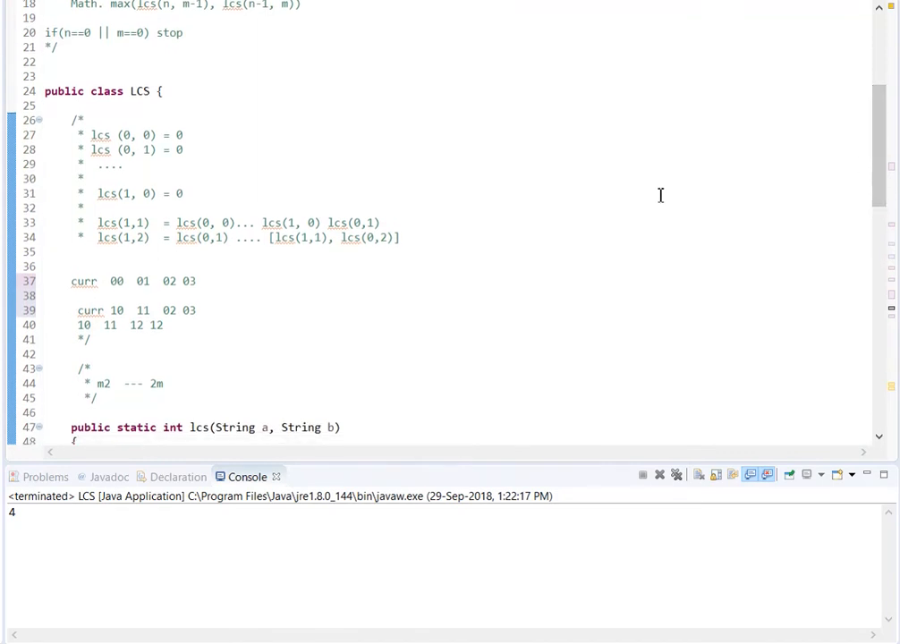
mouse_move(136, 295)
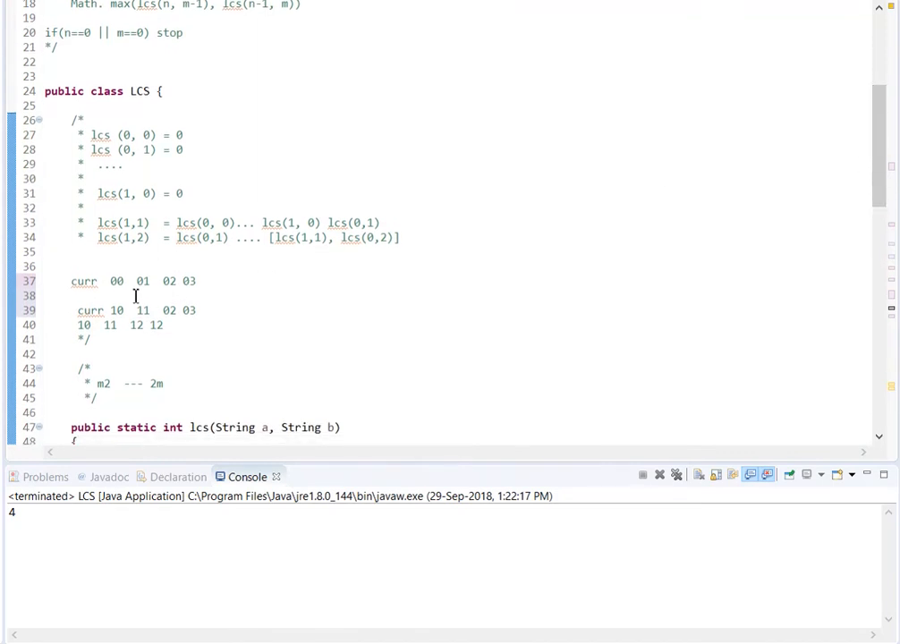
double_click(116, 310)
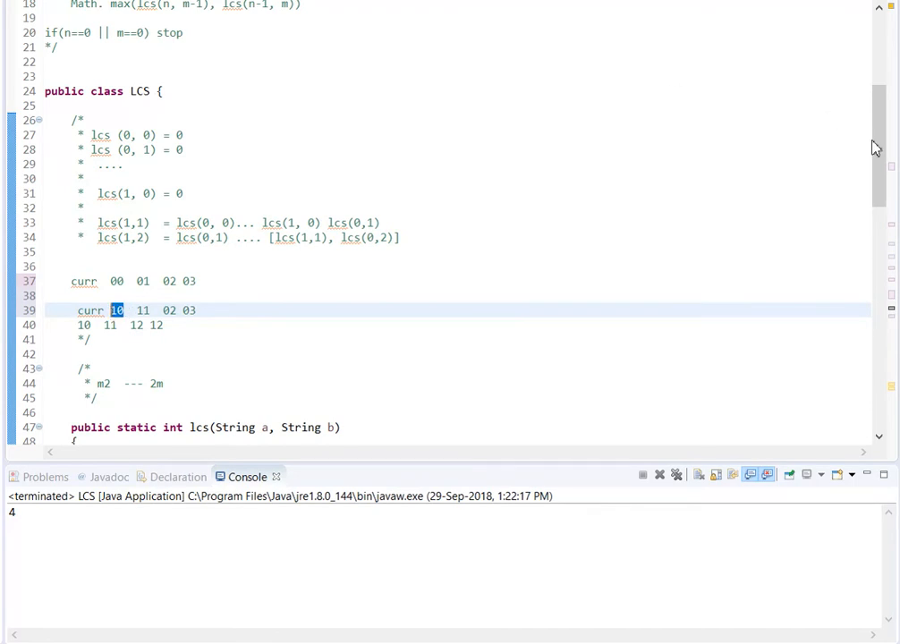
scroll(down, 3)
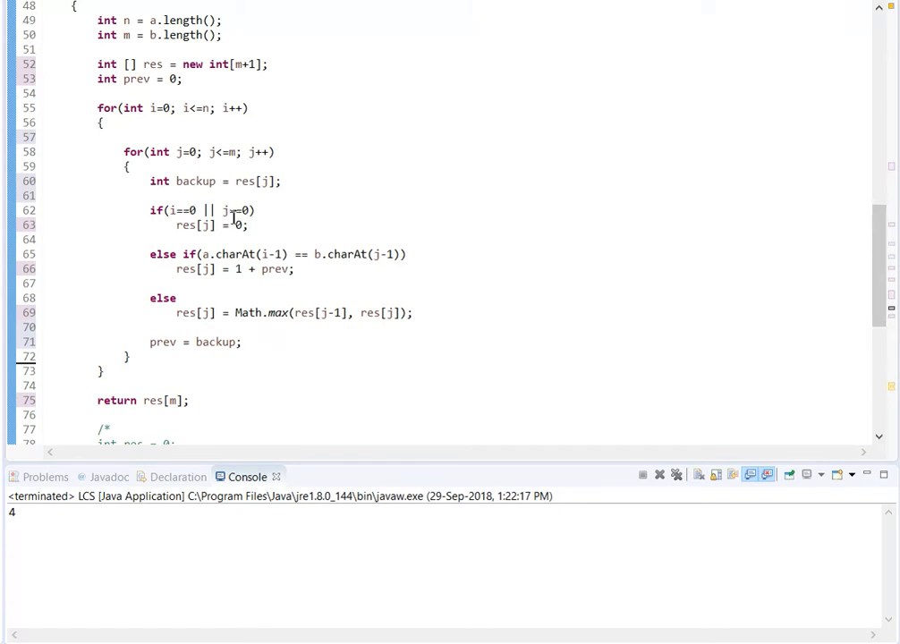
mouse_move(207, 332)
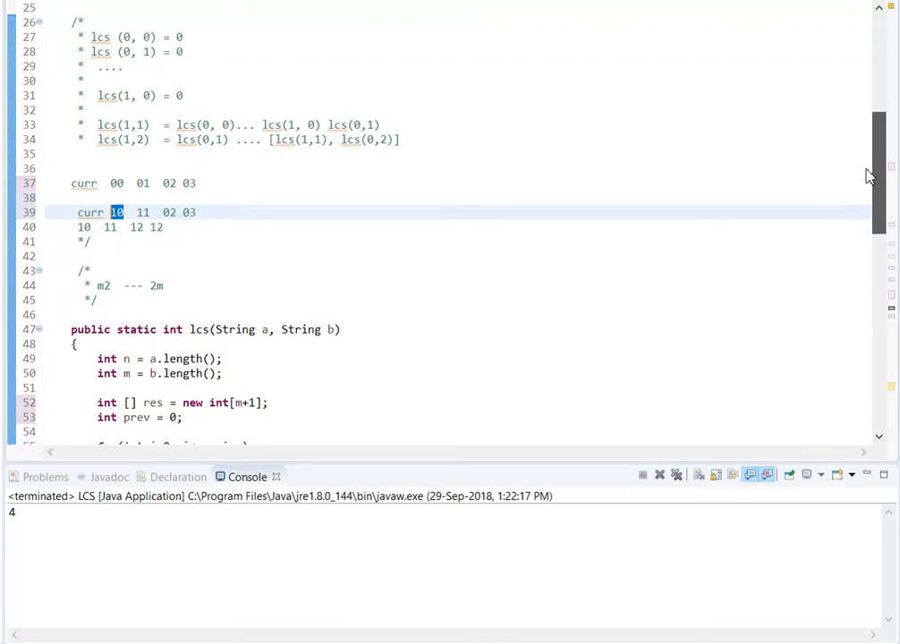
scroll(down, 3)
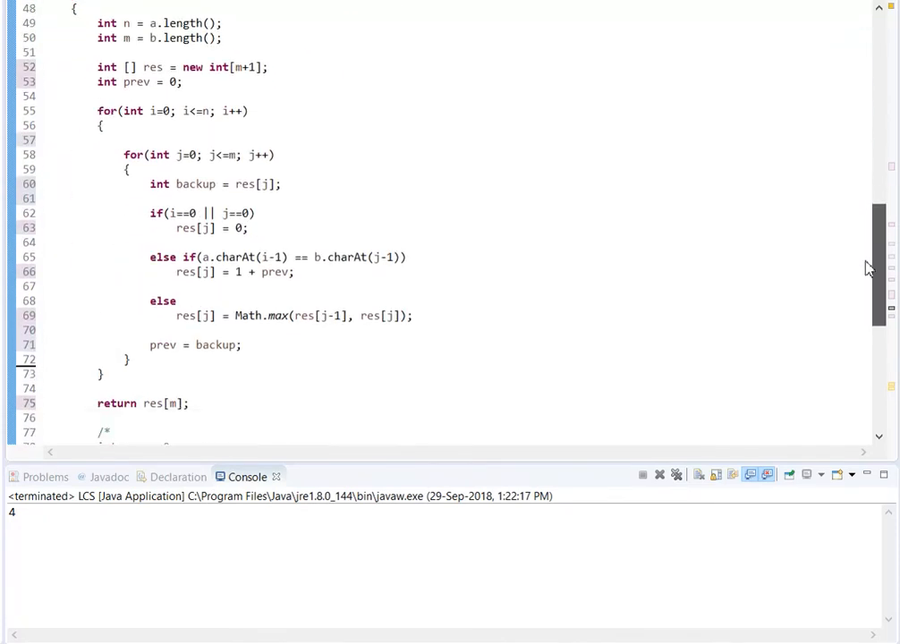
scroll(down, 3)
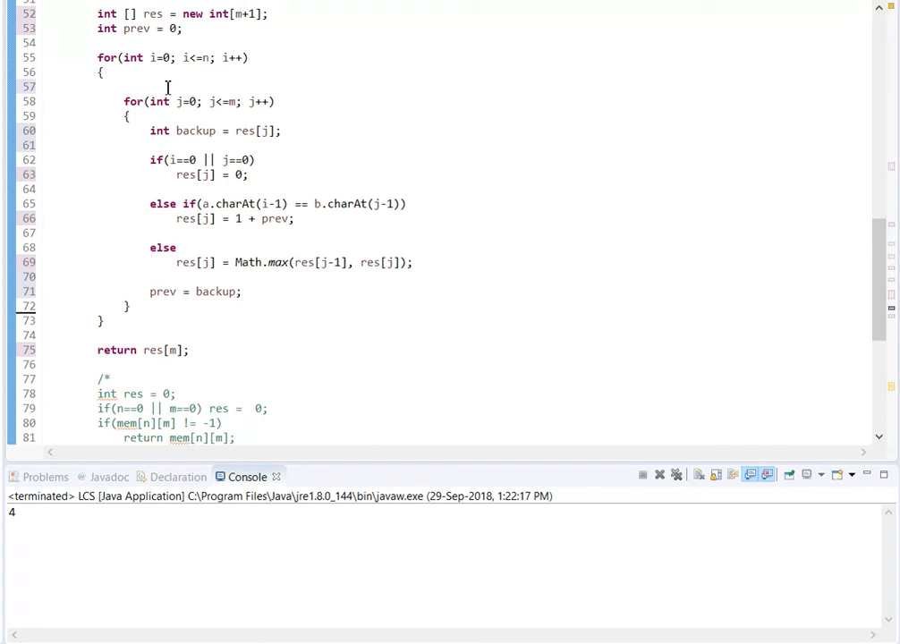
Add 'prev = res[0];' at the start of every outer-loop iteration
text(prev = re)
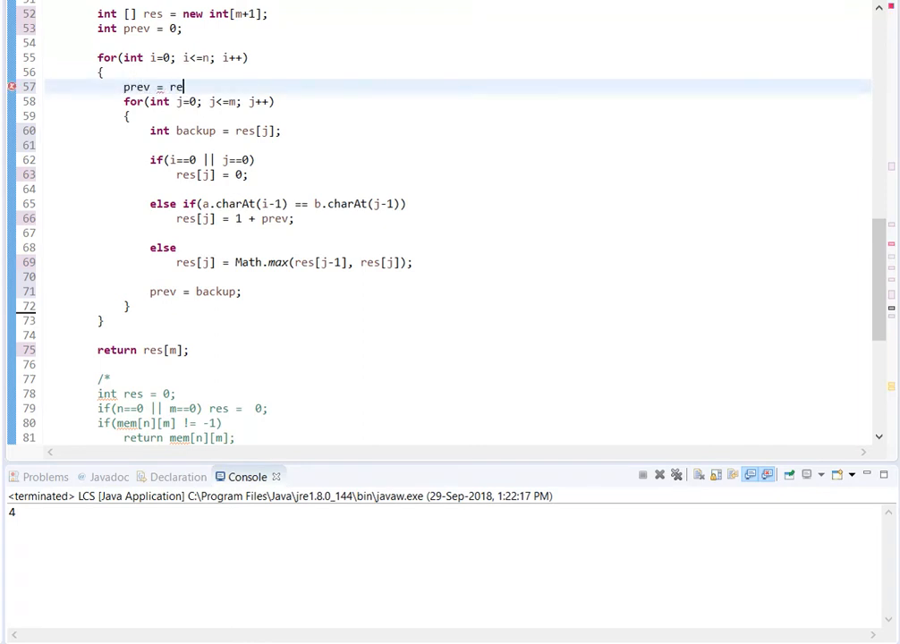
text(s[)
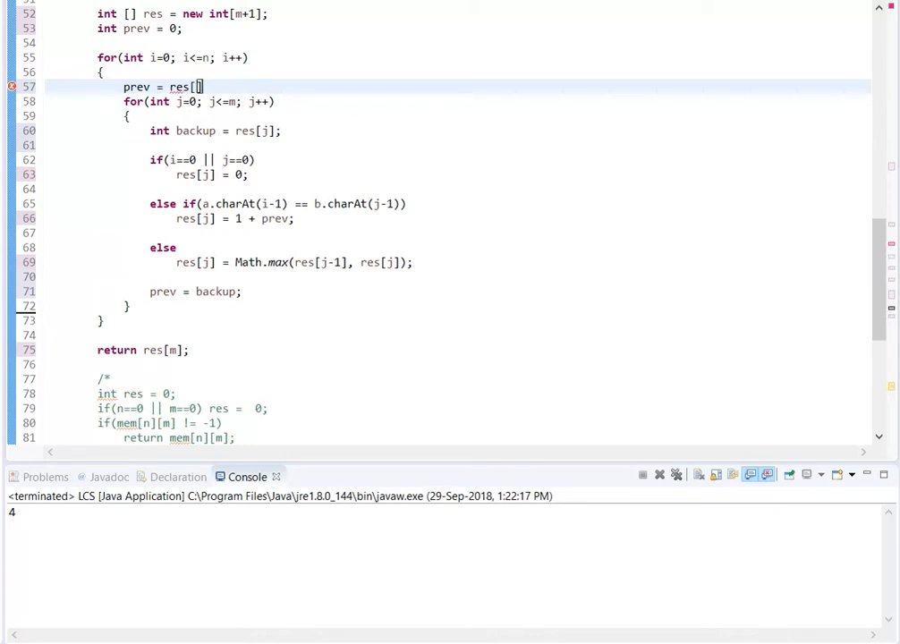
text(0)
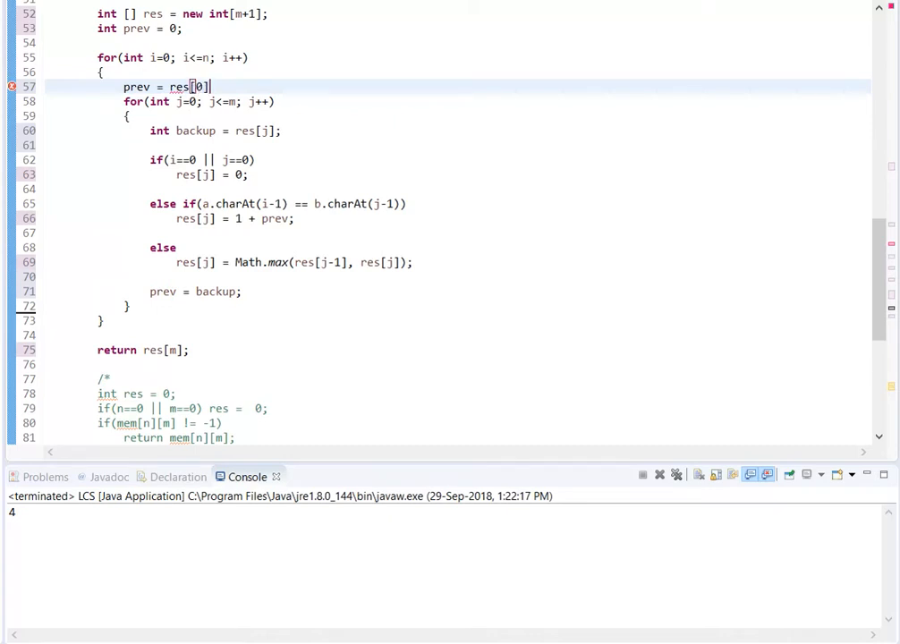
text(;)
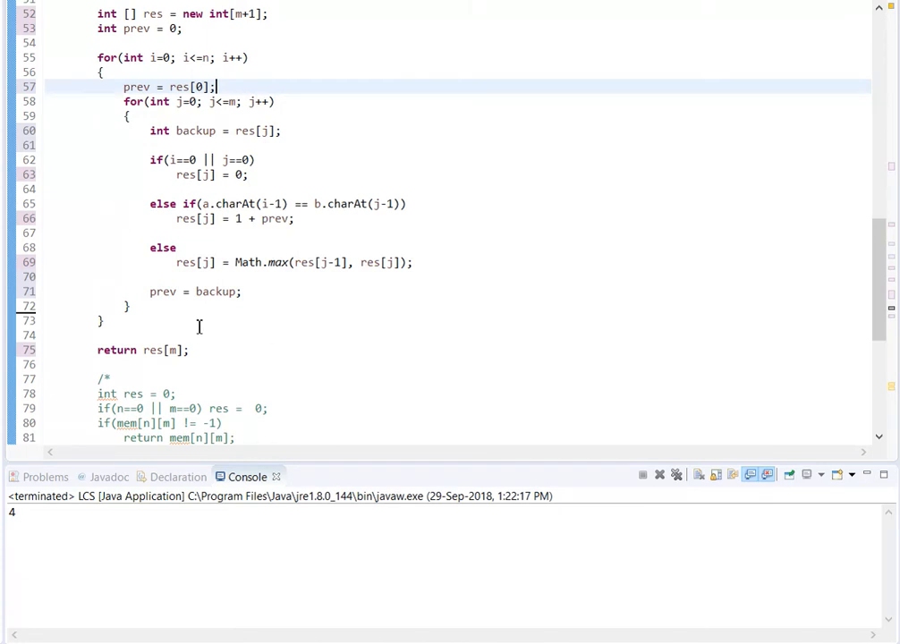
mouse_move(212, 300)
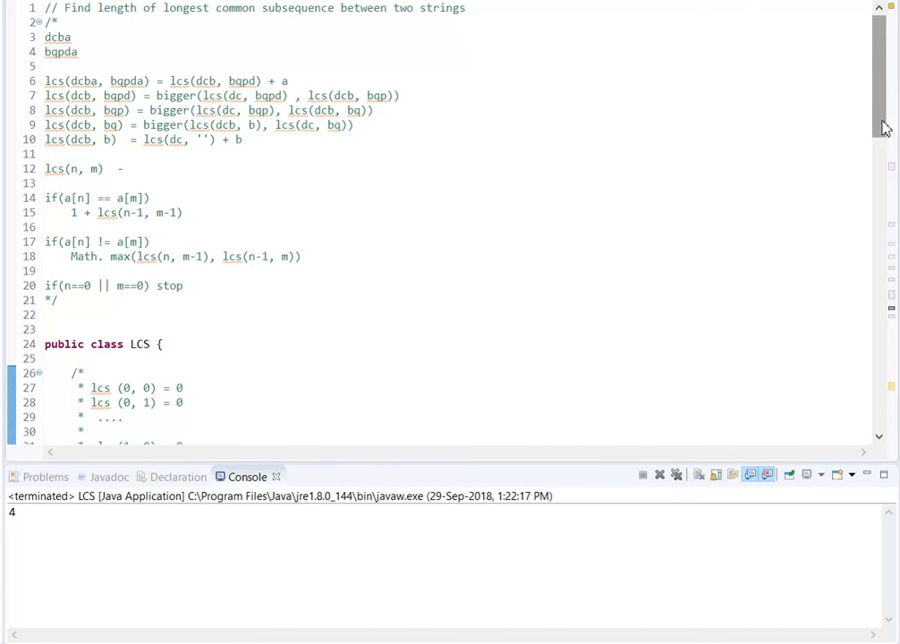
Save LCS.java and run the res-and-prev version, printing 4 in the console
scroll(down, 3)
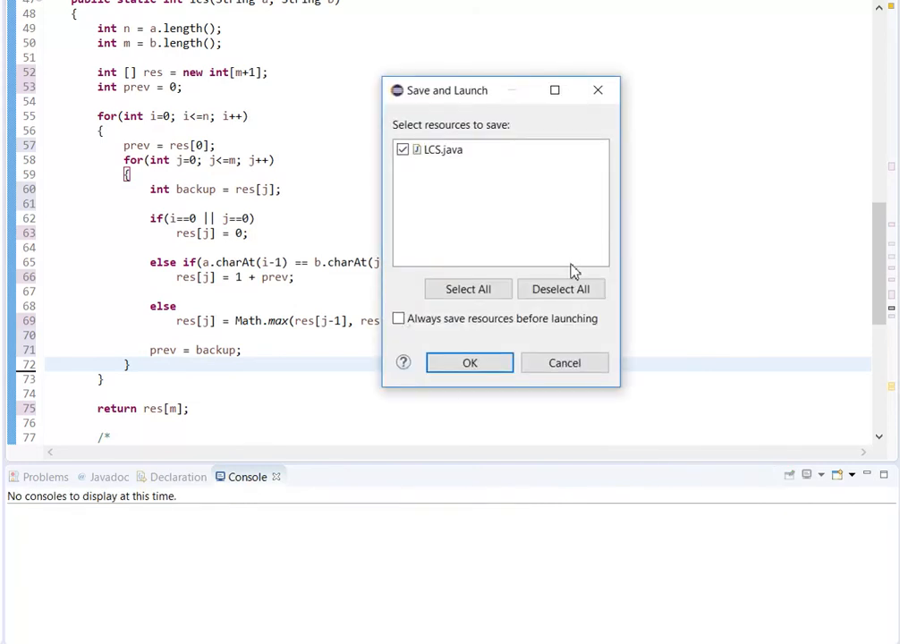
click(468, 361)
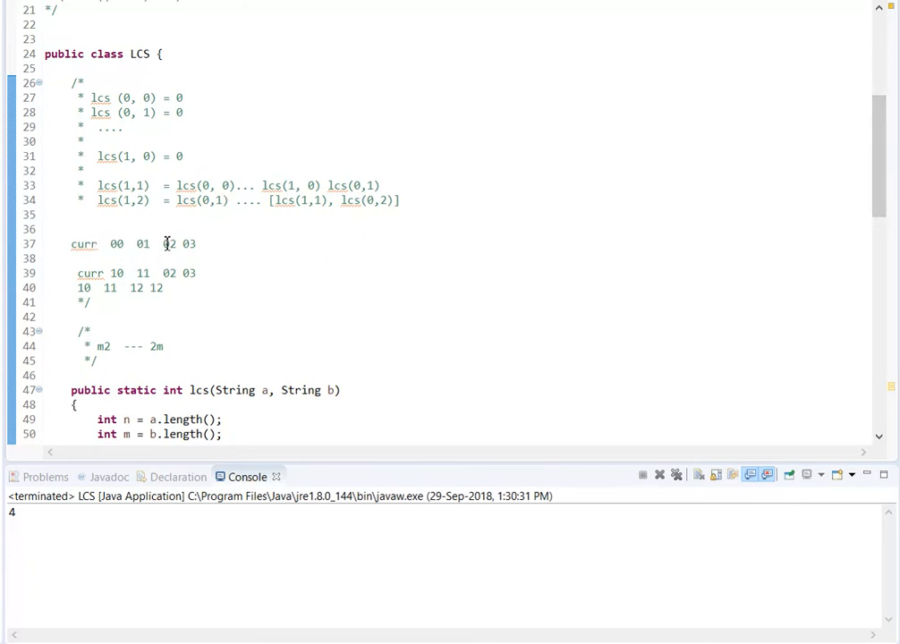
mouse_move(175, 271)
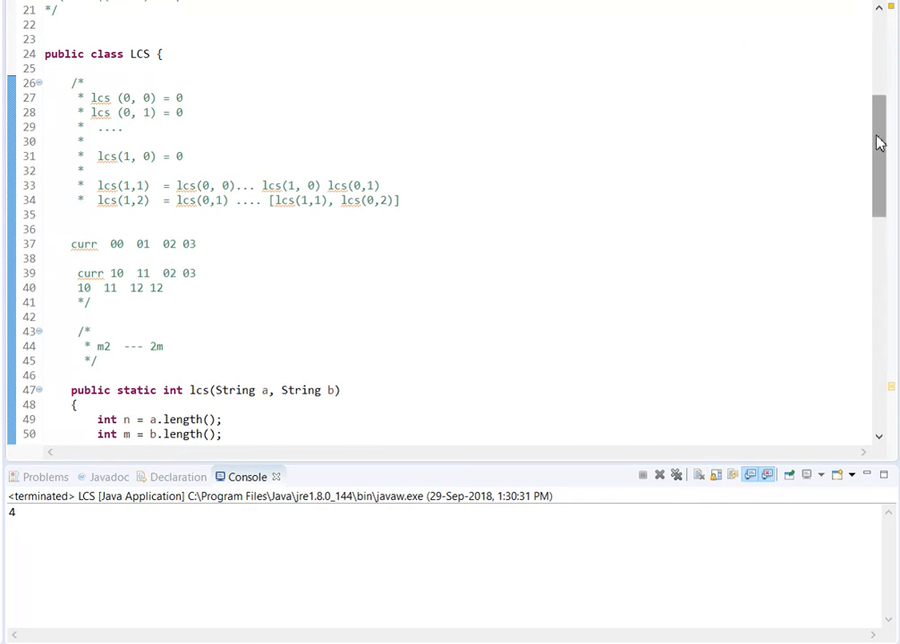
scroll(down, 3)
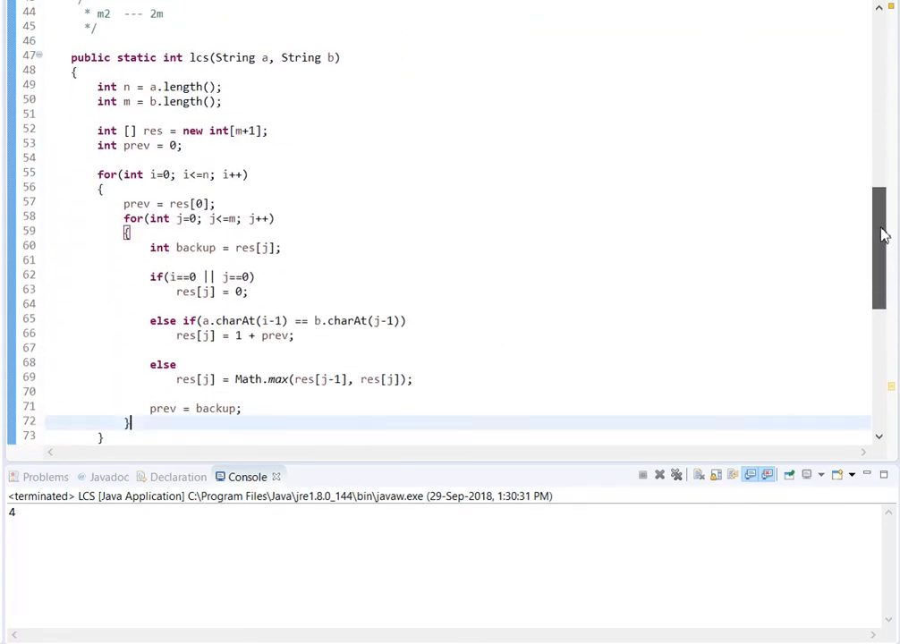